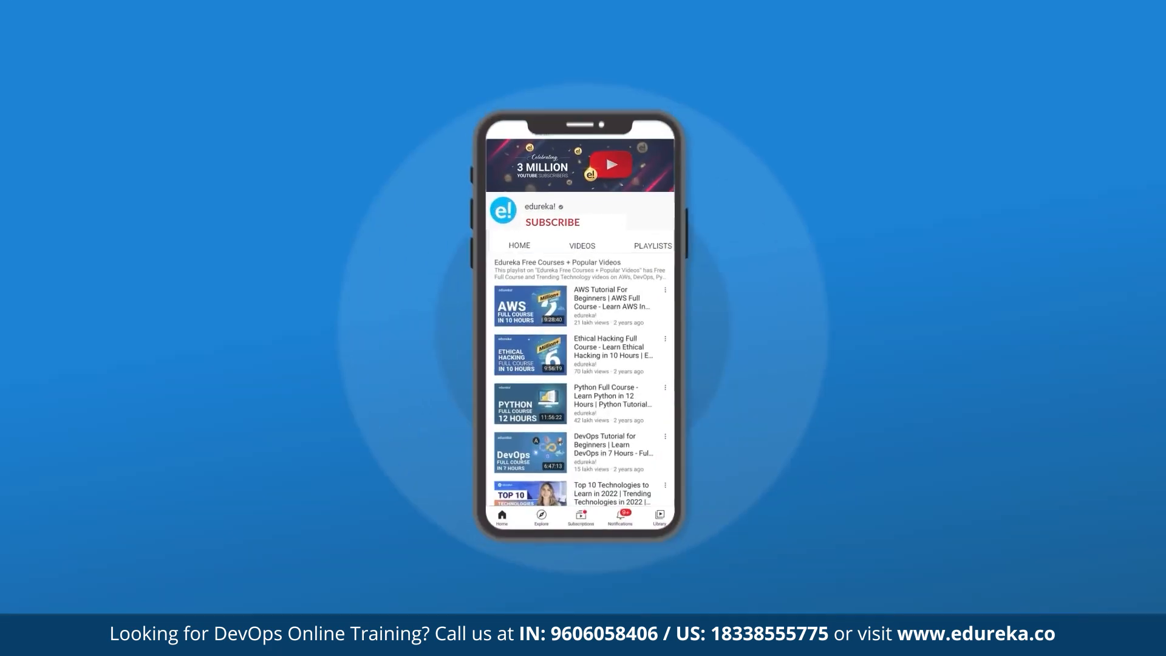
Step: Pick Maven Project under File > New > Project and advance past the first wizard page
left_click(551, 221)
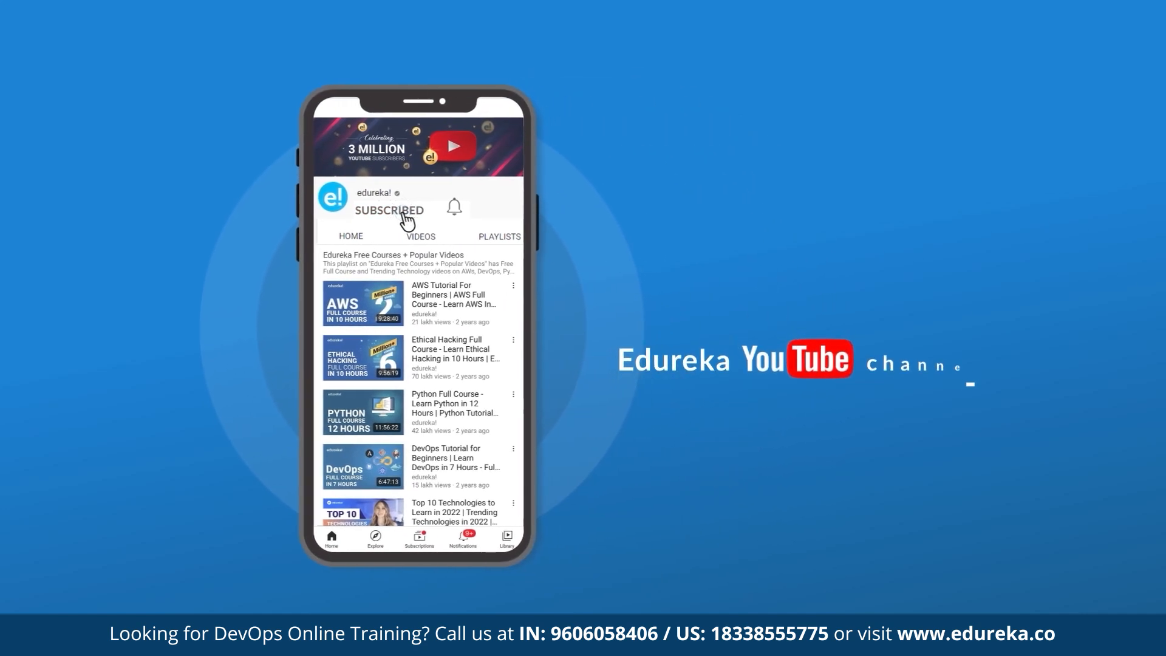
left_click(453, 207)
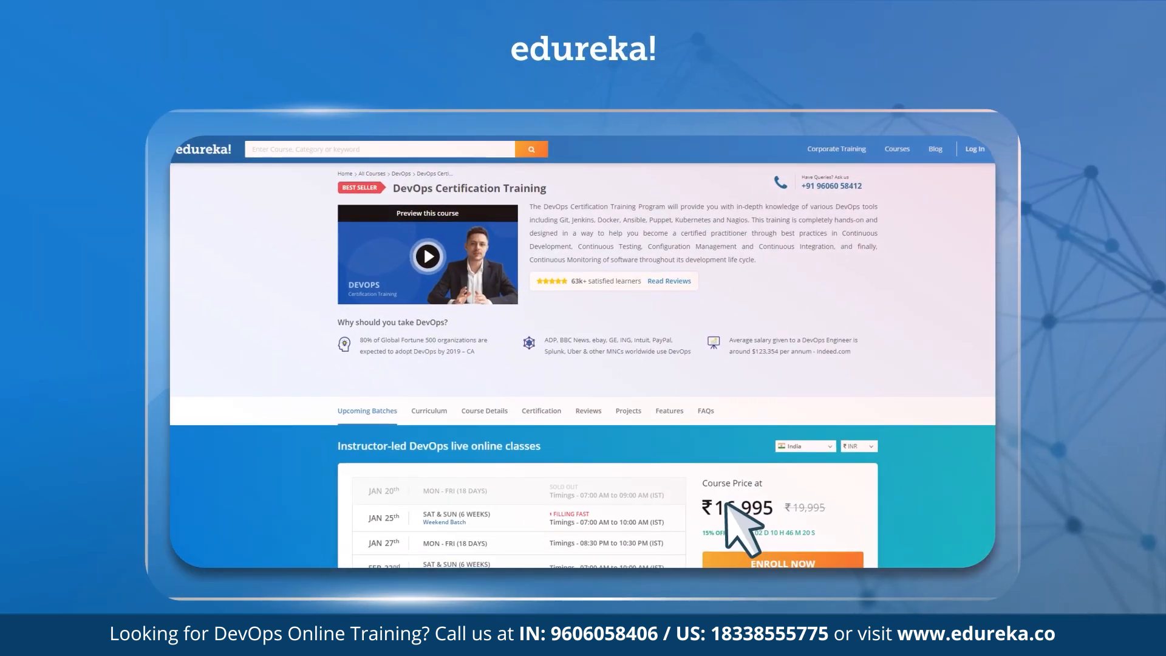
scroll("down", 3)
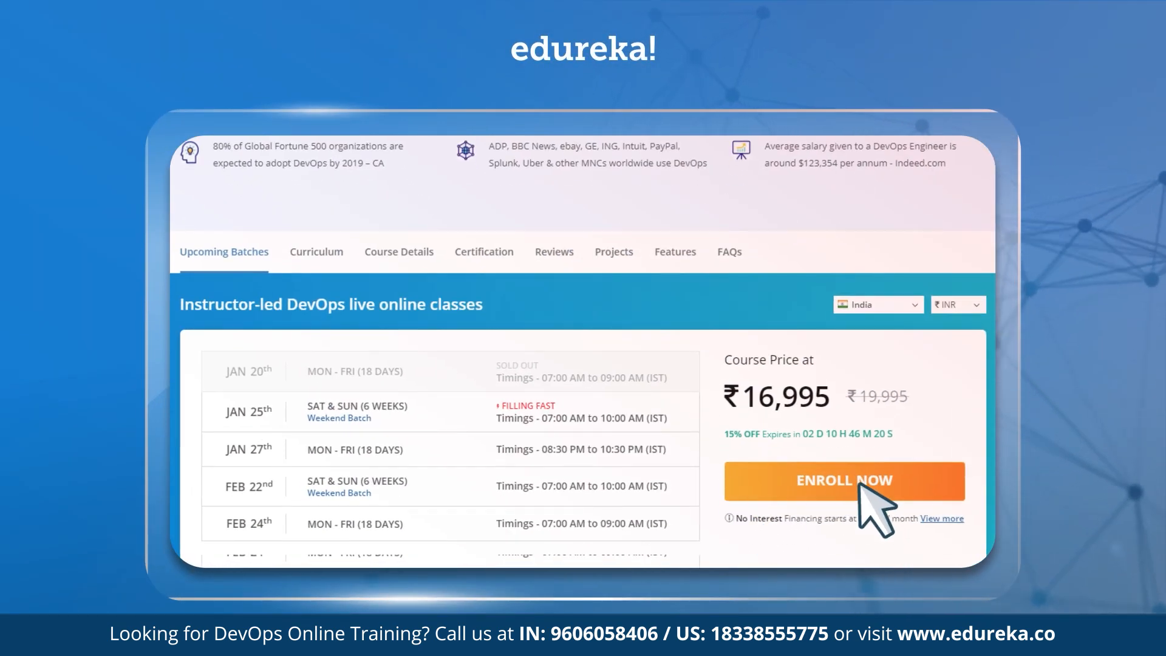
scroll("up", 3)
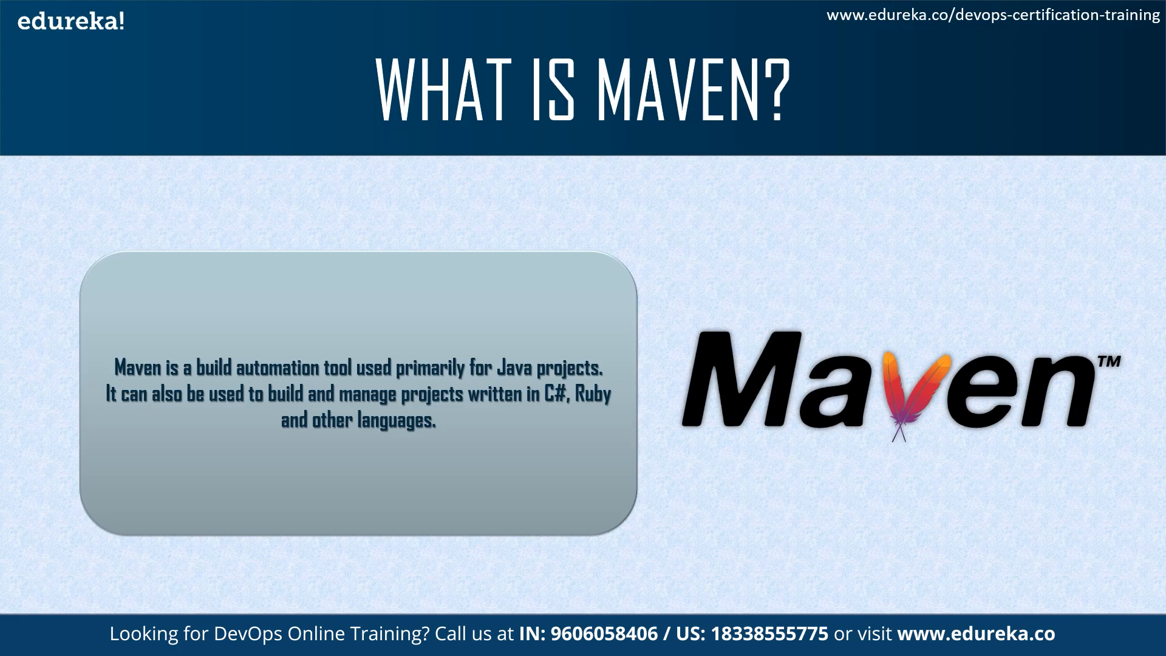
scroll("down", 3)
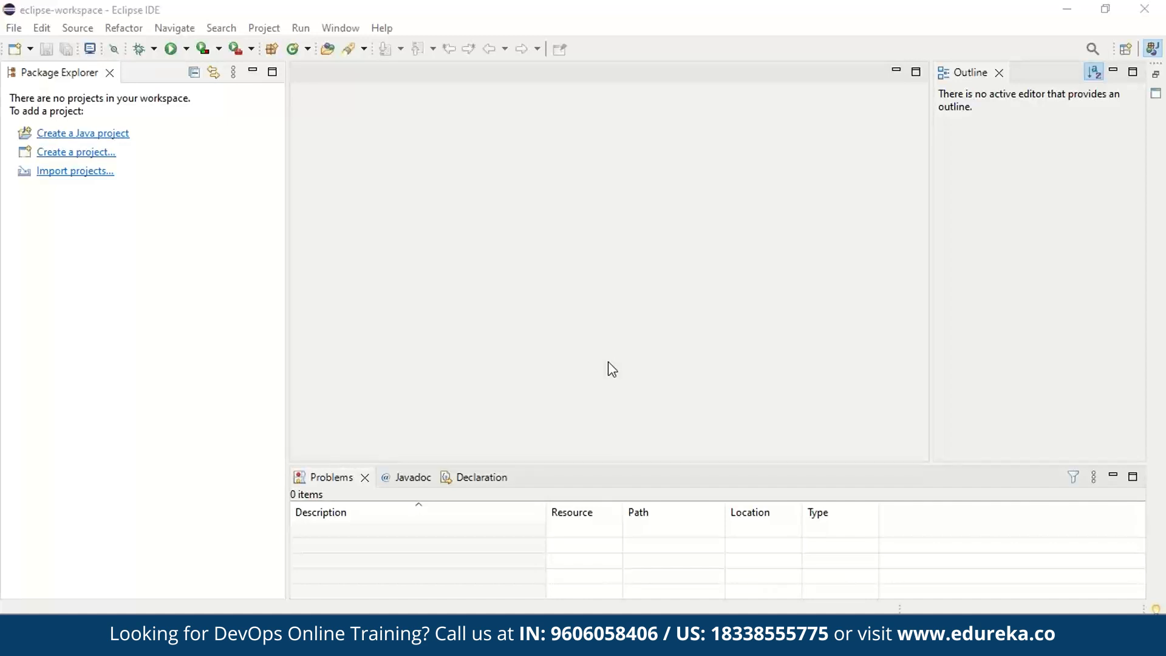
mouse_move(636, 365)
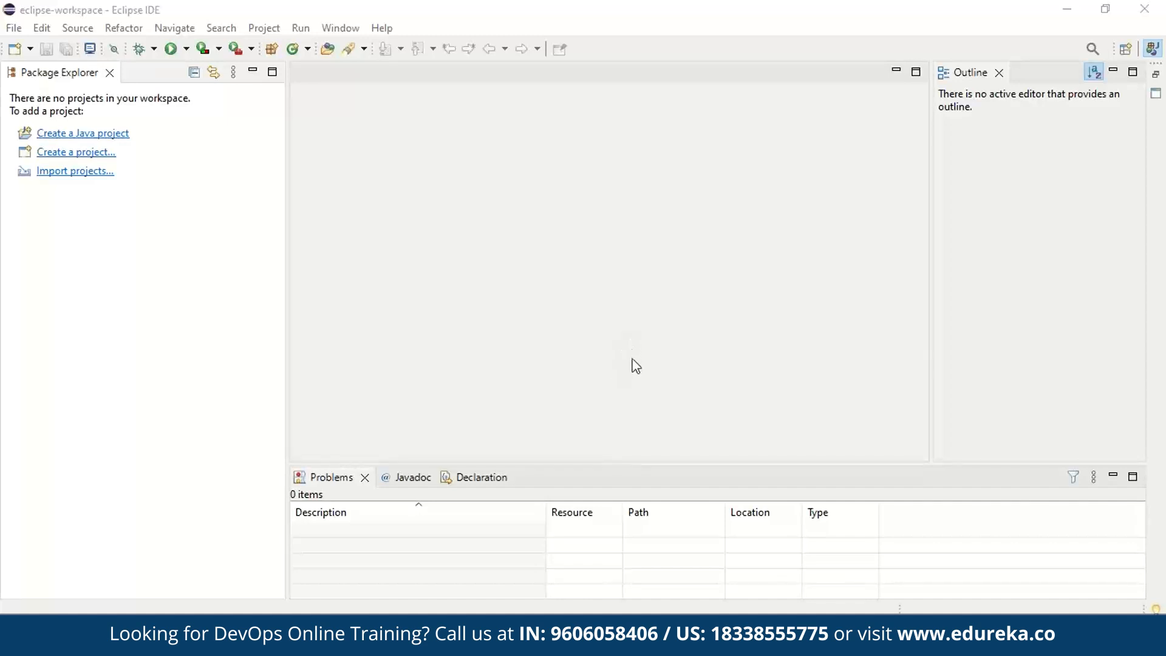
mouse_move(599, 347)
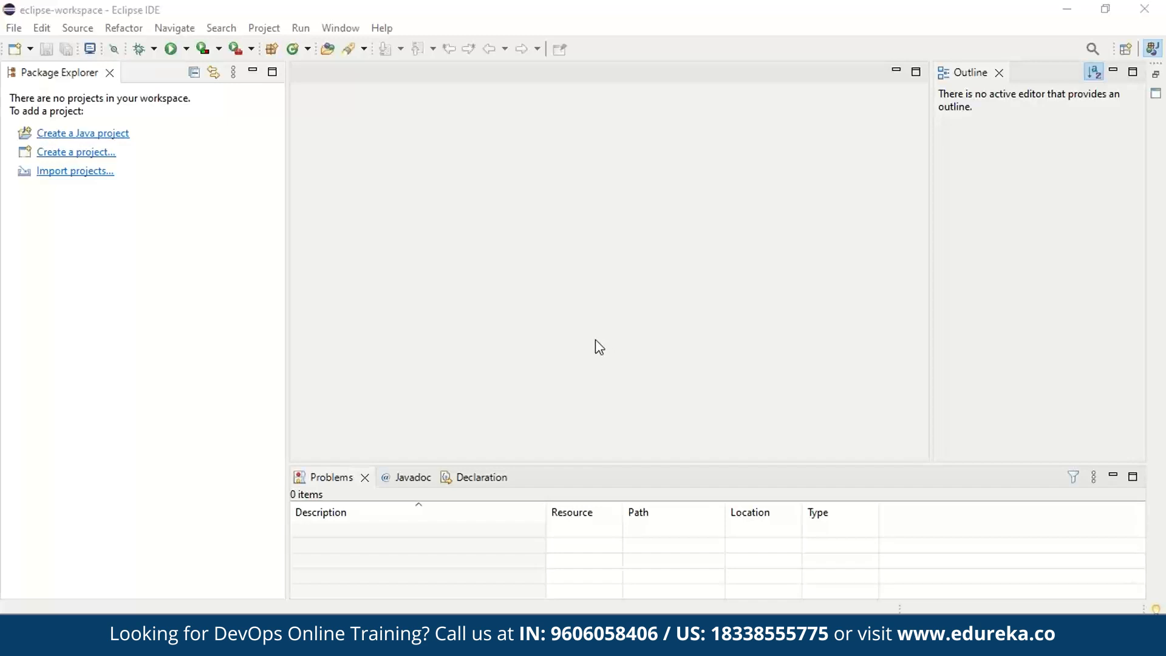
mouse_move(576, 315)
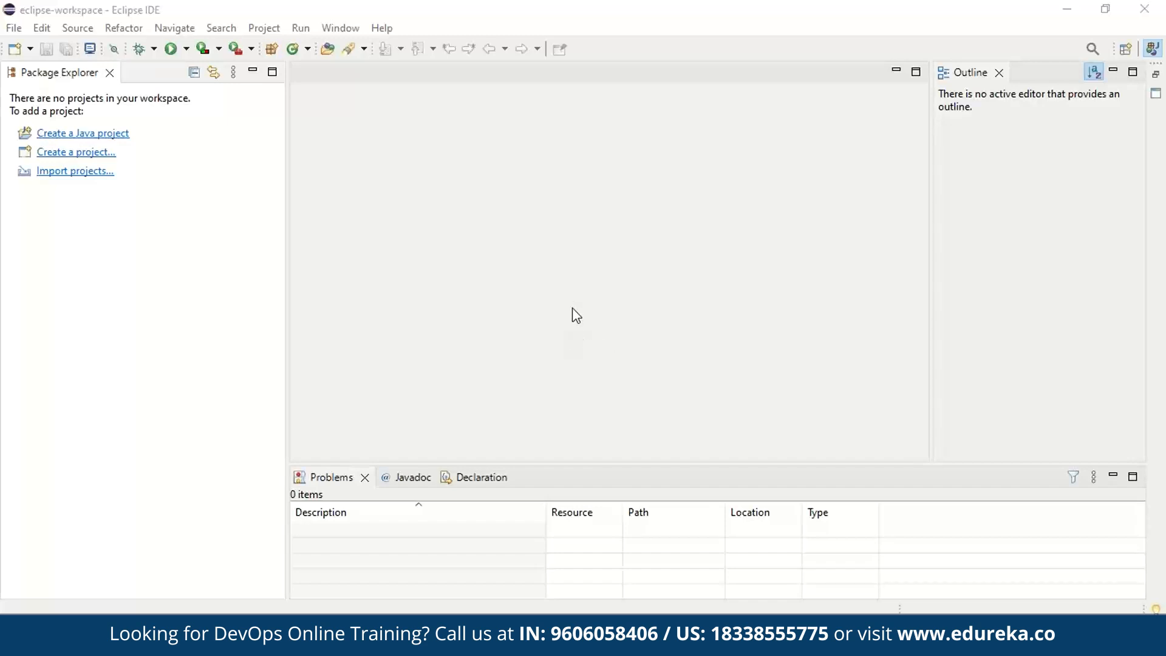
mouse_move(573, 229)
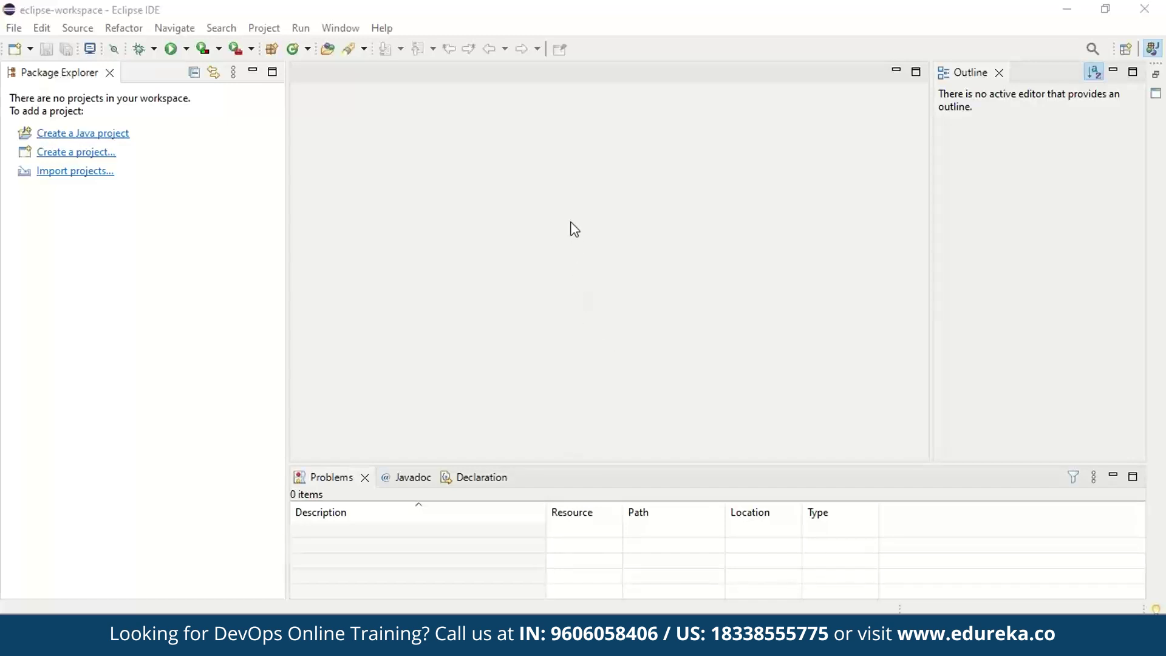
mouse_move(595, 208)
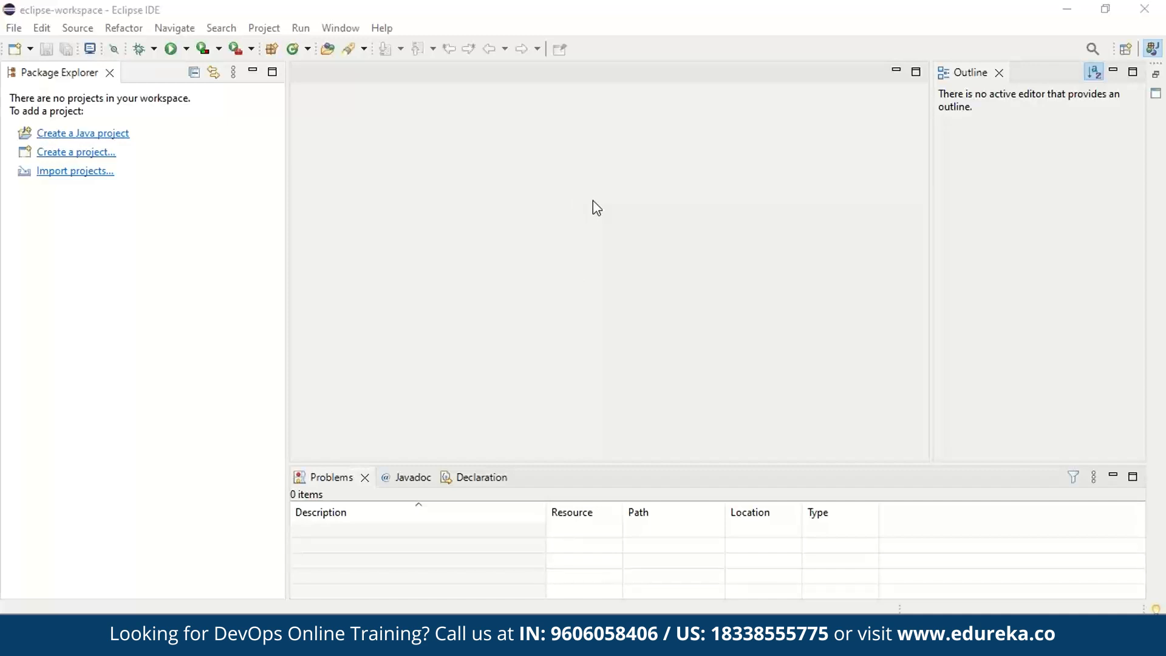
mouse_move(638, 240)
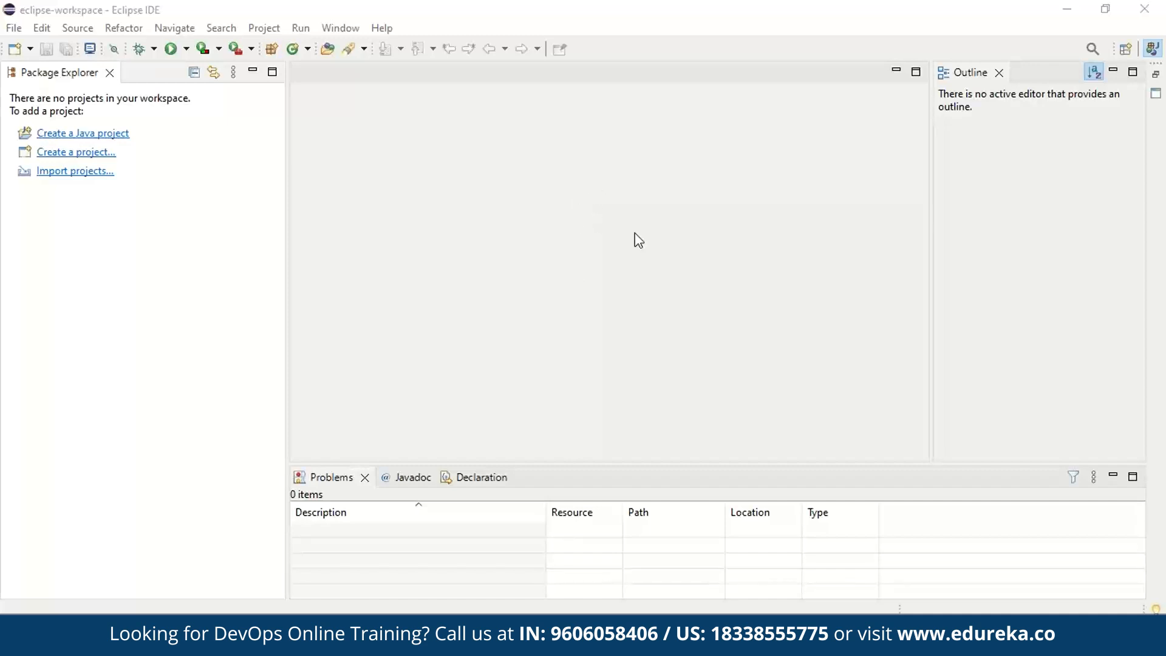
mouse_move(632, 255)
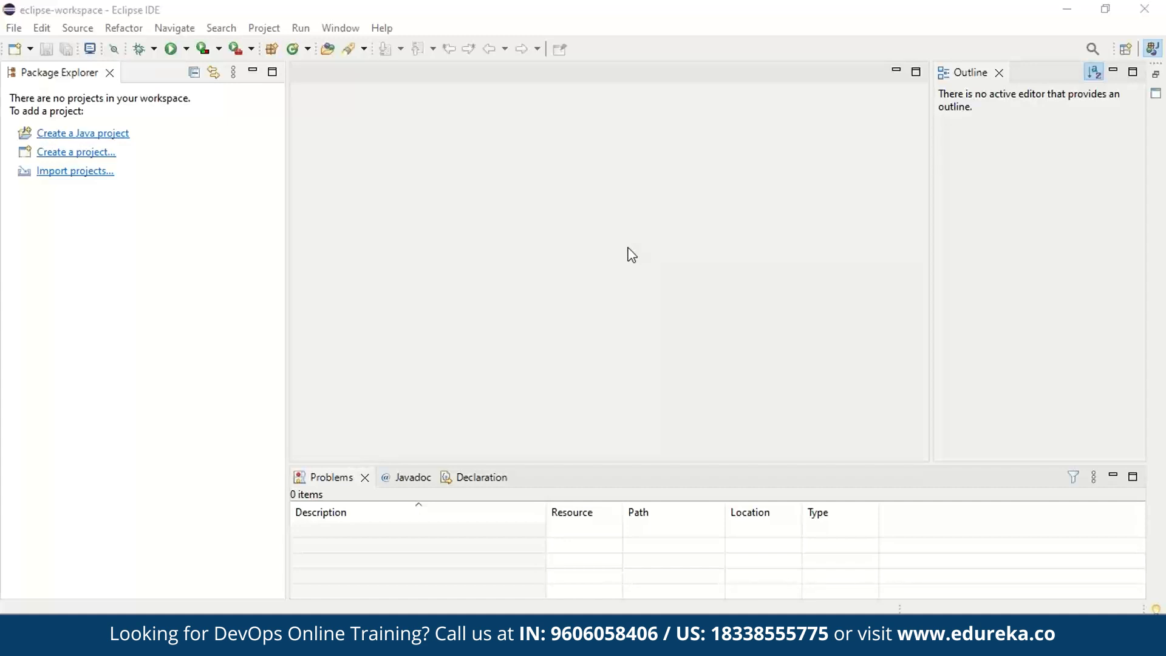
mouse_move(470, 368)
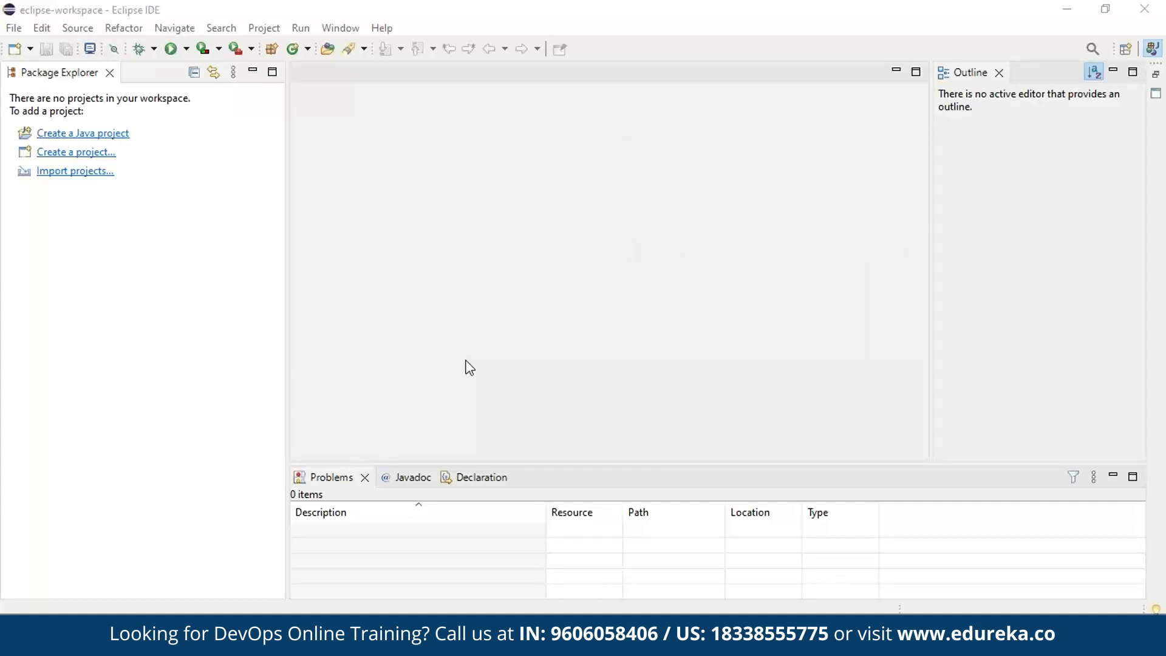
mouse_move(820, 446)
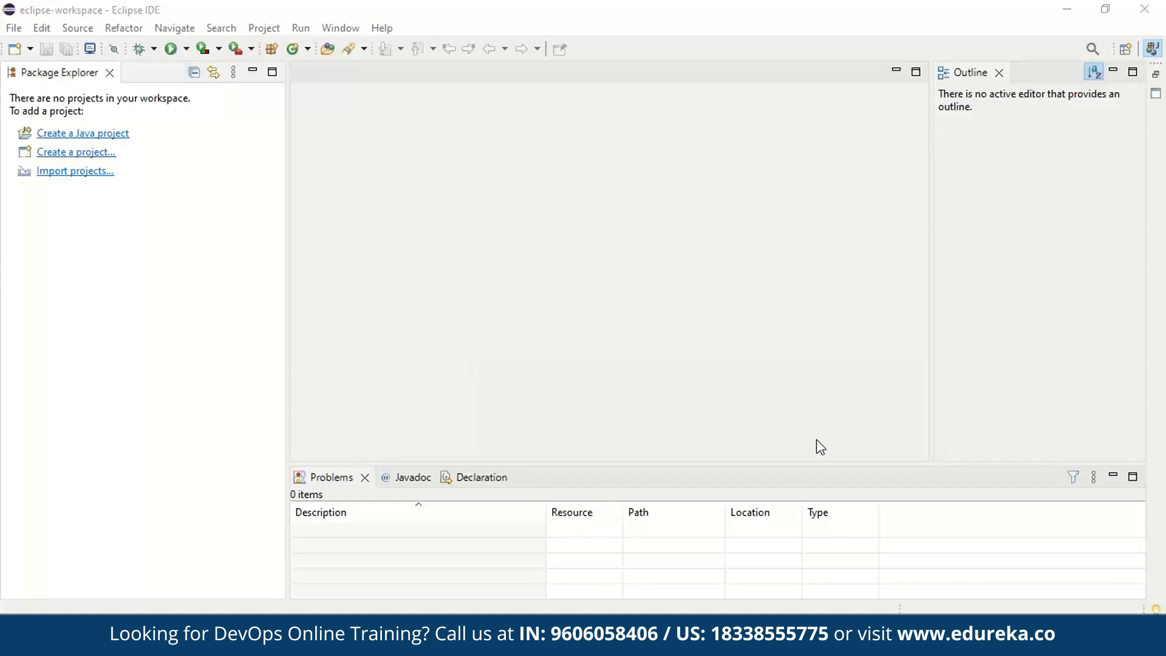
mouse_move(732, 365)
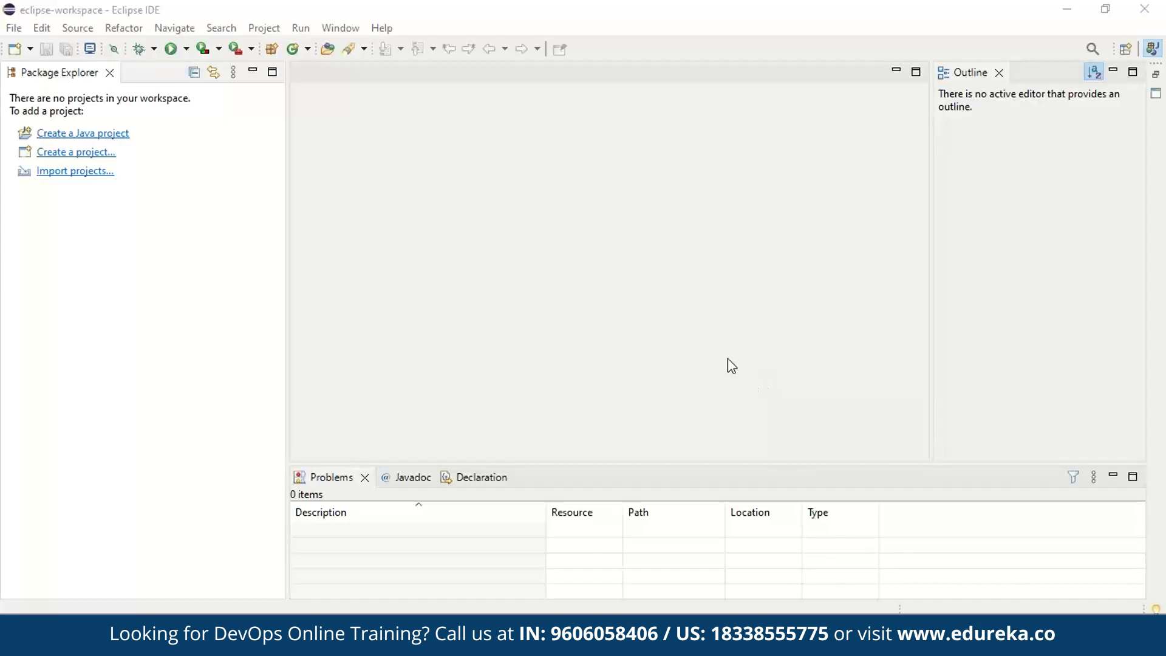
left_click(13, 28)
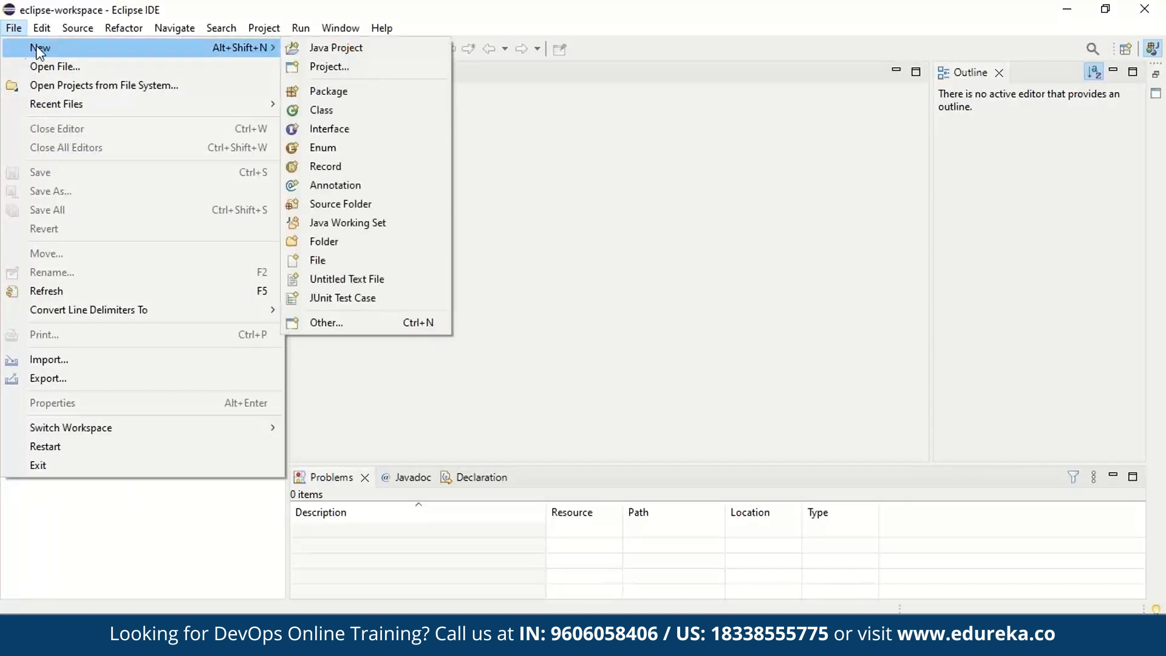
mouse_move(328, 67)
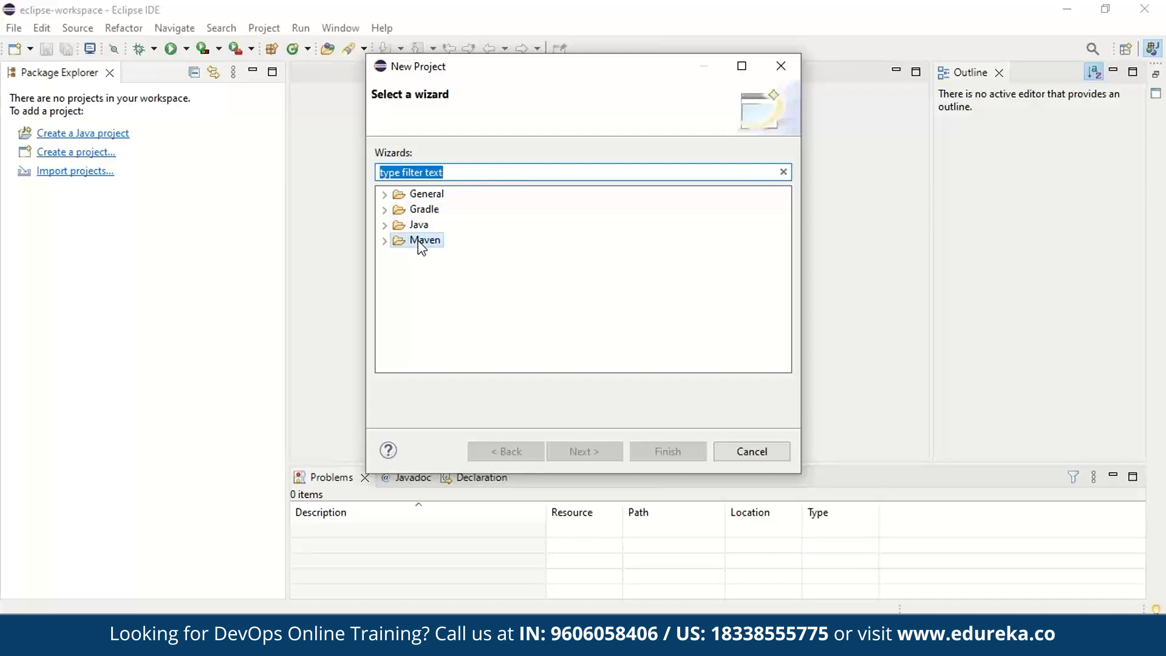
left_click(385, 239)
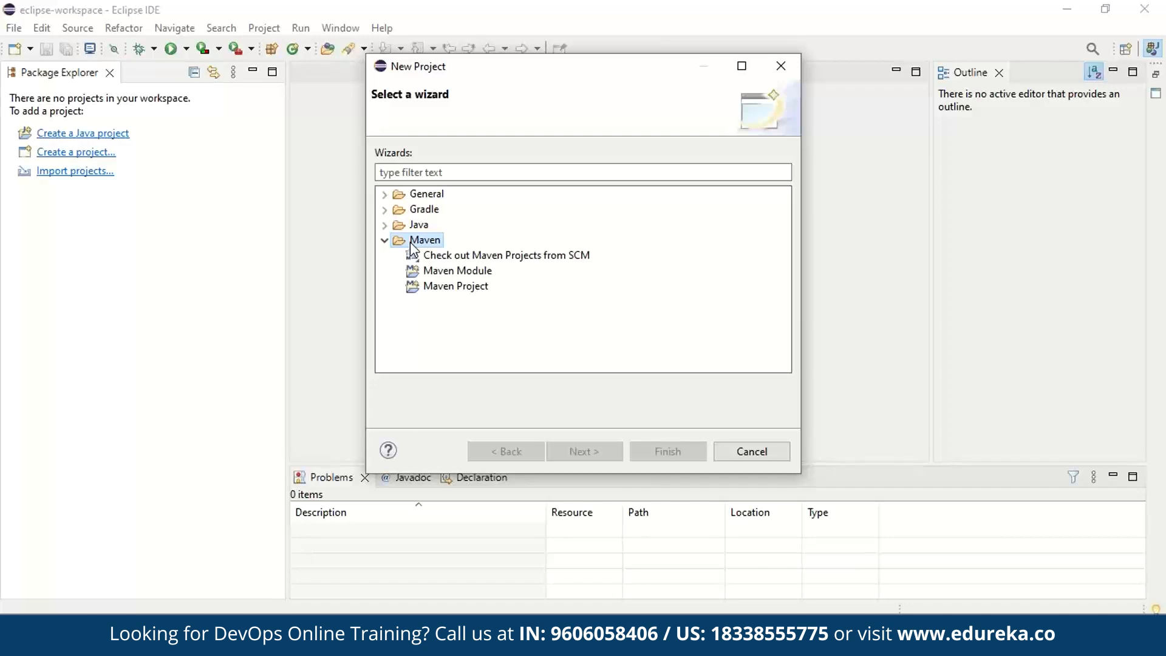
mouse_move(421, 244)
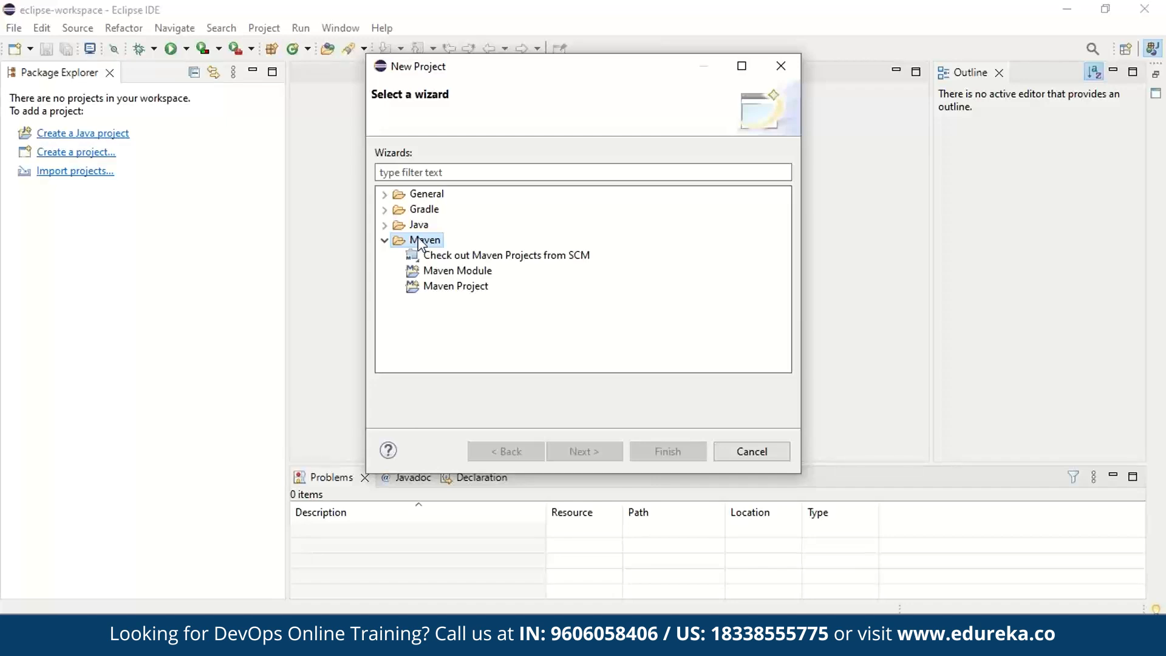
left_click(457, 285)
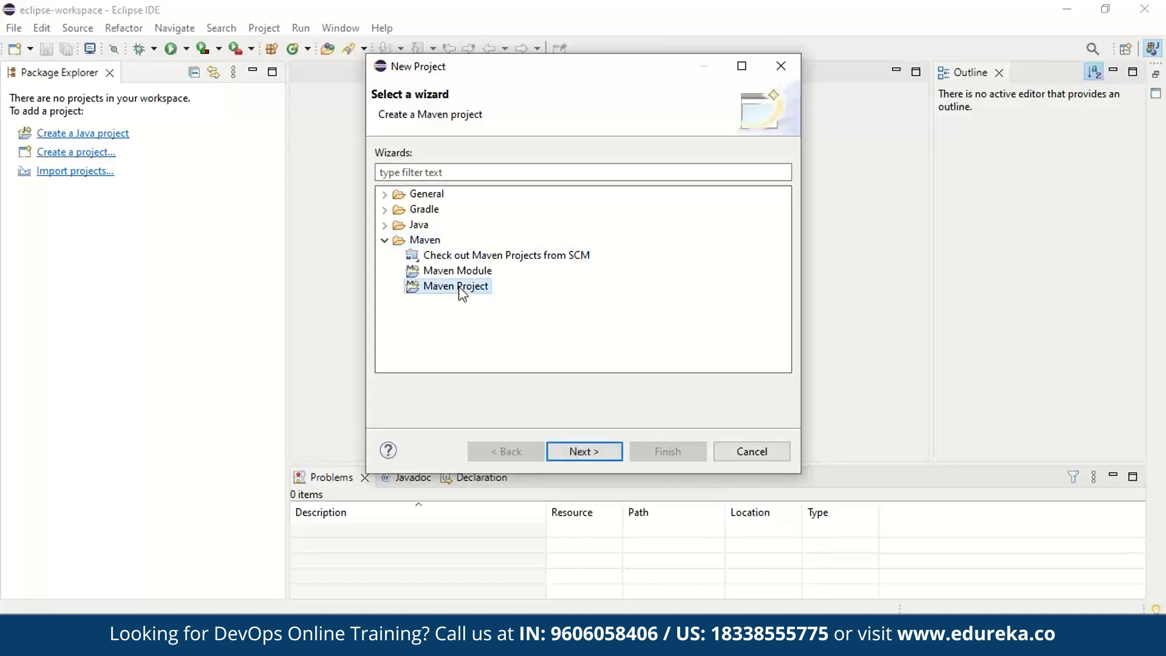
left_click(584, 451)
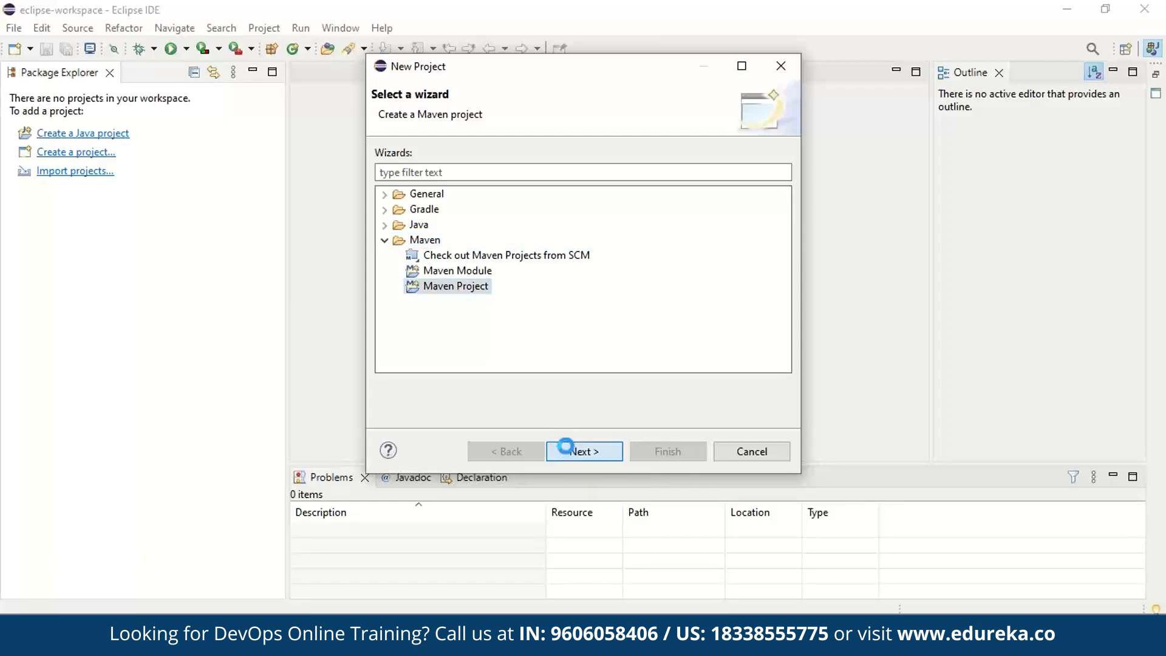
left_click(584, 452)
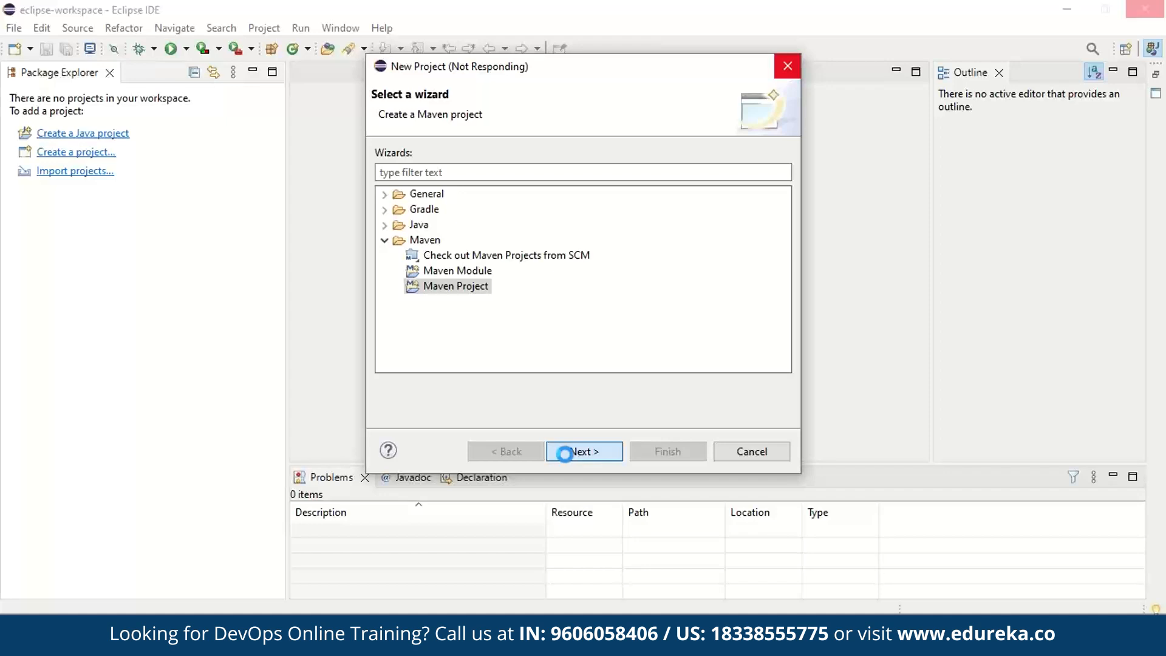
mouse_move(1122, 160)
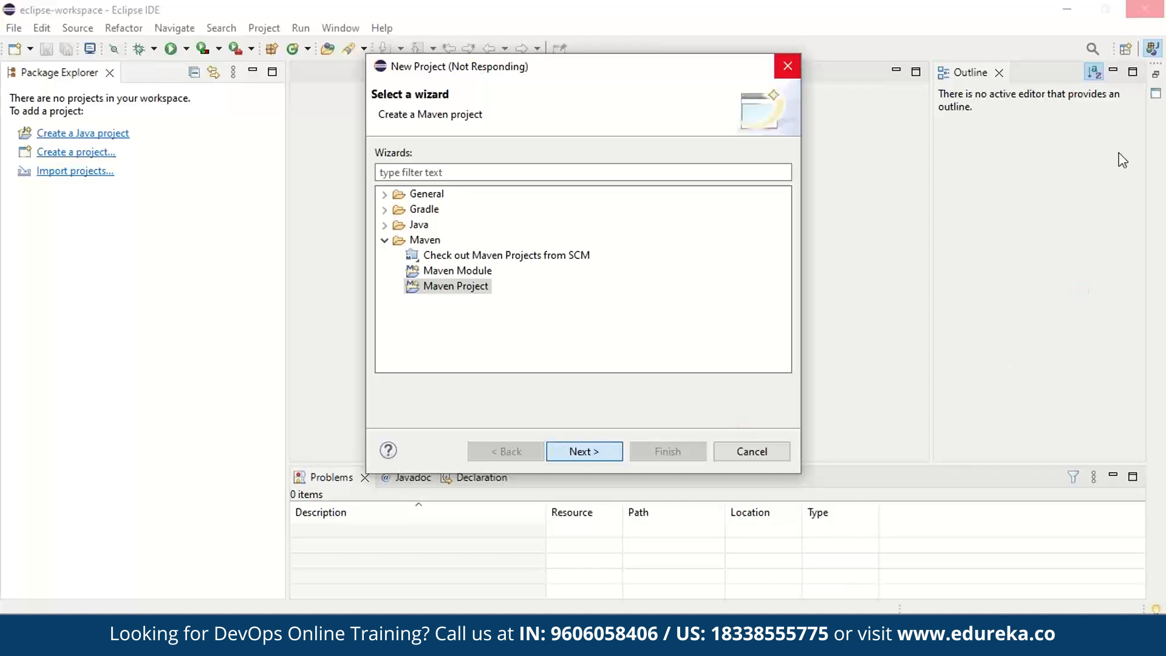
Step: Check 'Create a simple project (skip archetype selection)' and keep the default workspace location
left_click(584, 451)
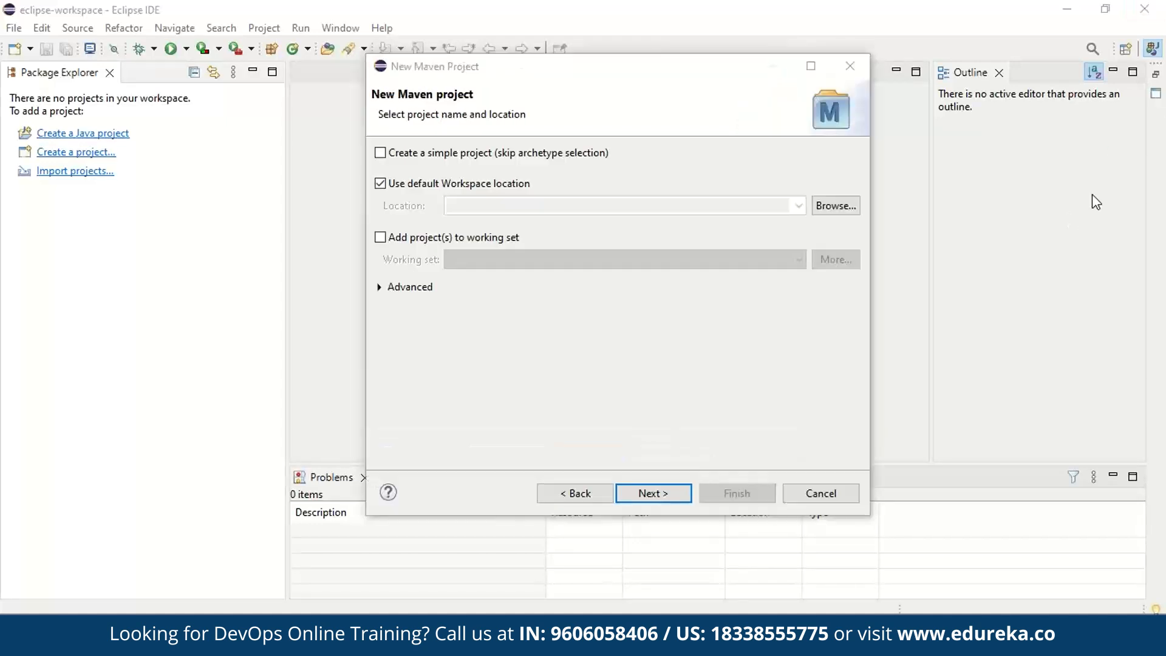
mouse_move(901, 266)
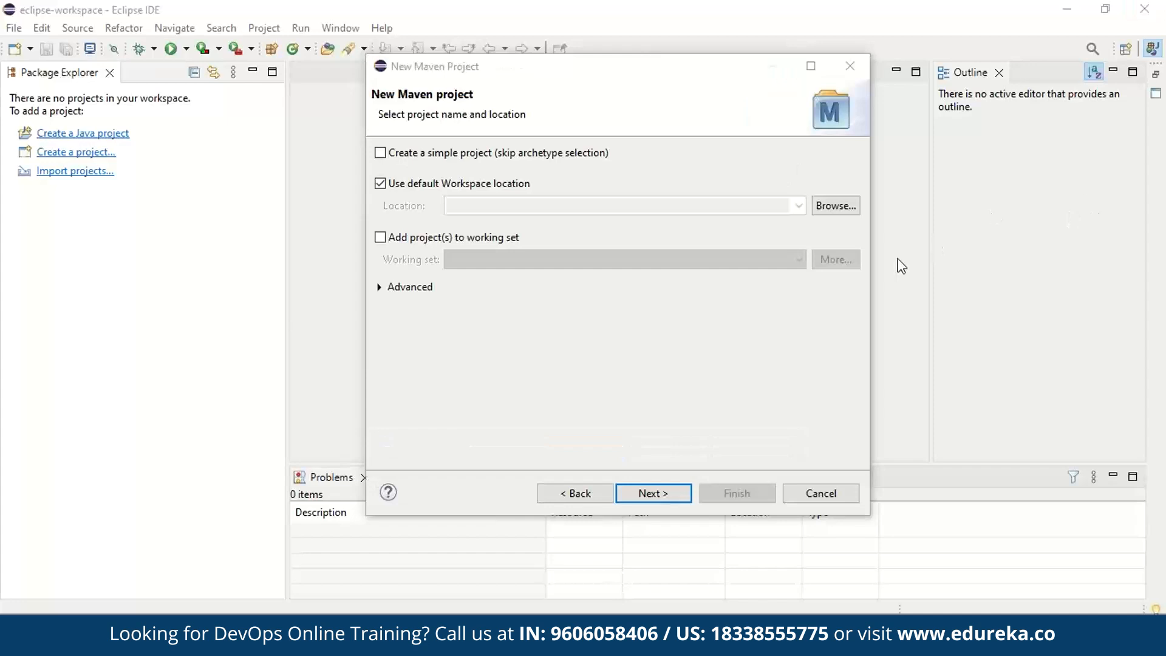
mouse_move(591, 410)
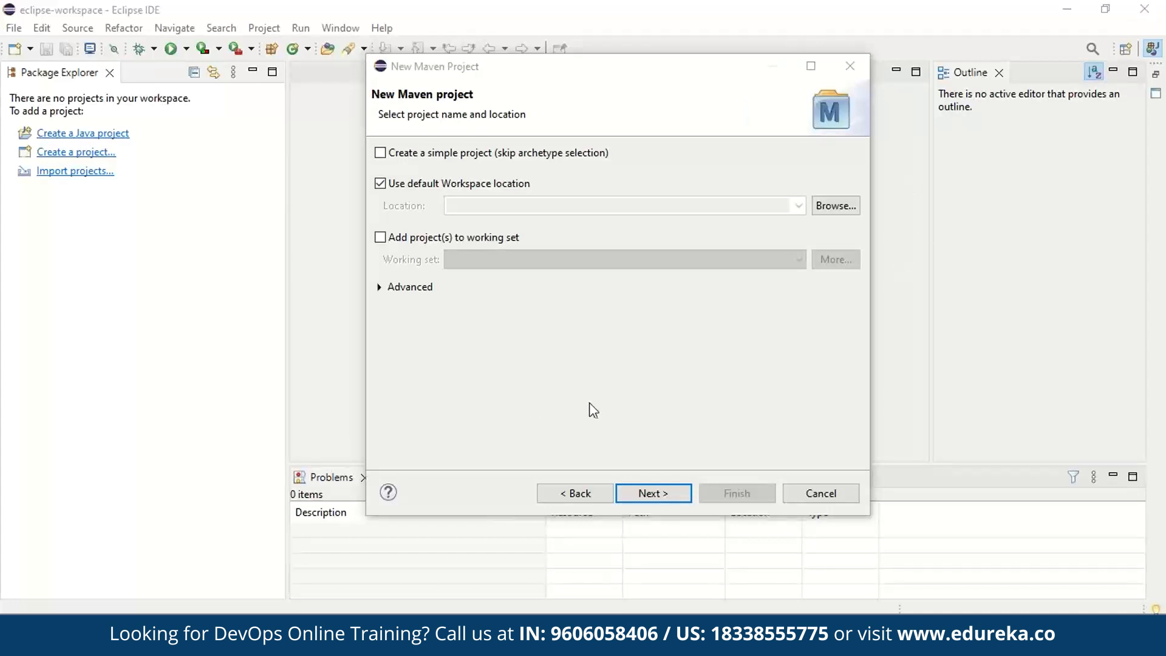
mouse_move(497, 304)
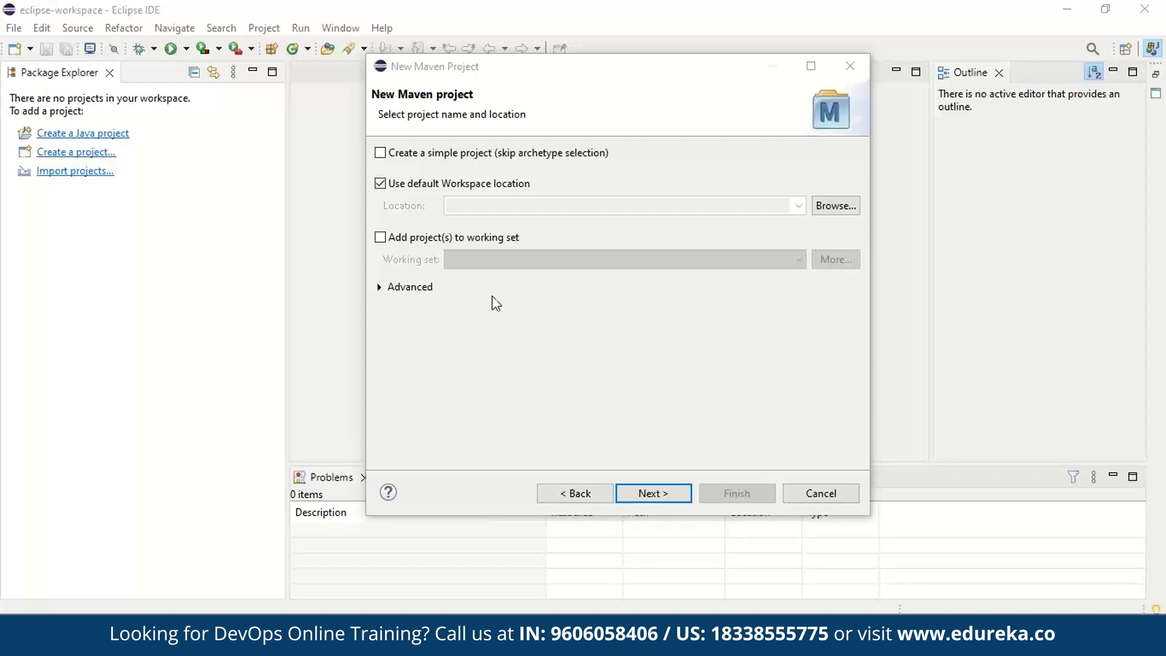
mouse_move(387, 177)
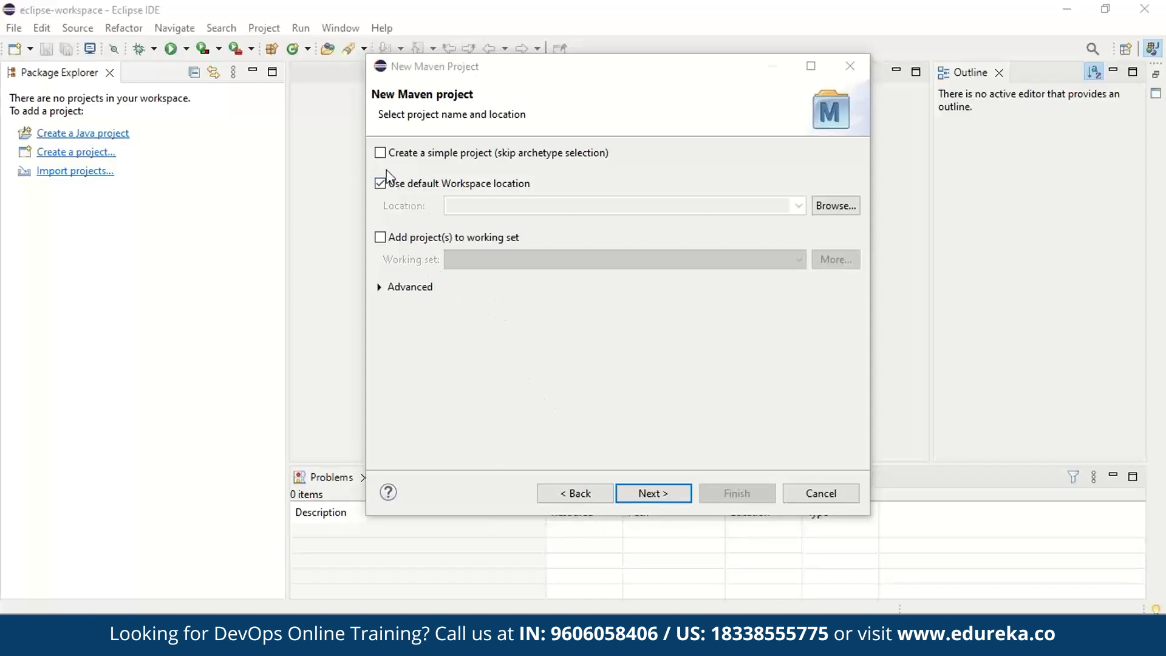
left_click(380, 153)
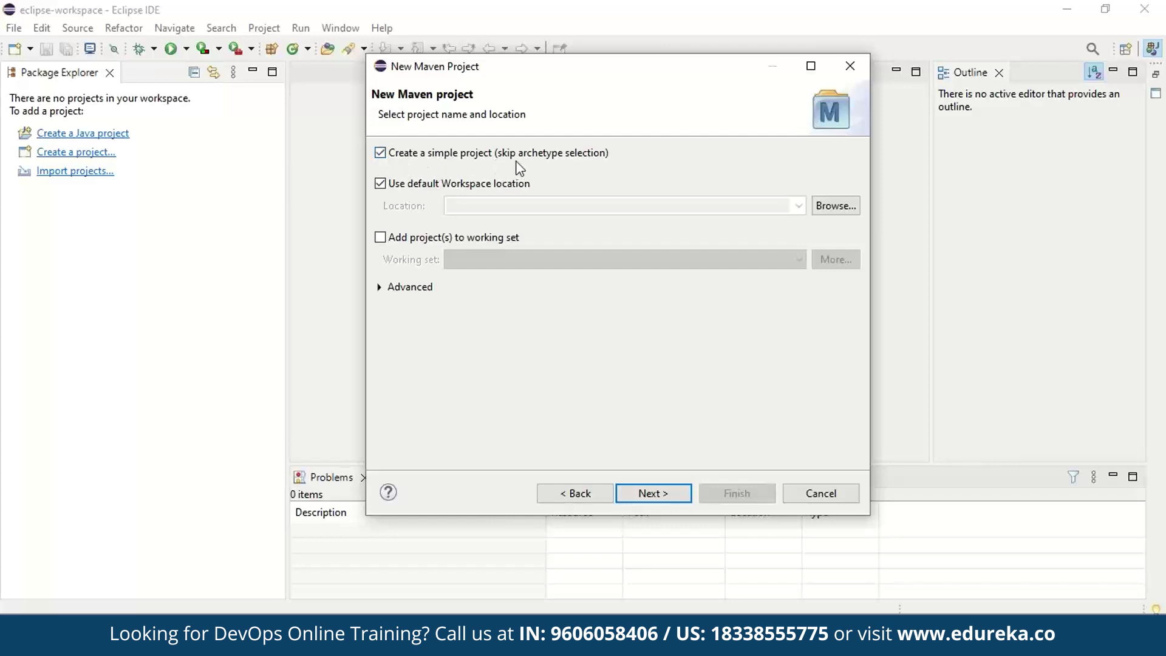
mouse_move(587, 164)
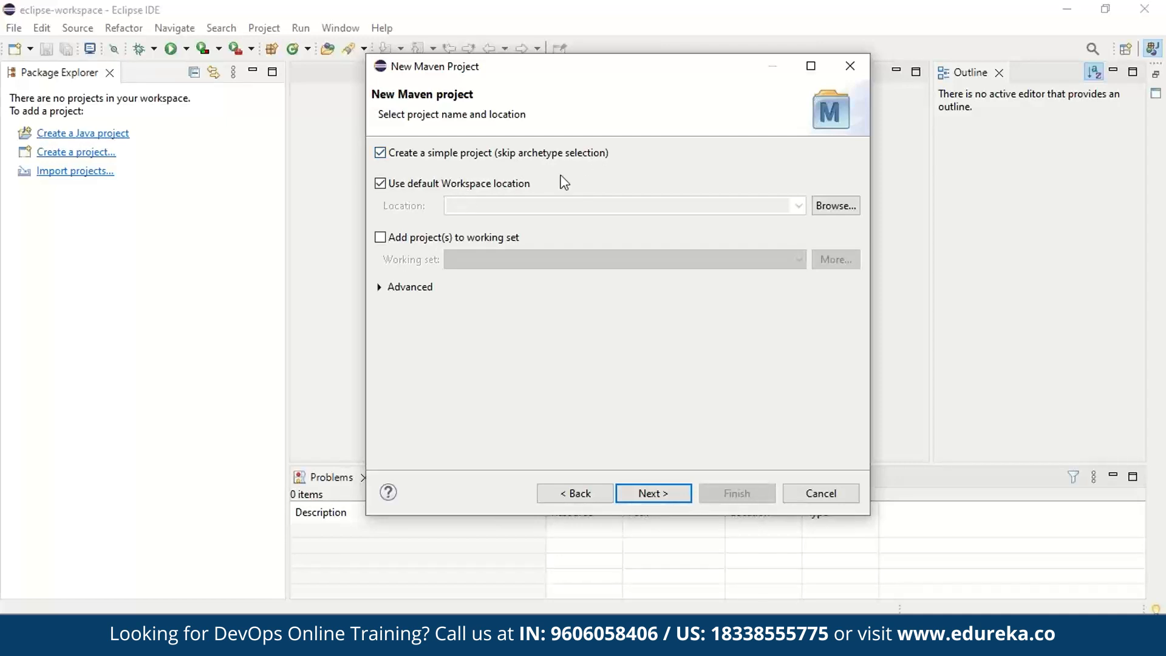
mouse_move(558, 397)
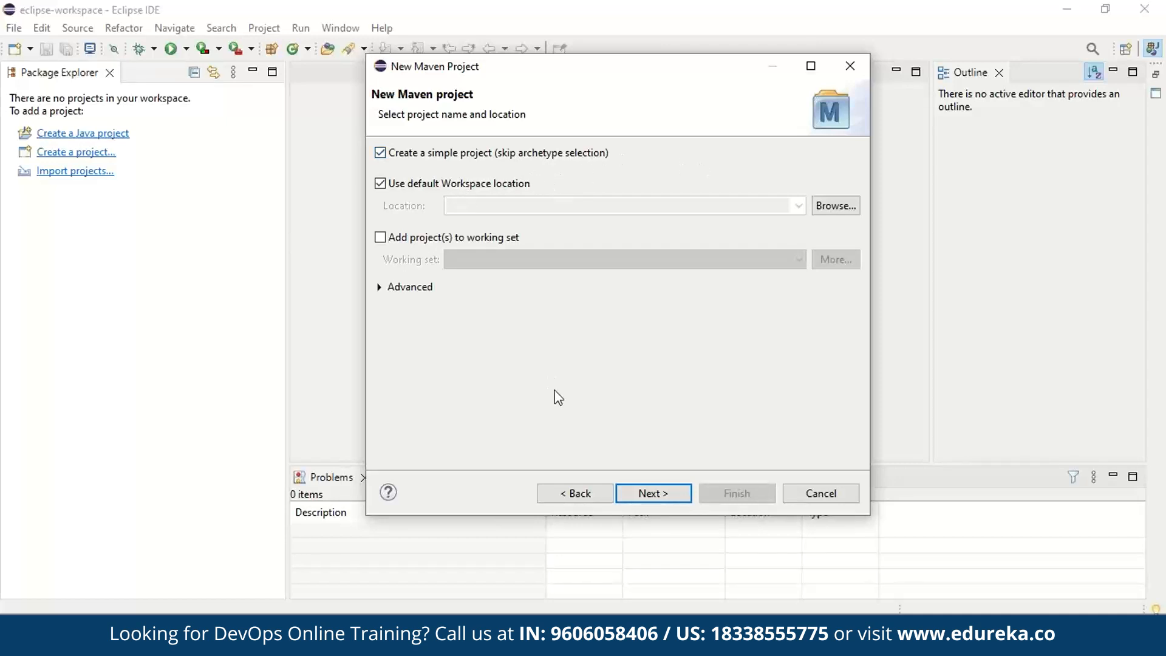
mouse_move(550, 370)
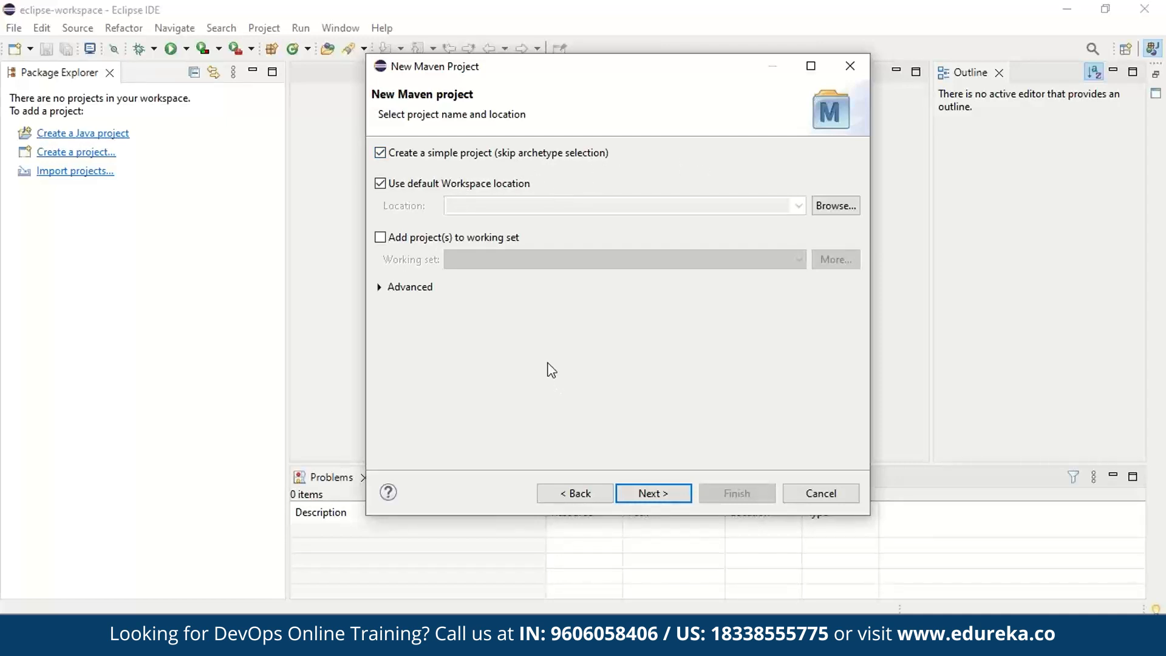
mouse_move(422, 249)
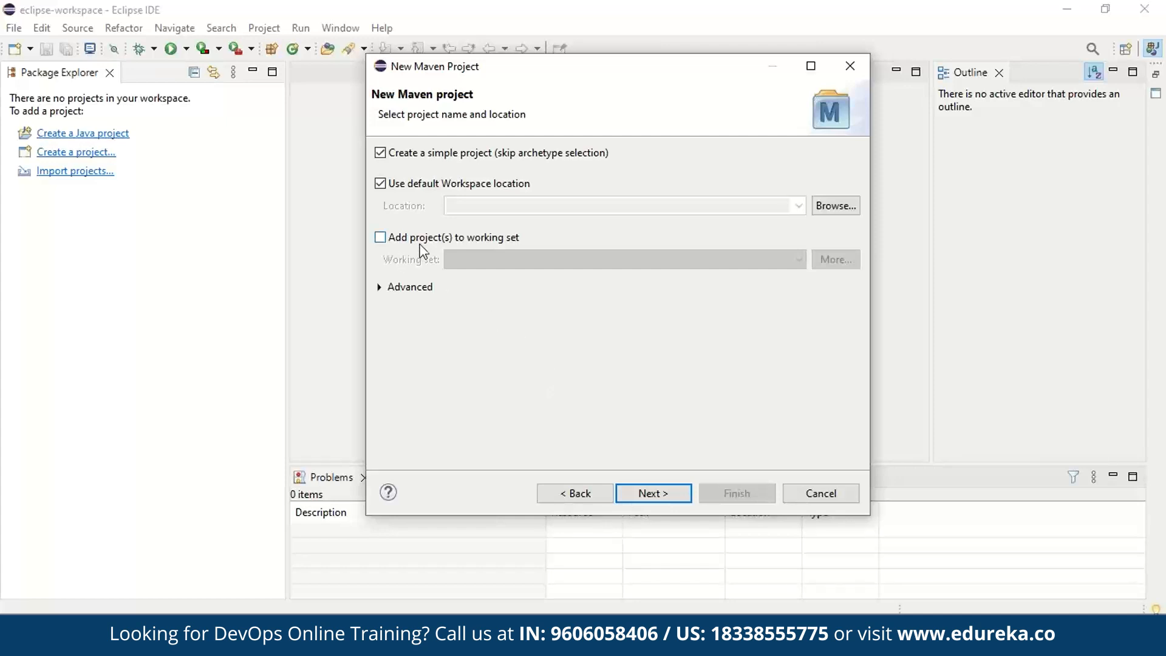
mouse_move(653, 493)
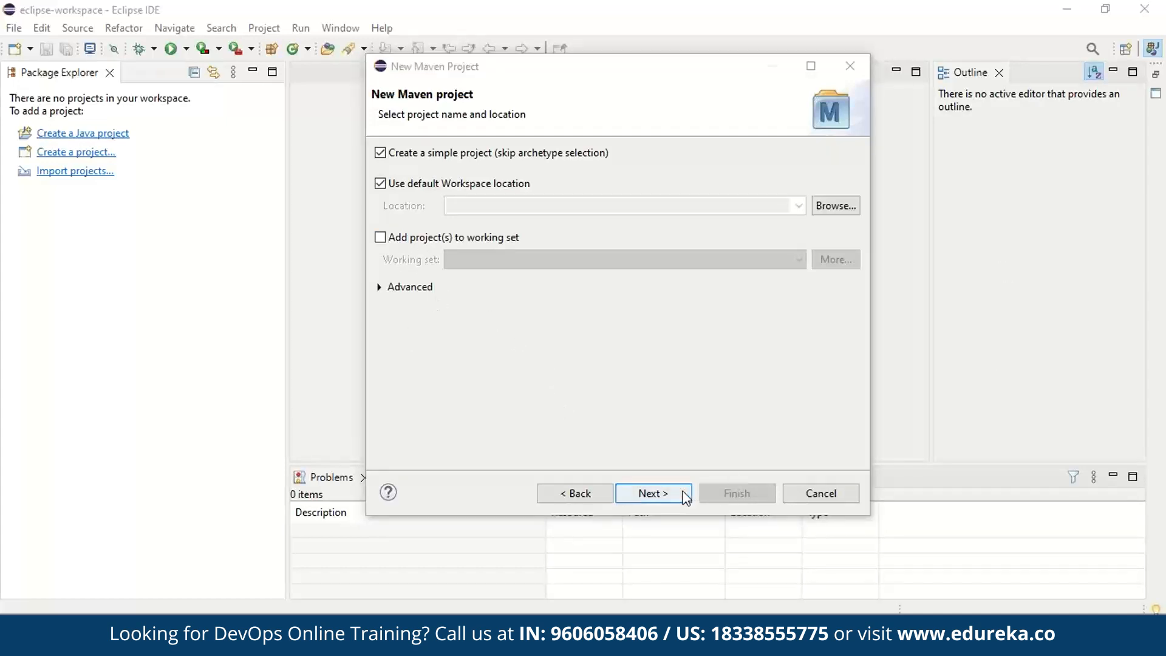
Step: Enter Group Id Edureka_Maven and Artifact Id Maven_project_demo, keeping 0.0.1-SNAPSHOT and jar
left_click(653, 493)
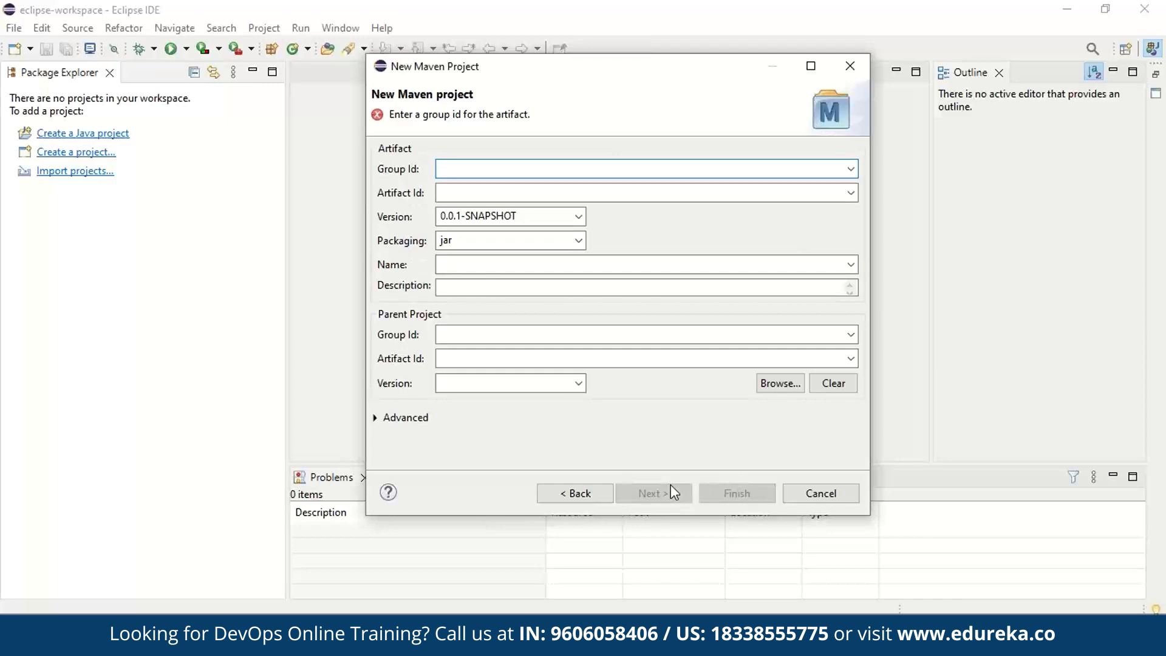
left_click(587, 169)
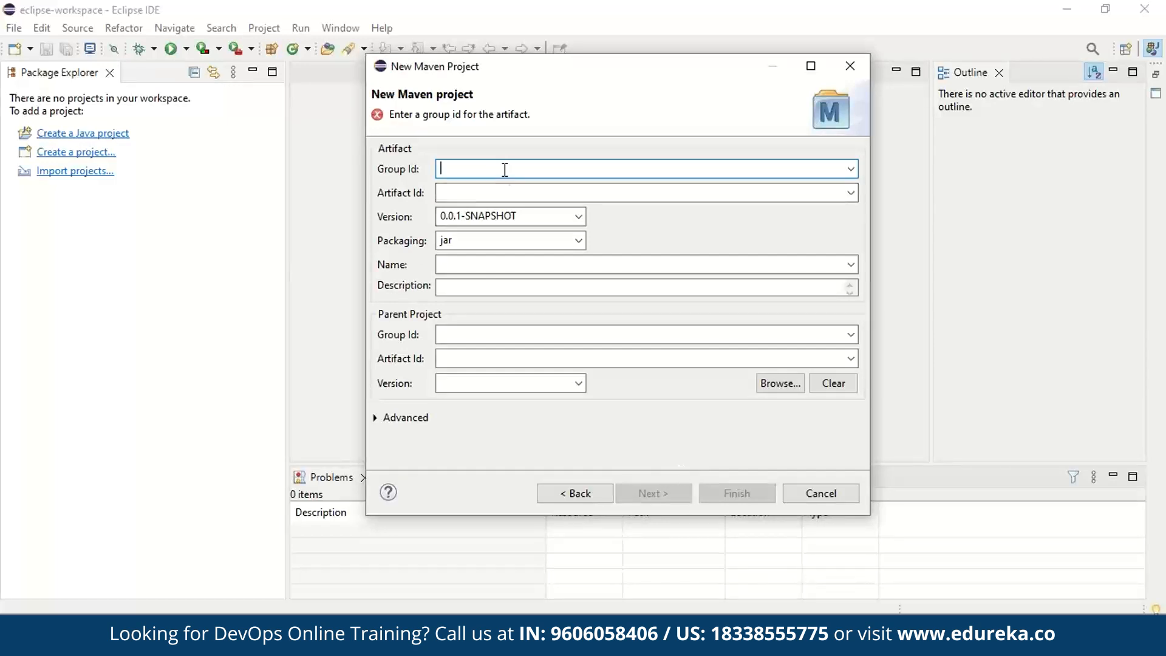
mouse_move(483, 166)
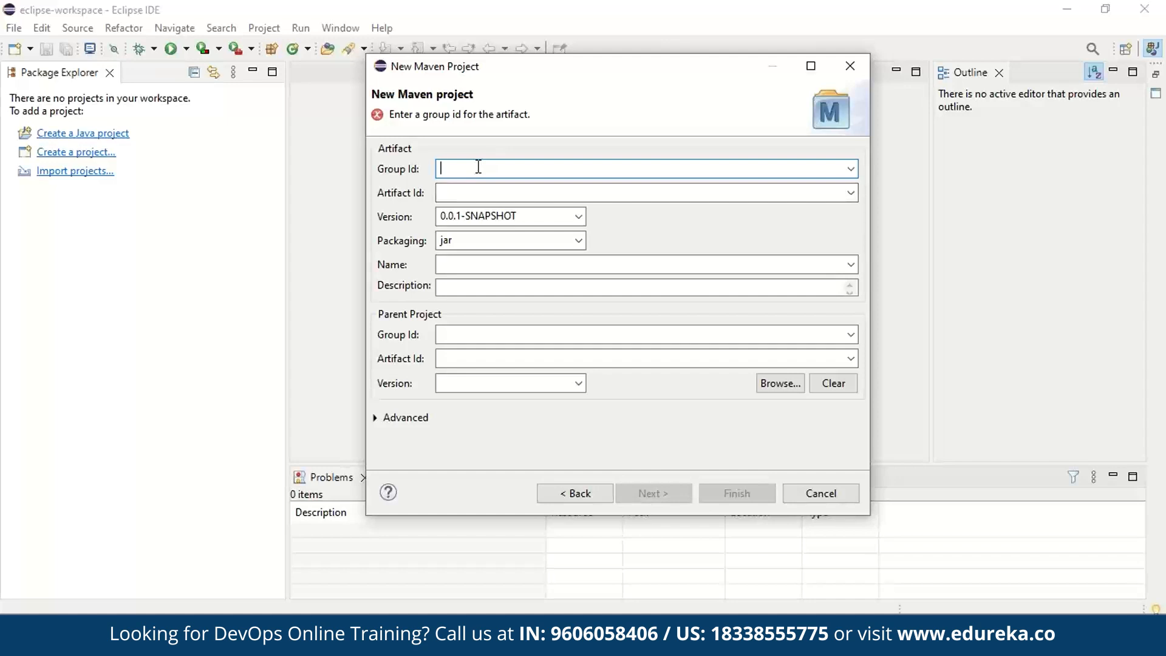
type("Edureka")
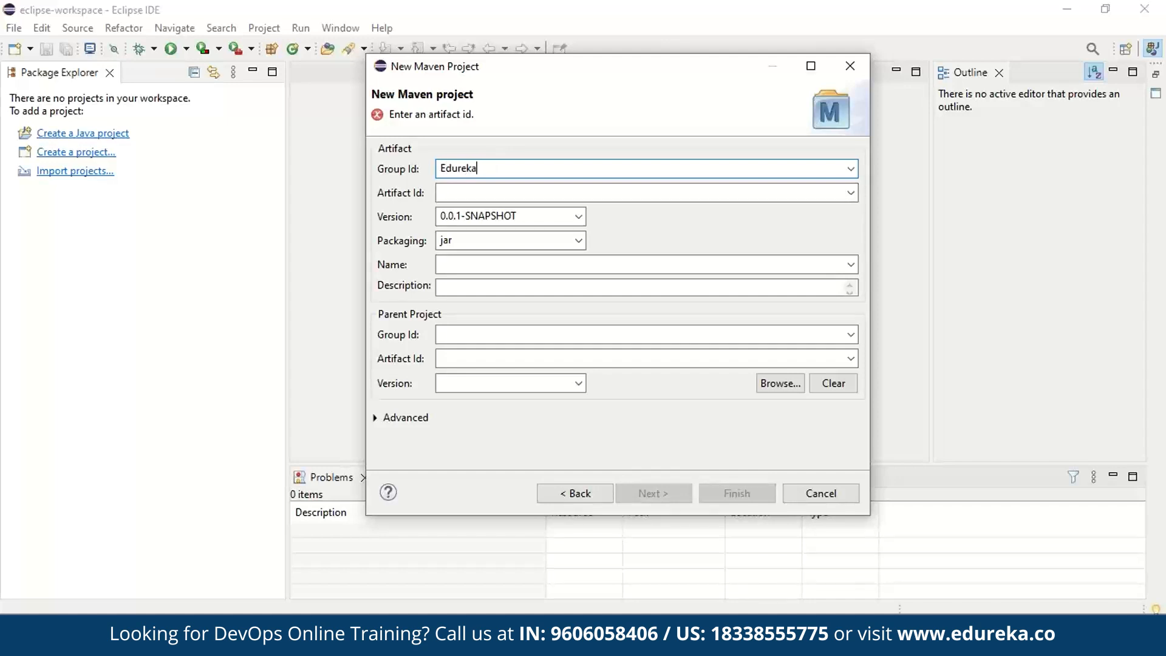
type("_Maven")
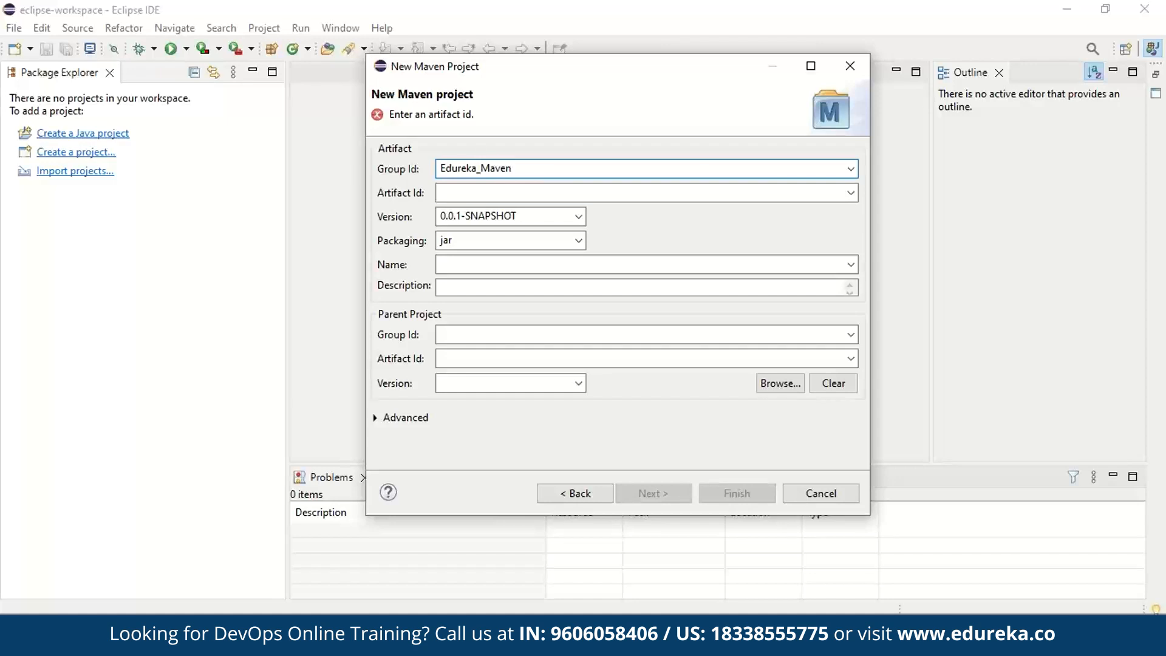
left_click(639, 192)
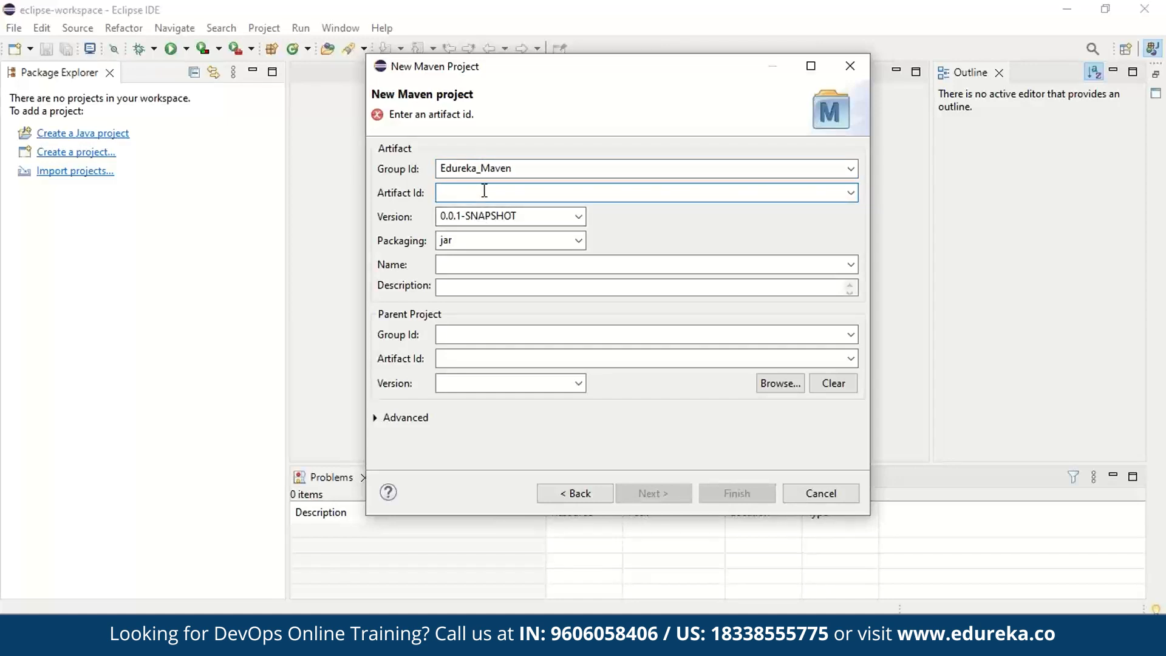
type("Maven_")
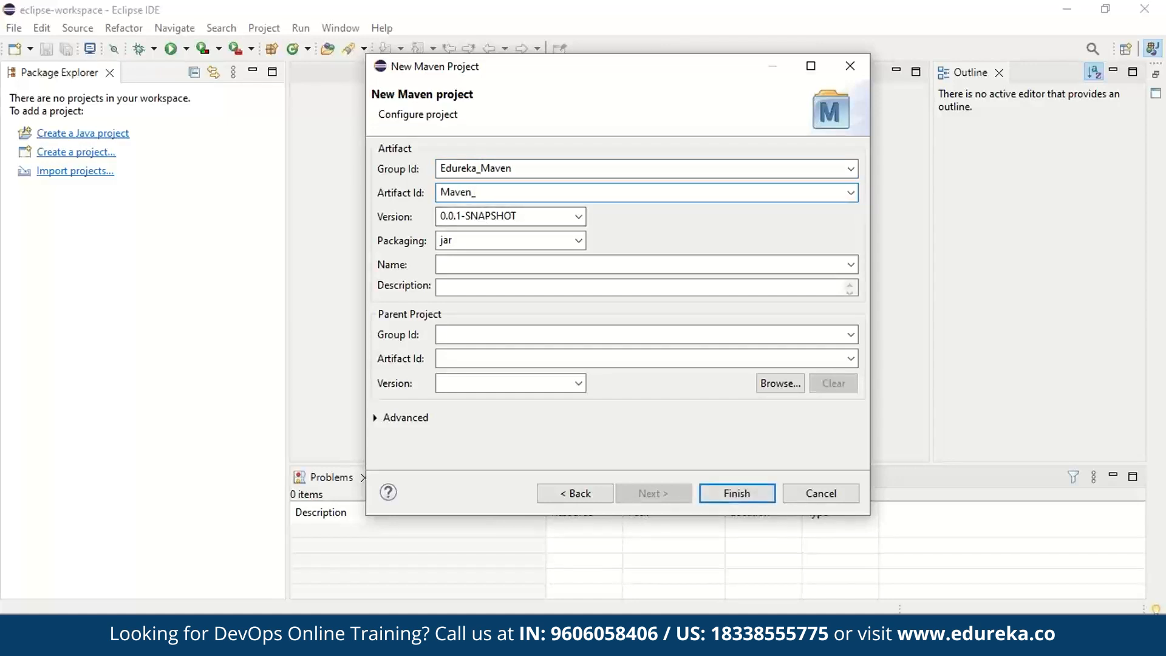
type("project_")
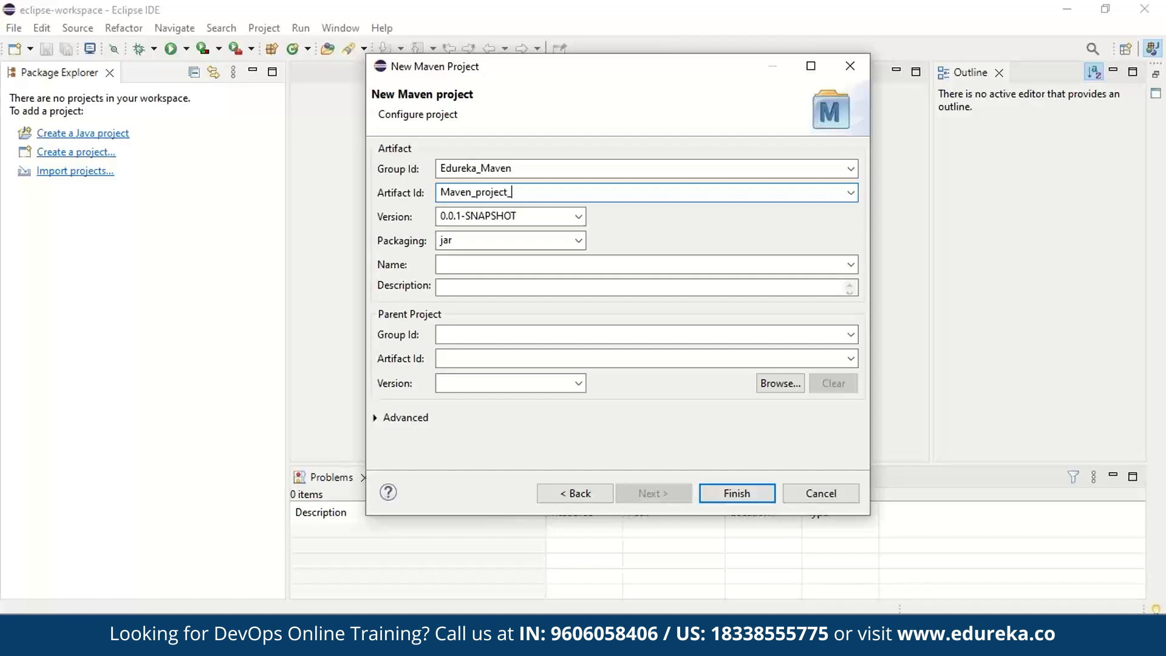
type("demo")
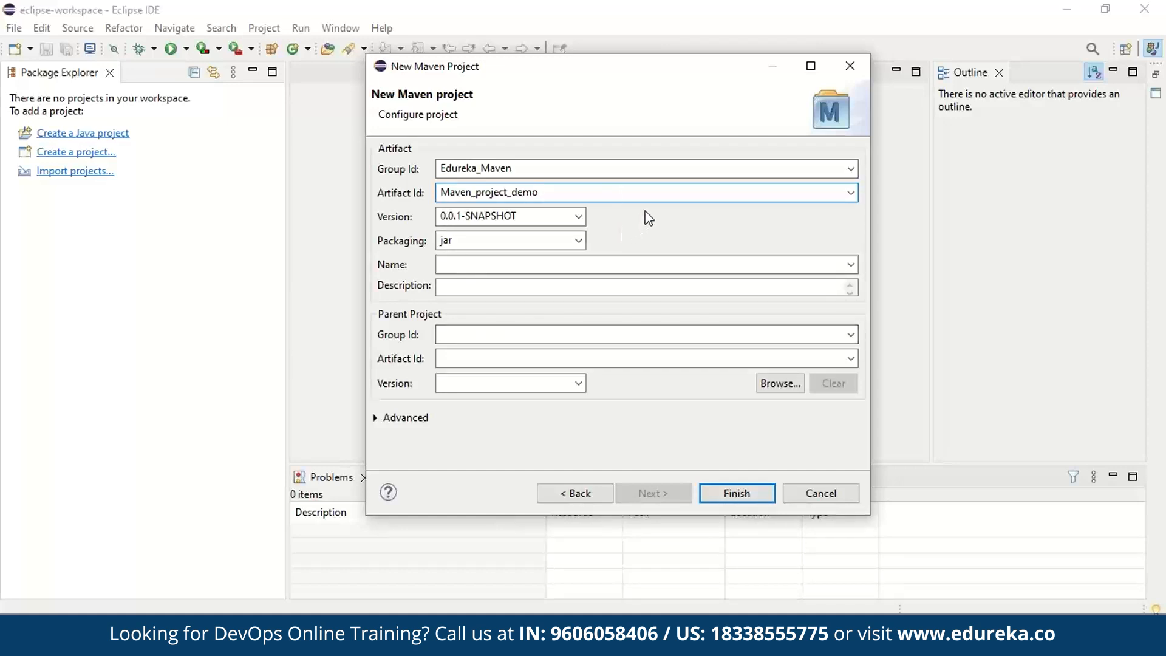
mouse_move(787, 252)
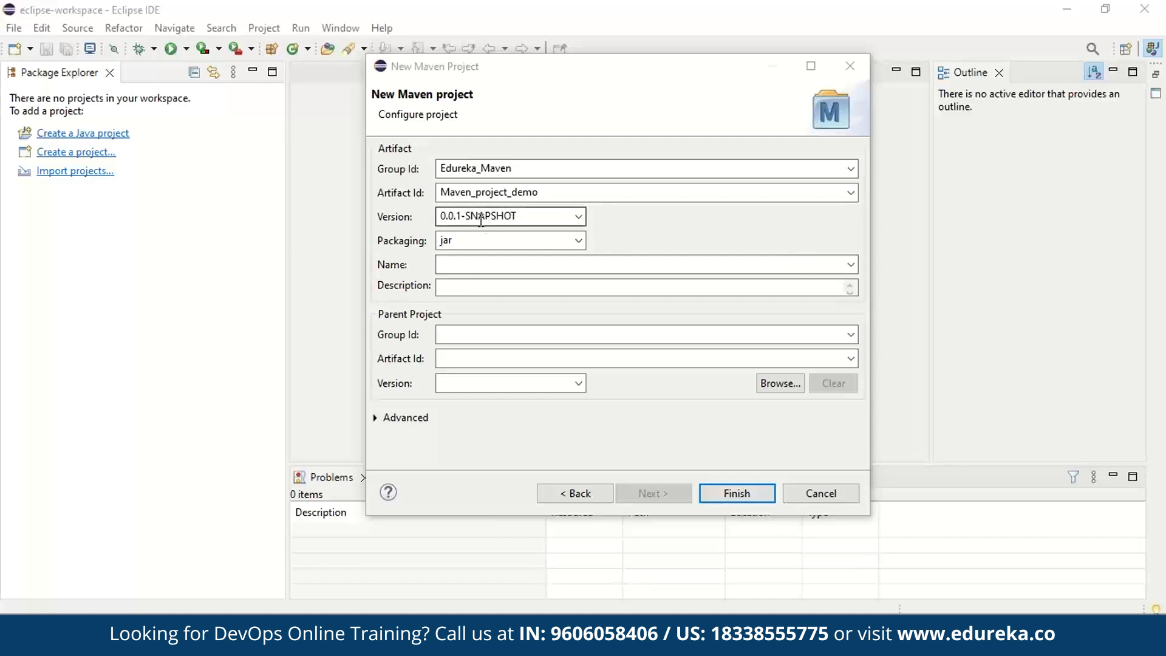
mouse_move(497, 238)
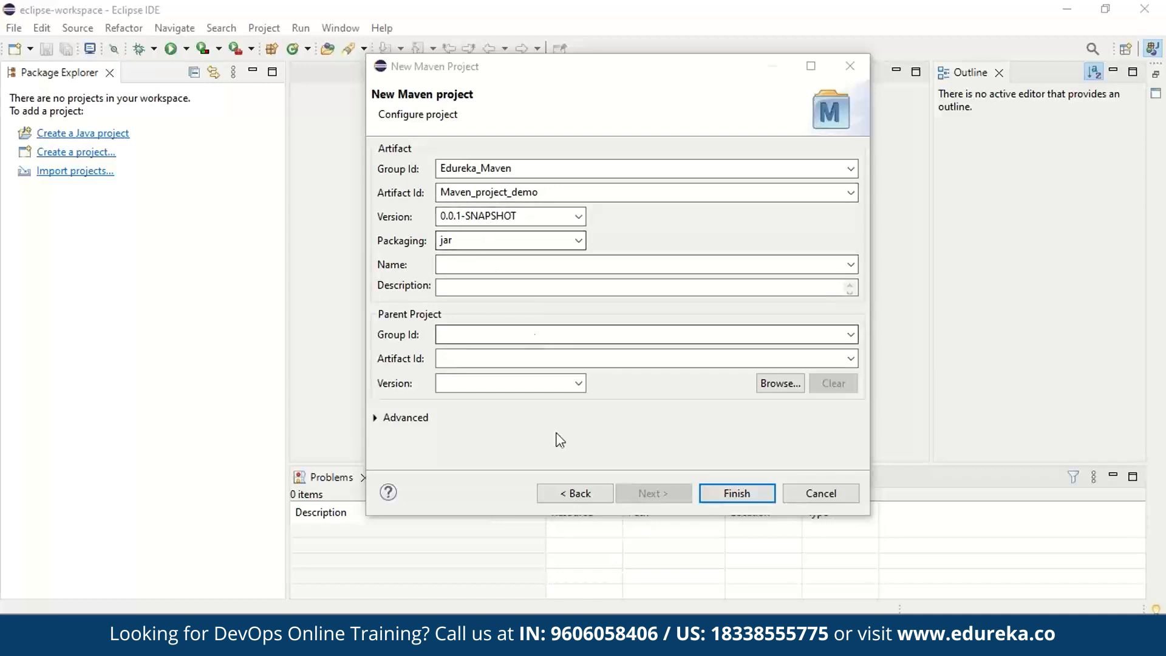
mouse_move(769, 470)
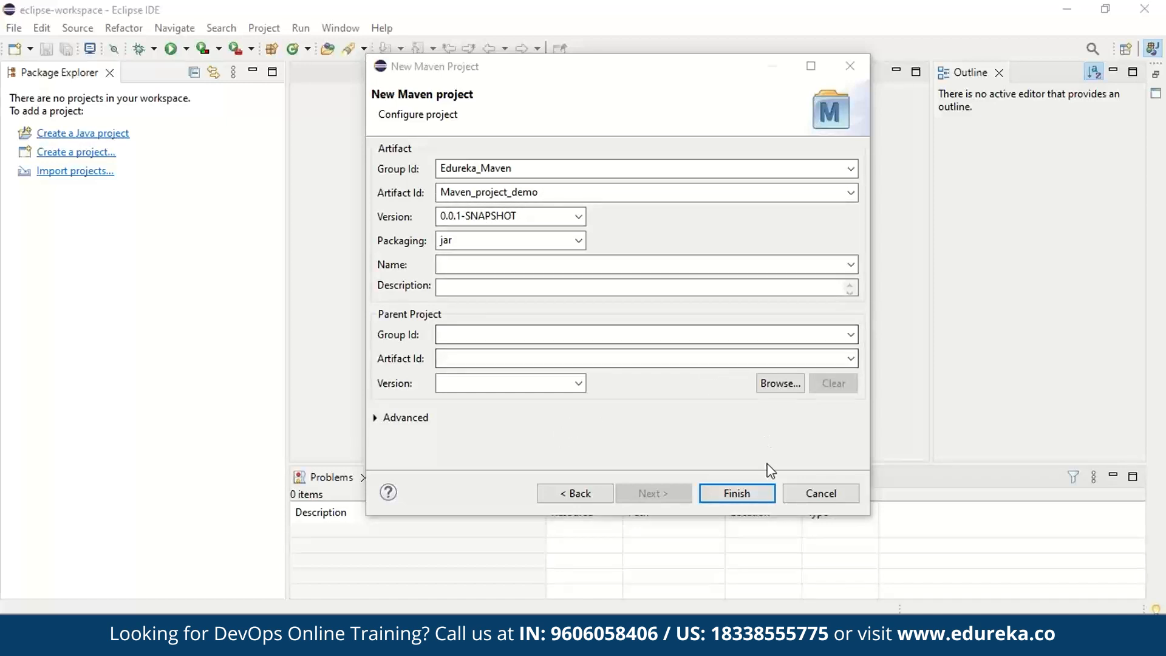
Step: Finish the wizard, expand Maven_project_demo in Package Explorer and select pom.xml
left_click(735, 493)
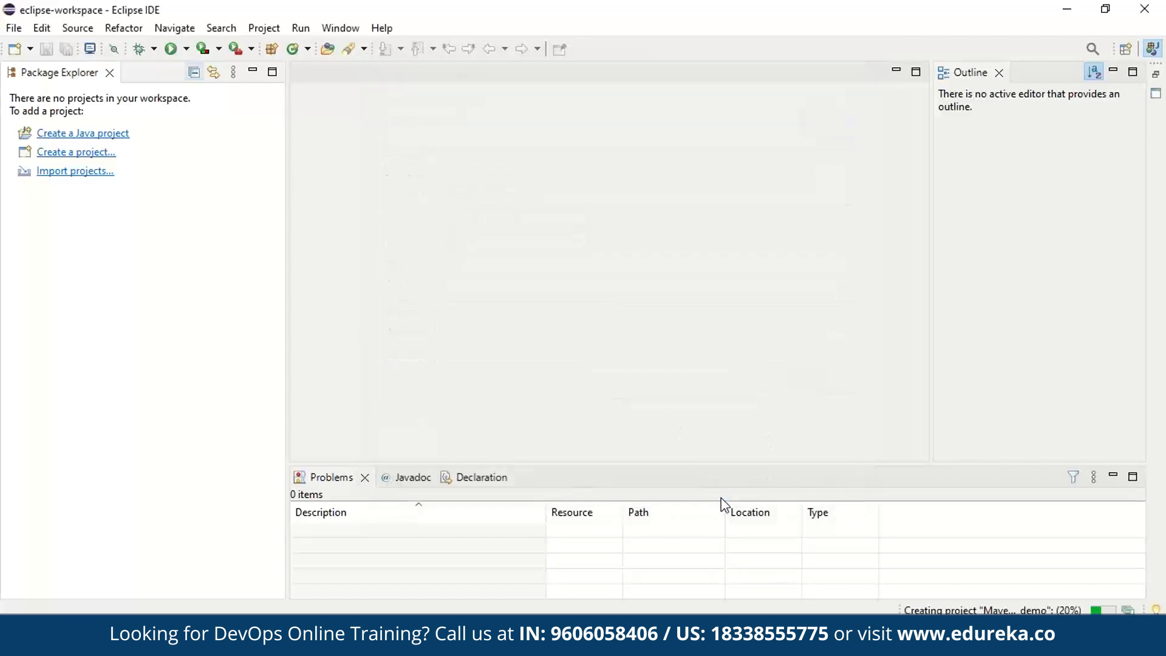
mouse_move(702, 434)
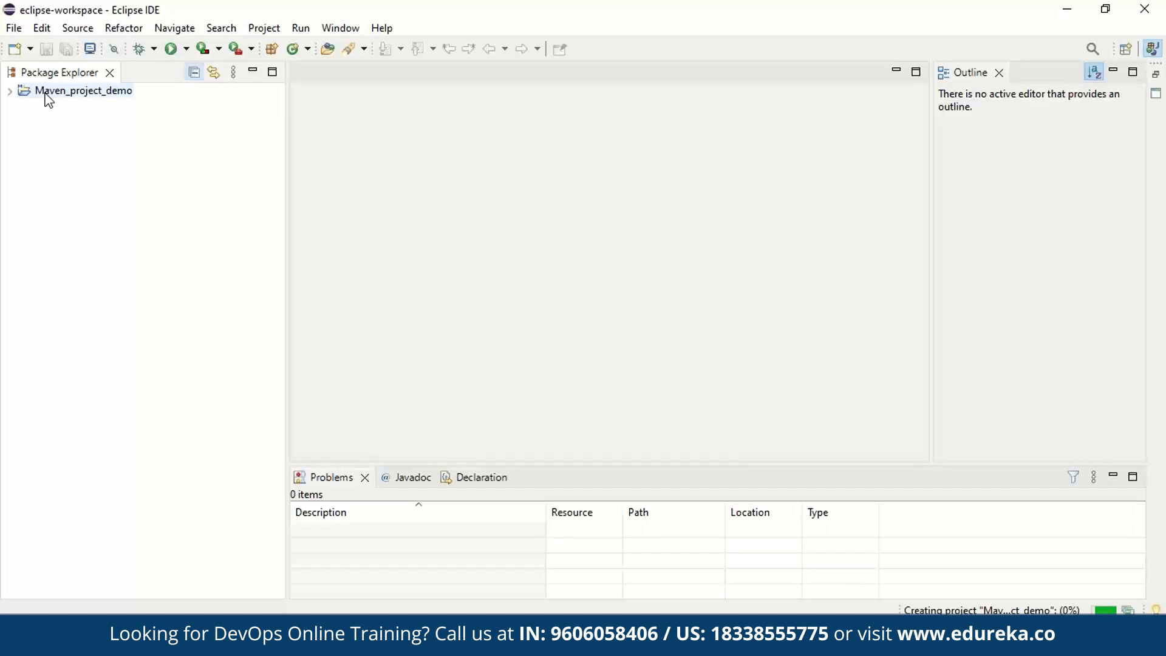
left_click(83, 89)
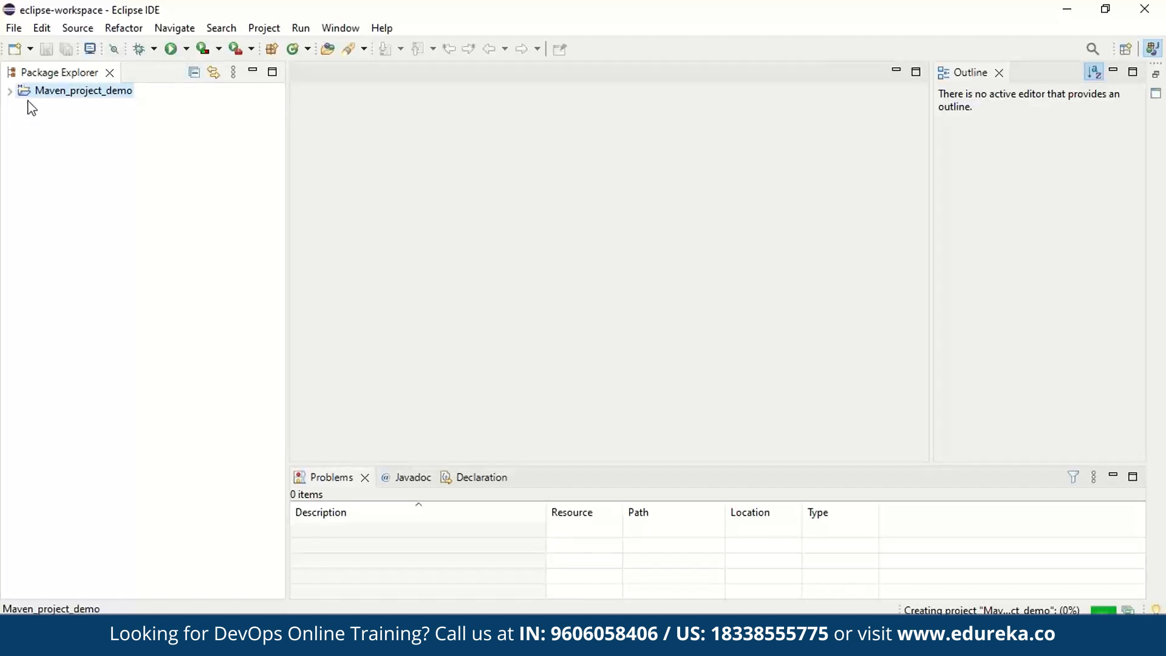
left_click(10, 90)
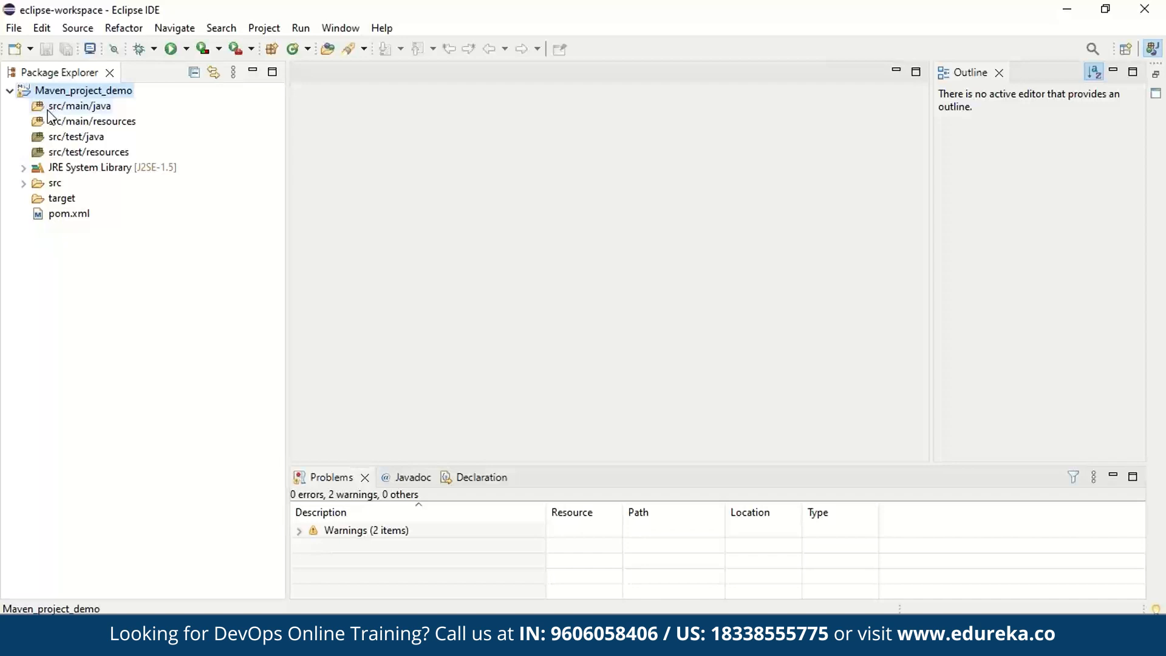
mouse_move(67, 195)
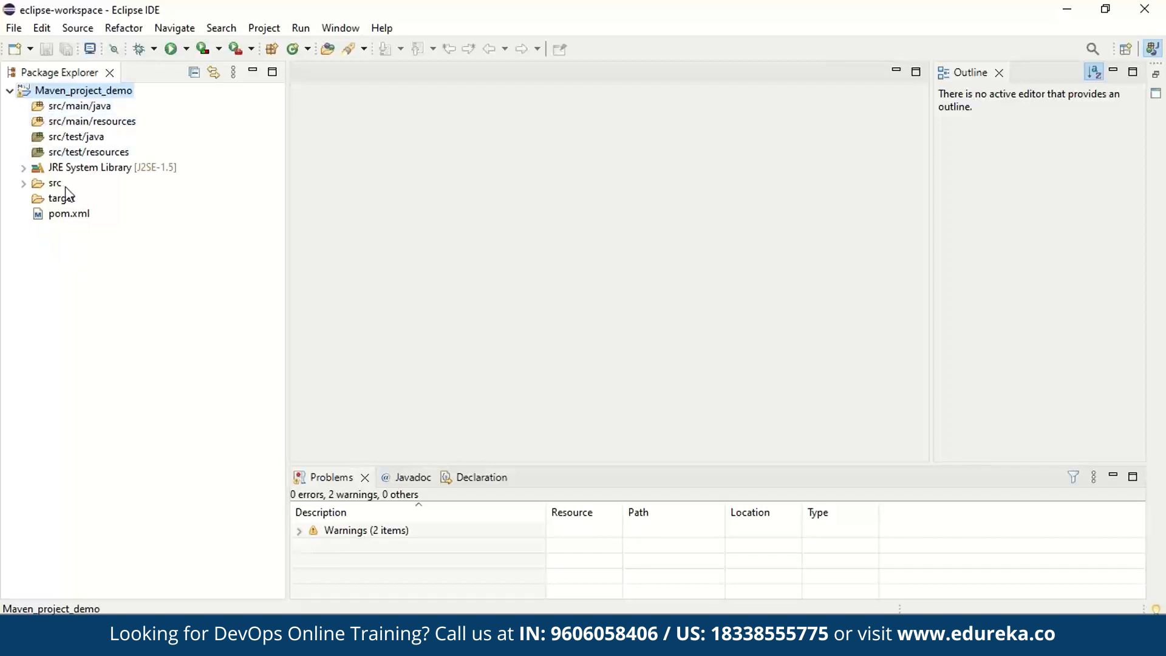
mouse_move(73, 115)
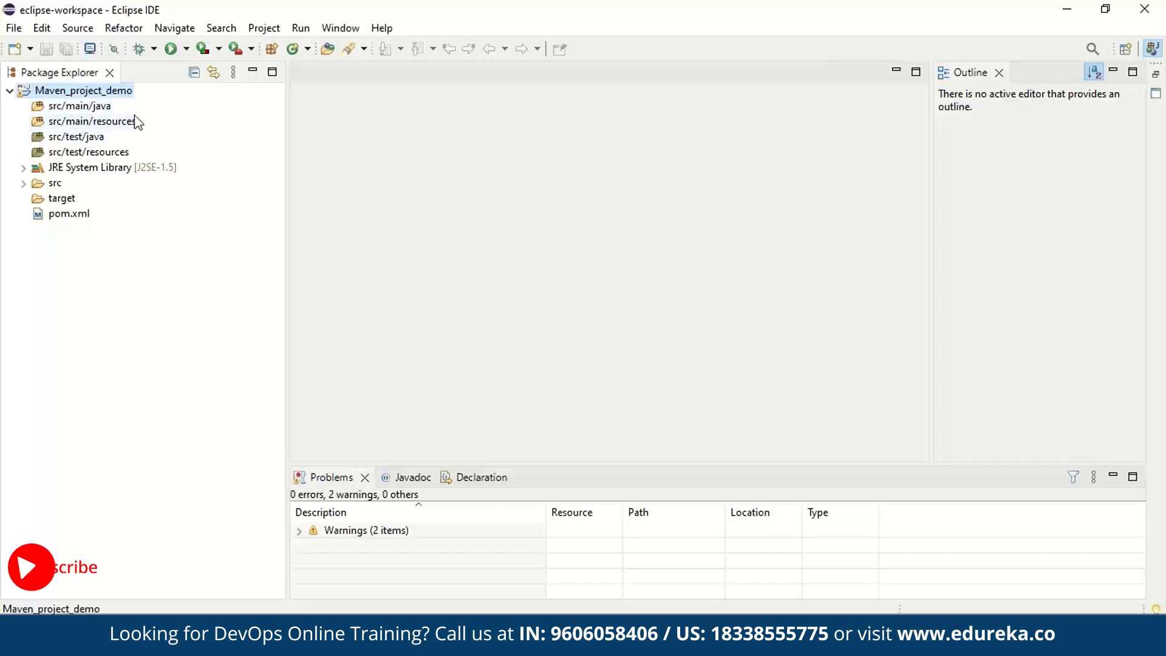
mouse_move(110, 136)
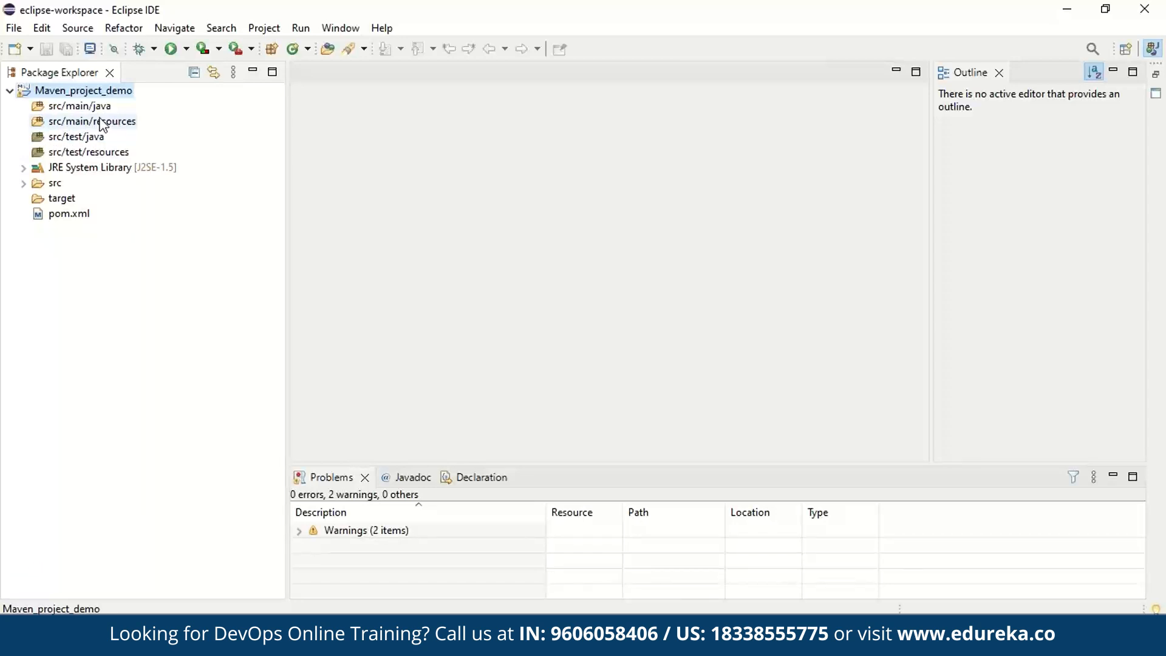
mouse_move(61, 146)
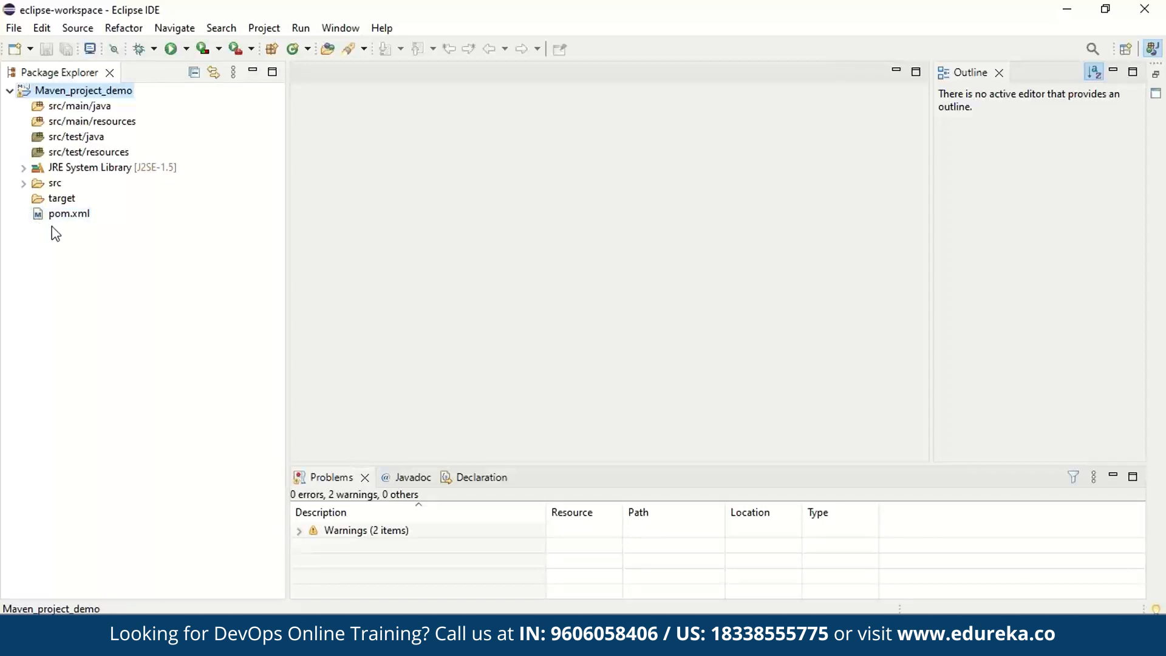
left_click(68, 213)
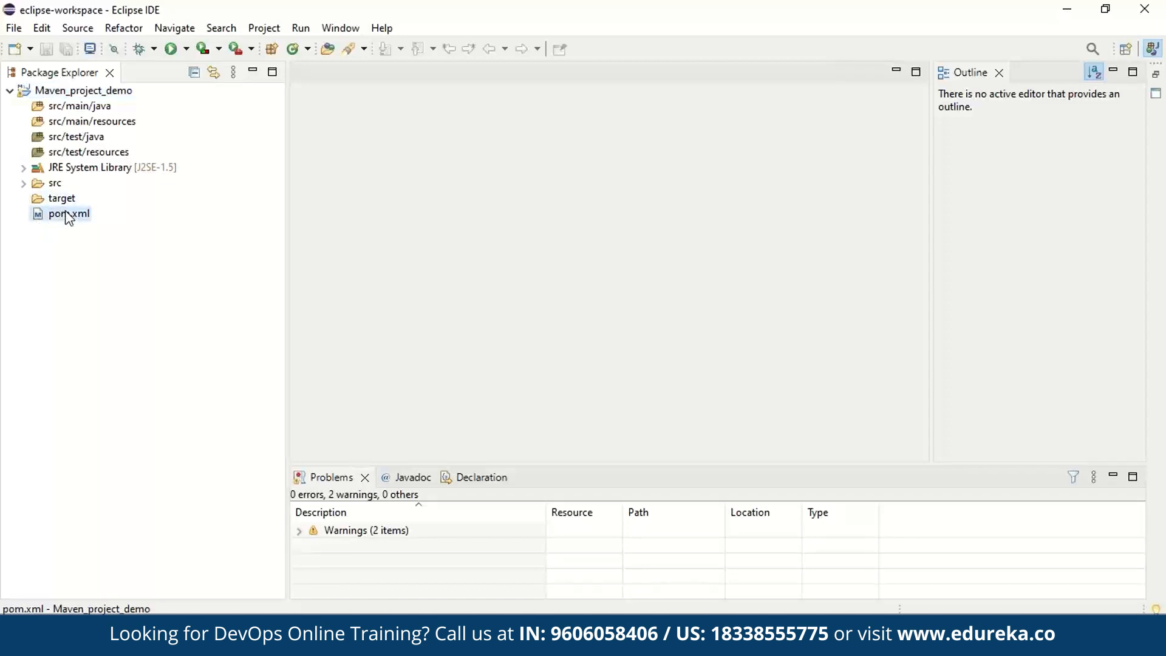
double_click(69, 213)
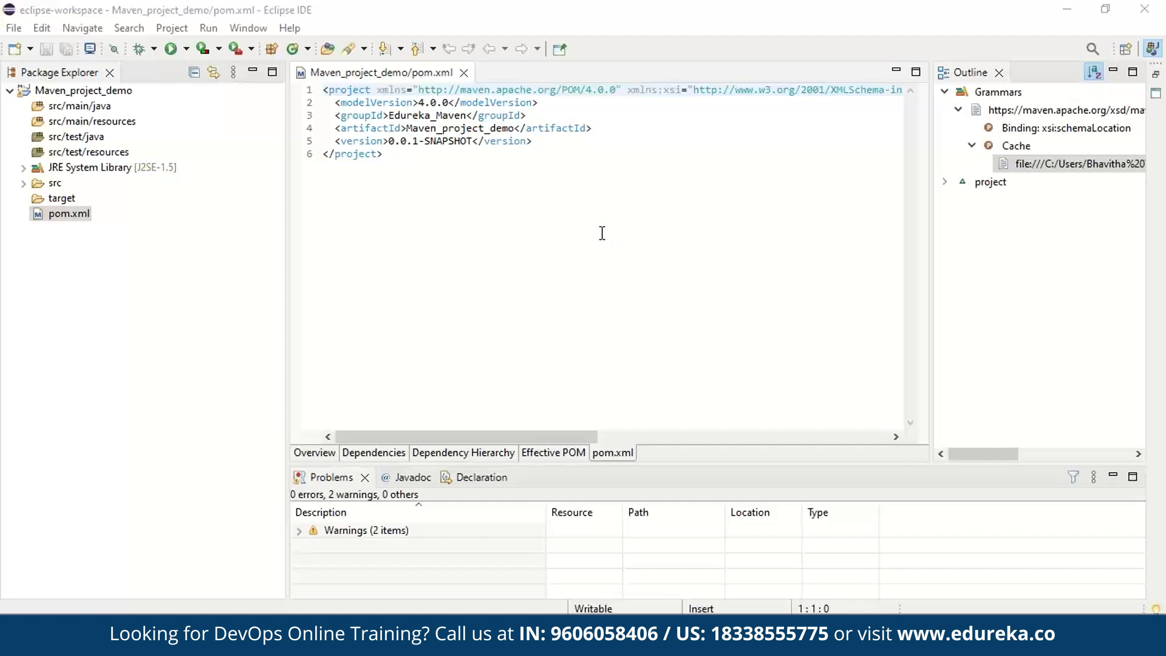
left_click(385, 153)
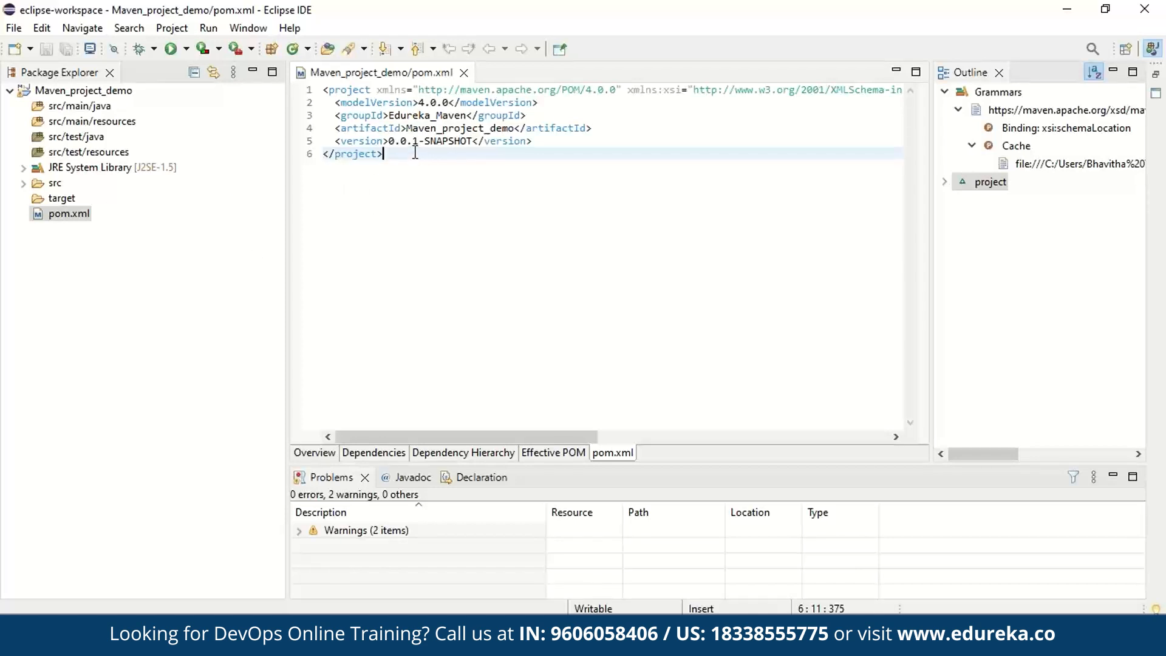
key("ctrl+a")
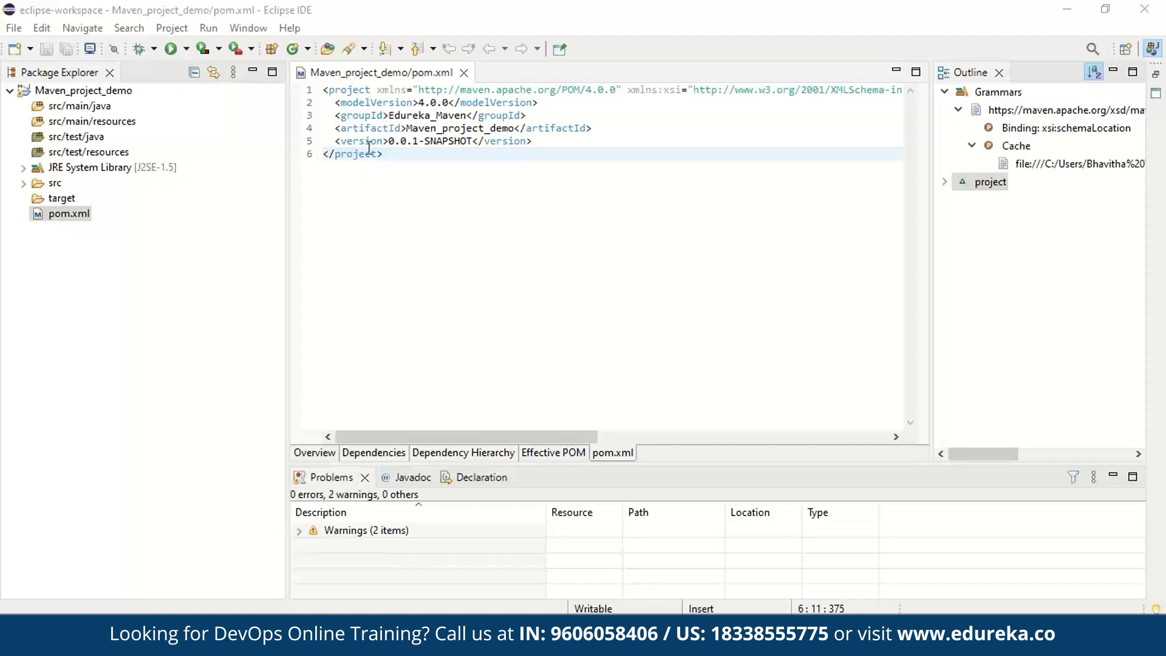
mouse_move(459, 216)
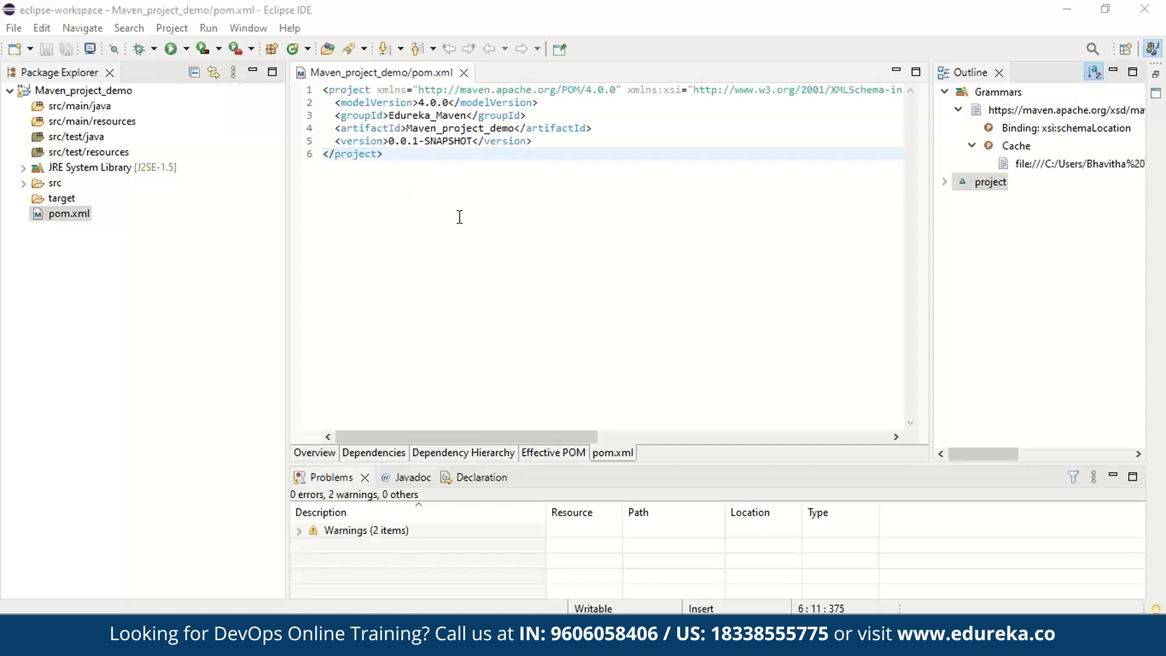
mouse_move(467, 272)
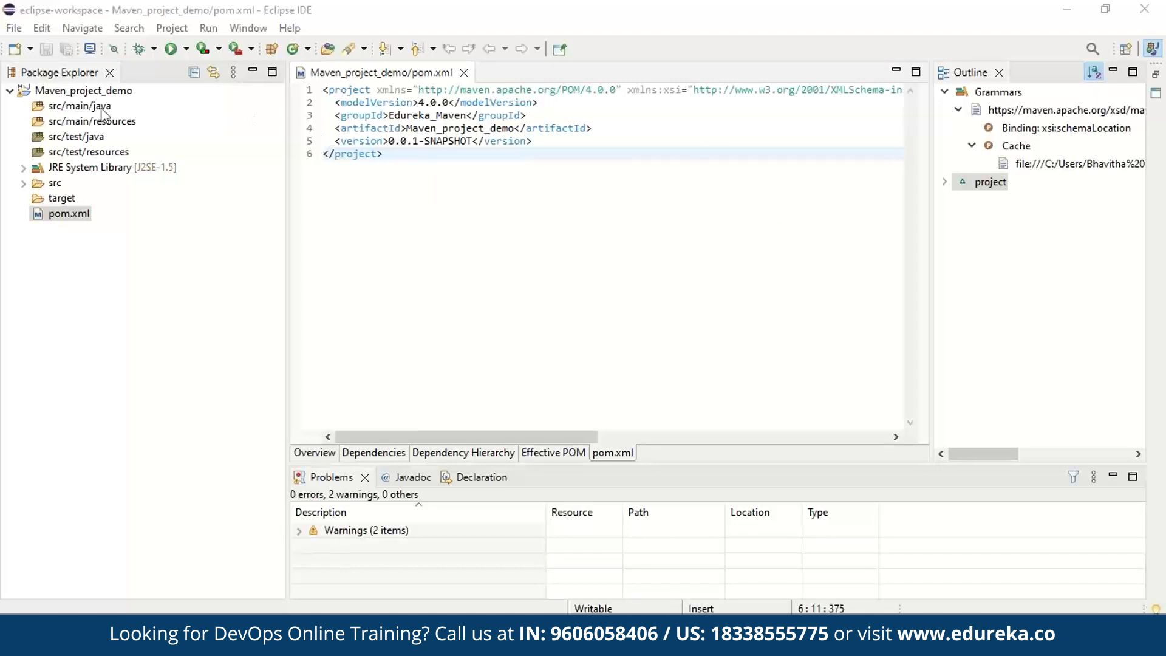
mouse_move(71, 115)
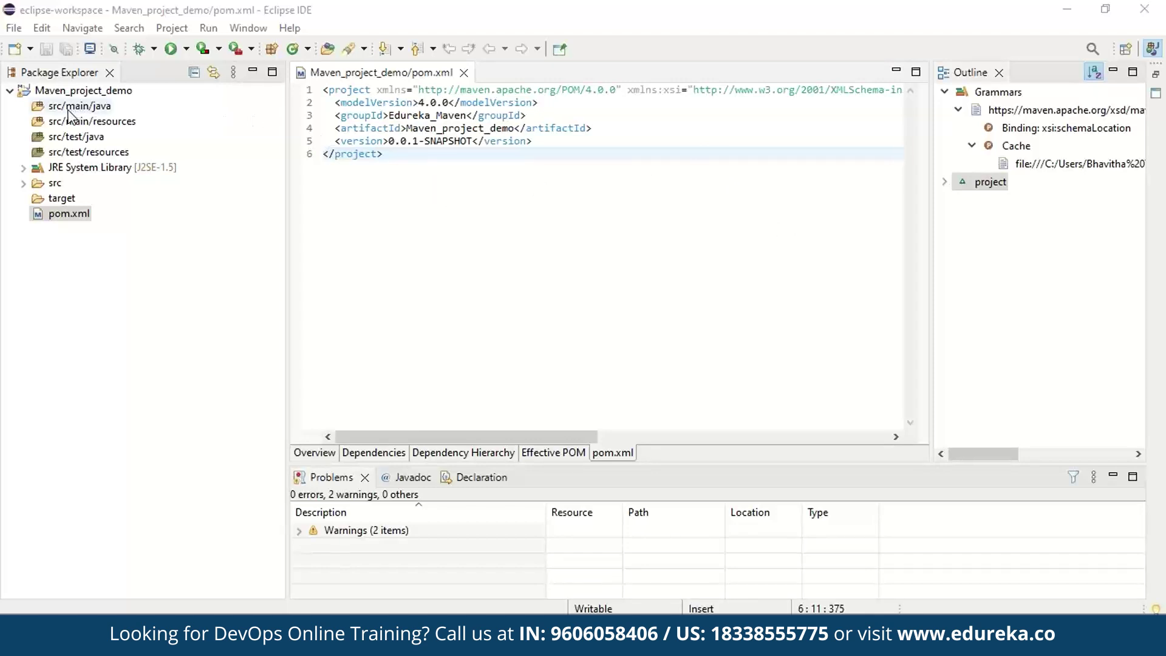
left_click(78, 106)
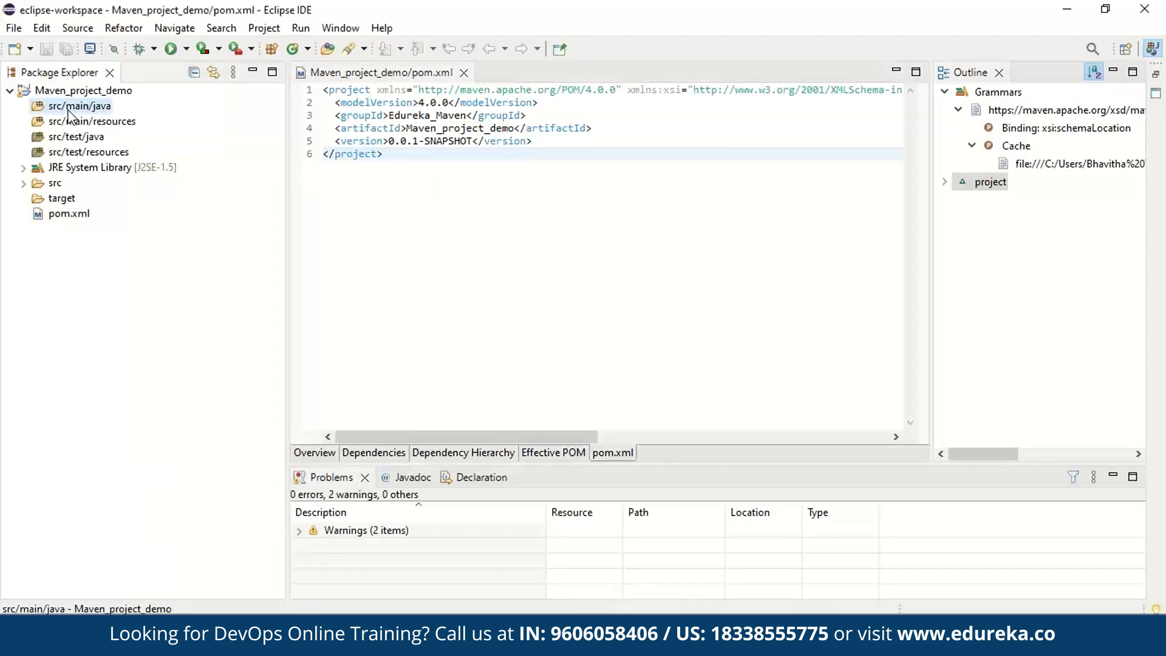
Step: Add class democlass in new package Edureka_Maven from src/main/java's context menu
right_click(77, 106)
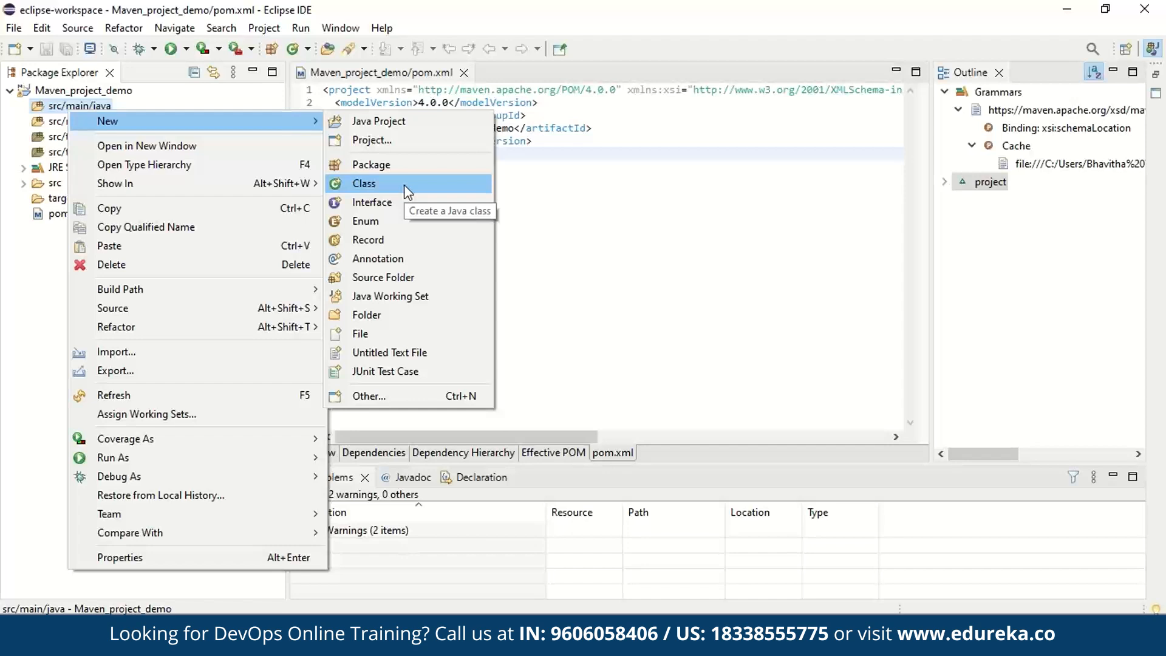
left_click(364, 183)
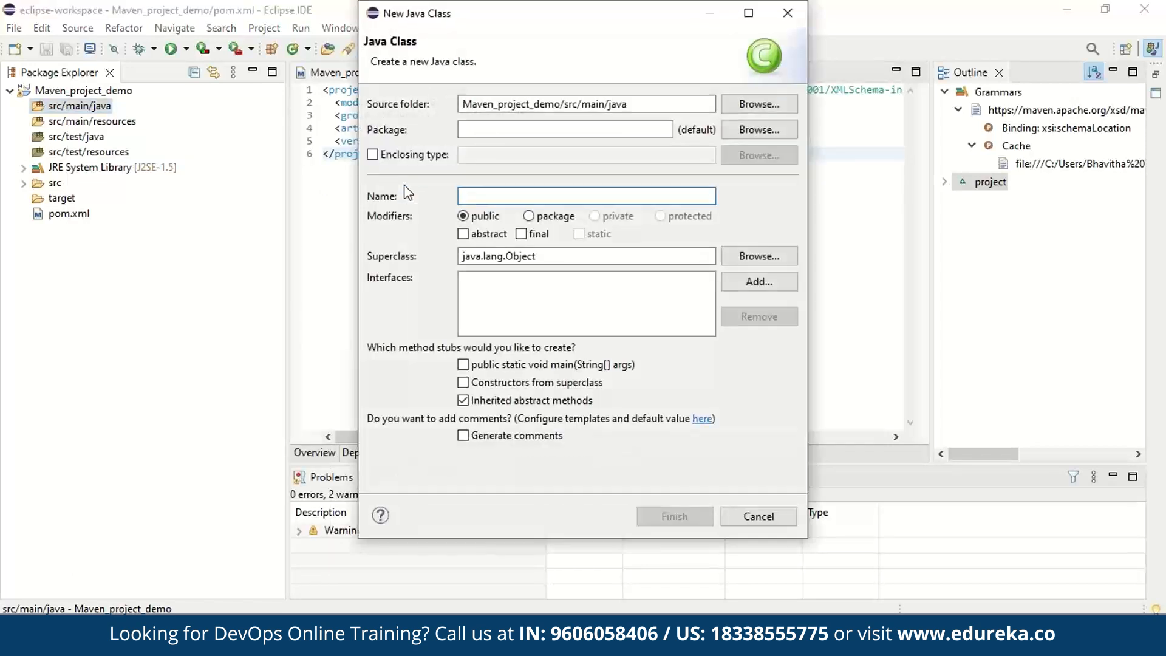
left_click(564, 129)
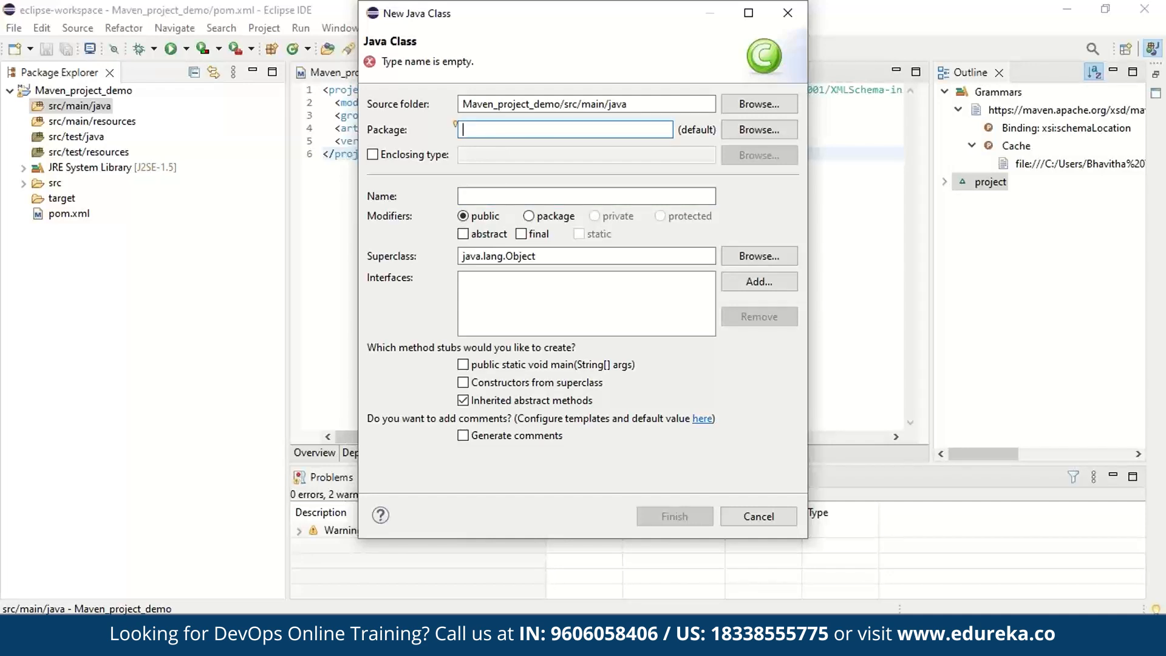
type("Edurek")
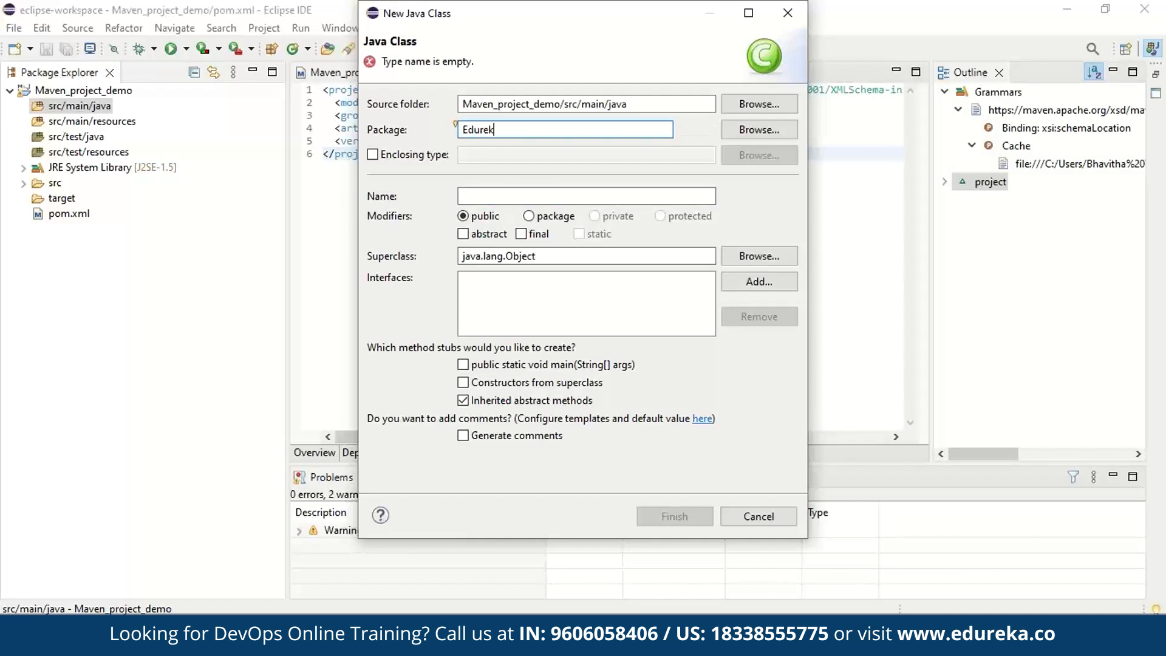
type("a_")
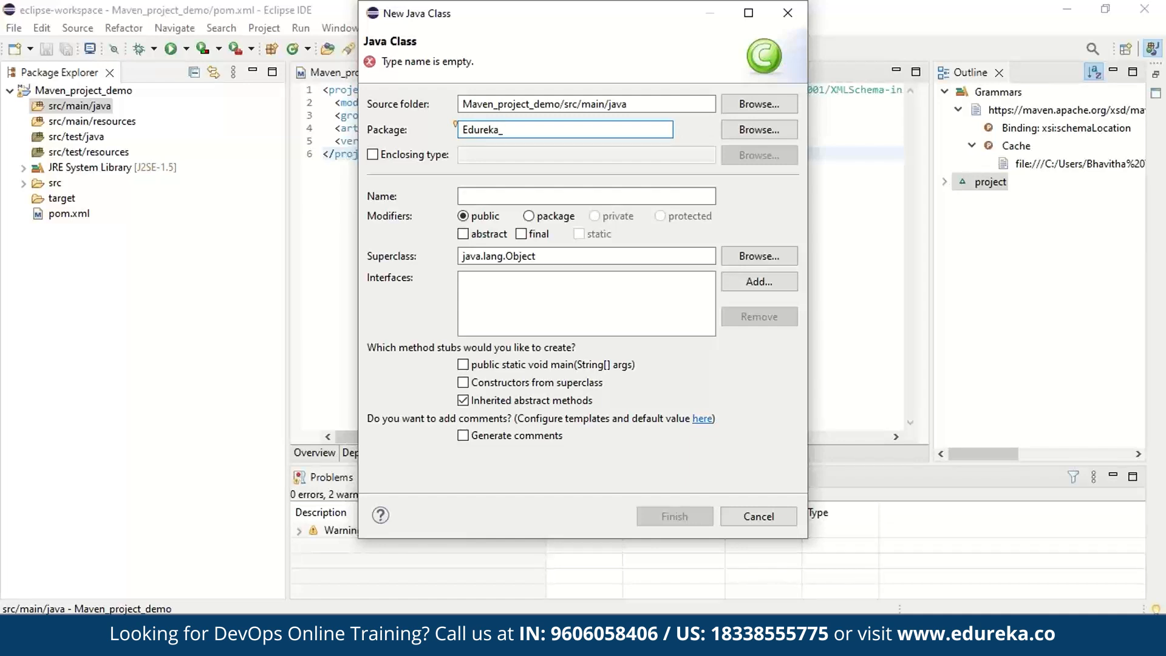
type("Maven")
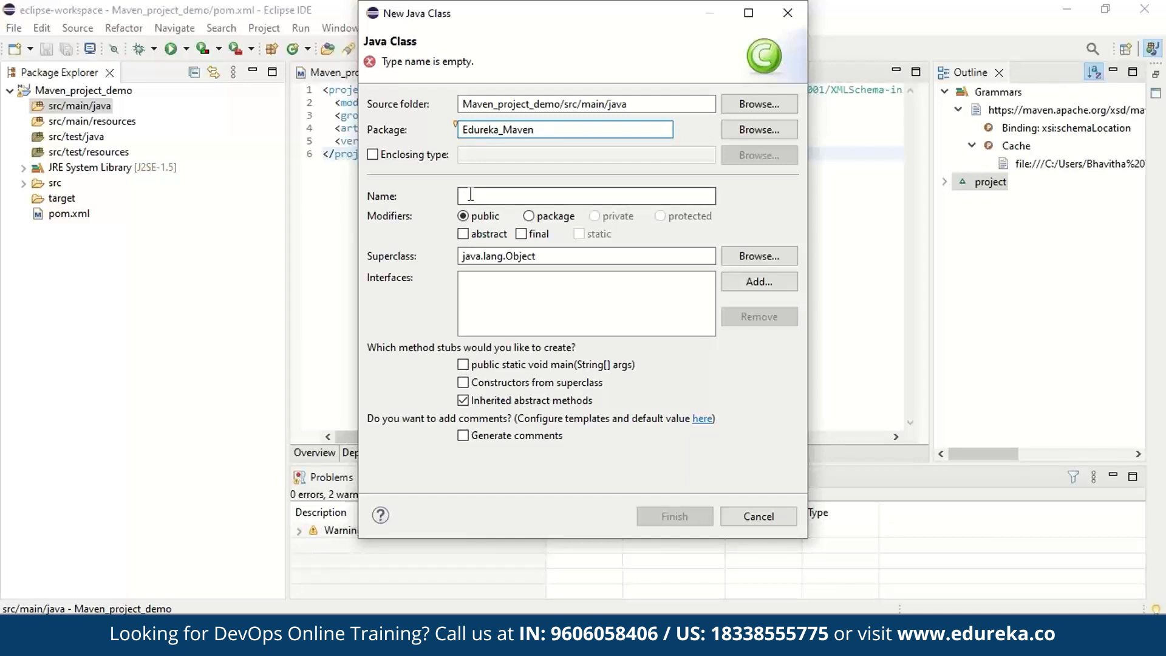
type("democlass")
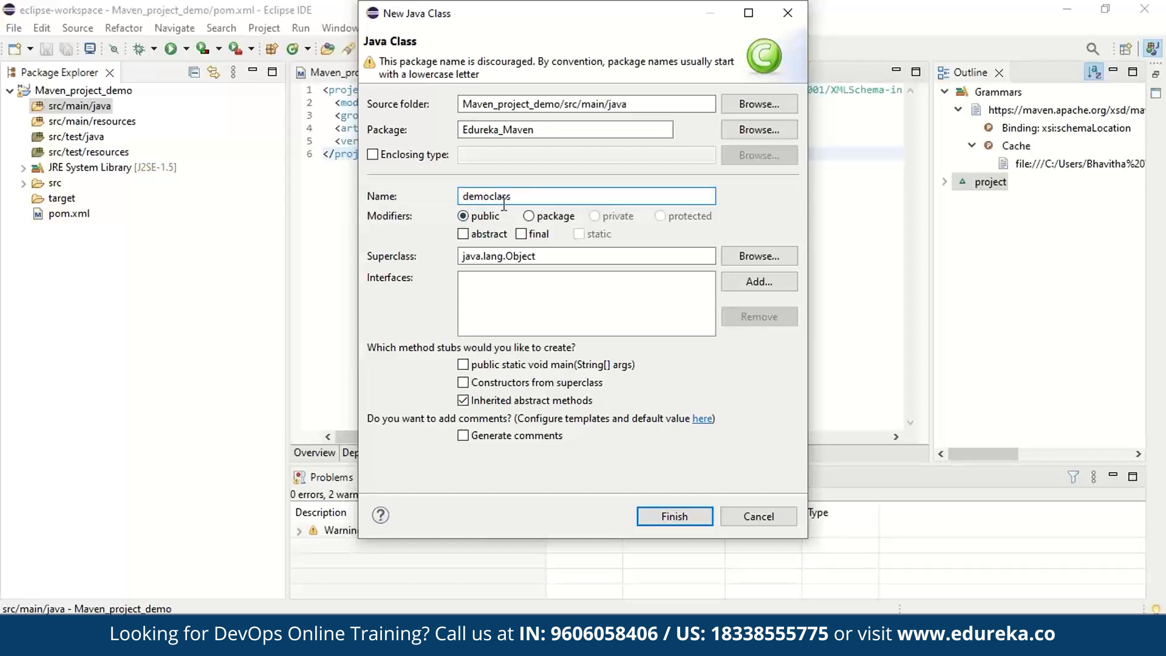
left_click(672, 516)
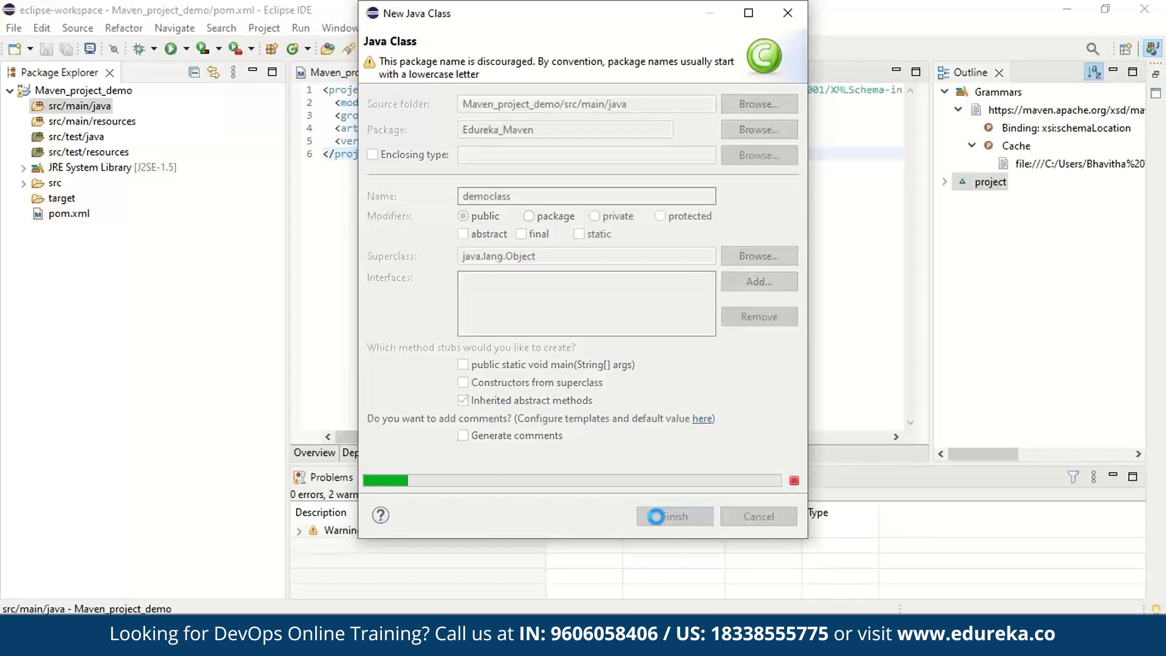
left_click(673, 516)
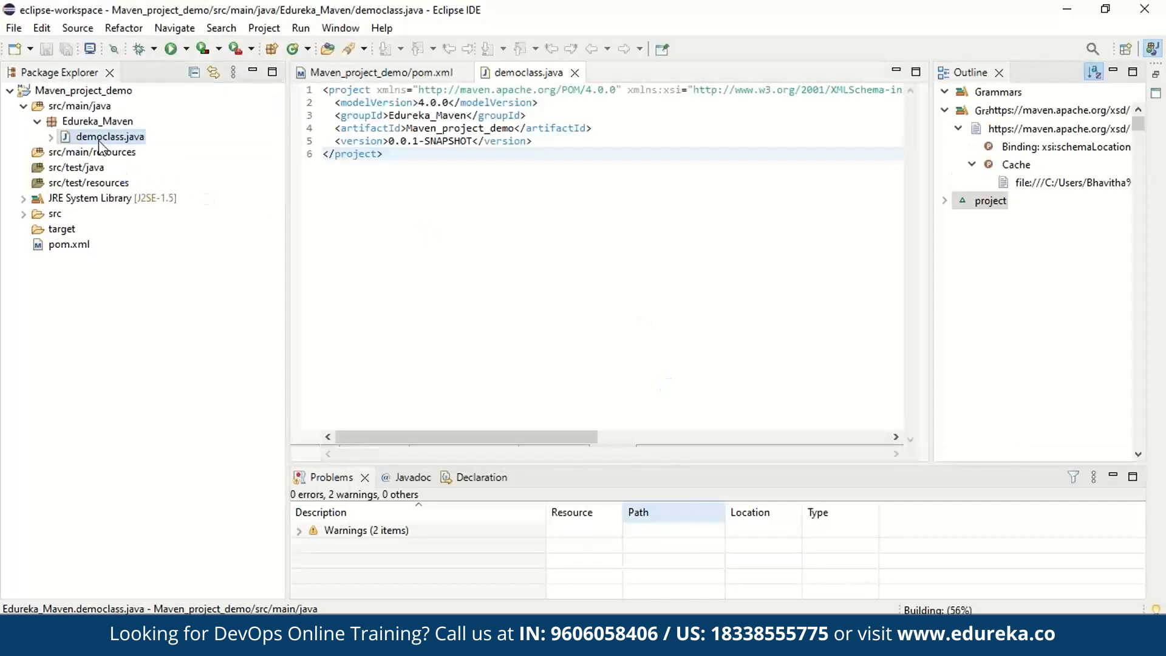
Step: Write public String SamMethod() { return "SamMethod"; } inside democlass's class body
left_click(523, 72)
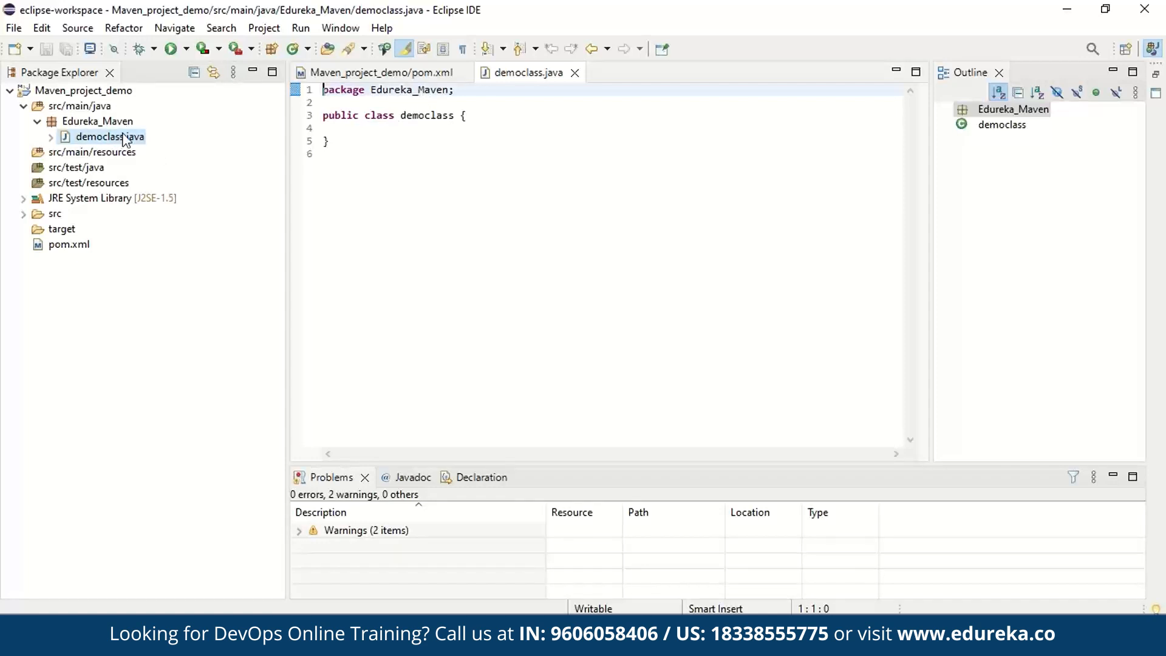
left_click(463, 115)
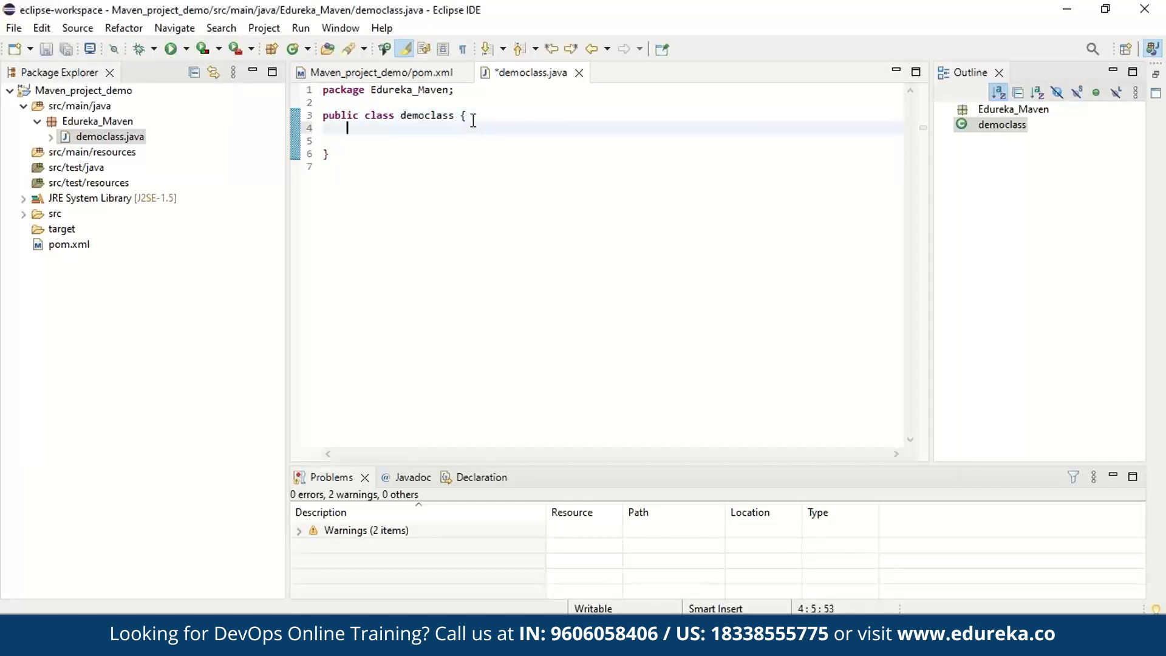
type("pu")
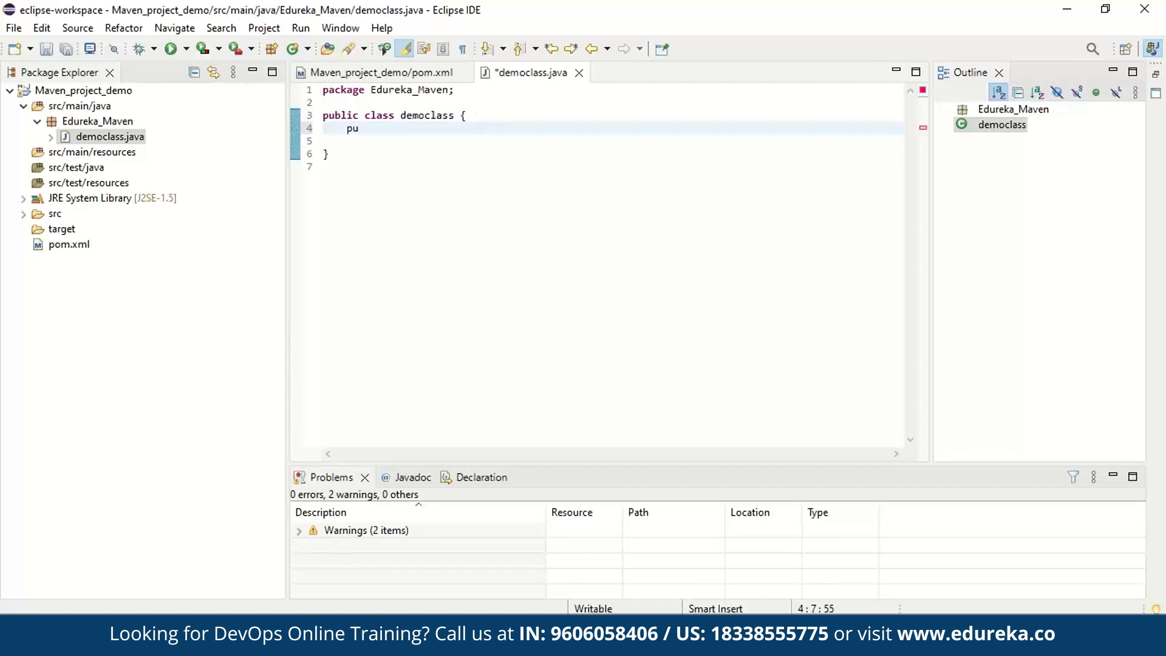
type("blic")
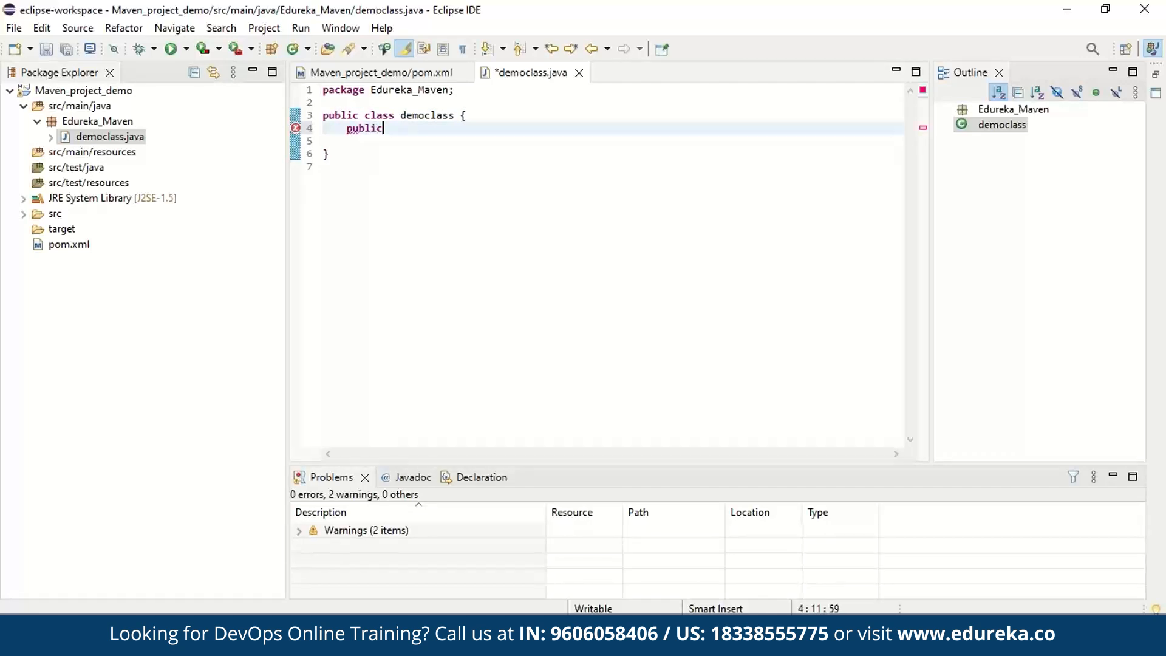
type("String")
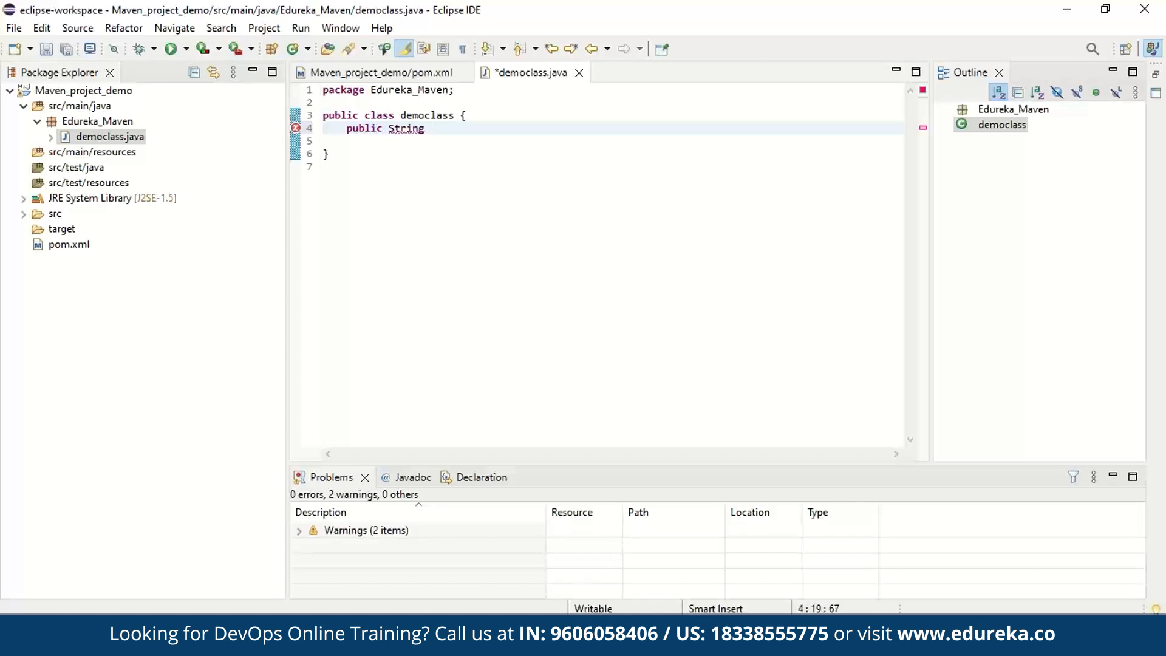
type("S")
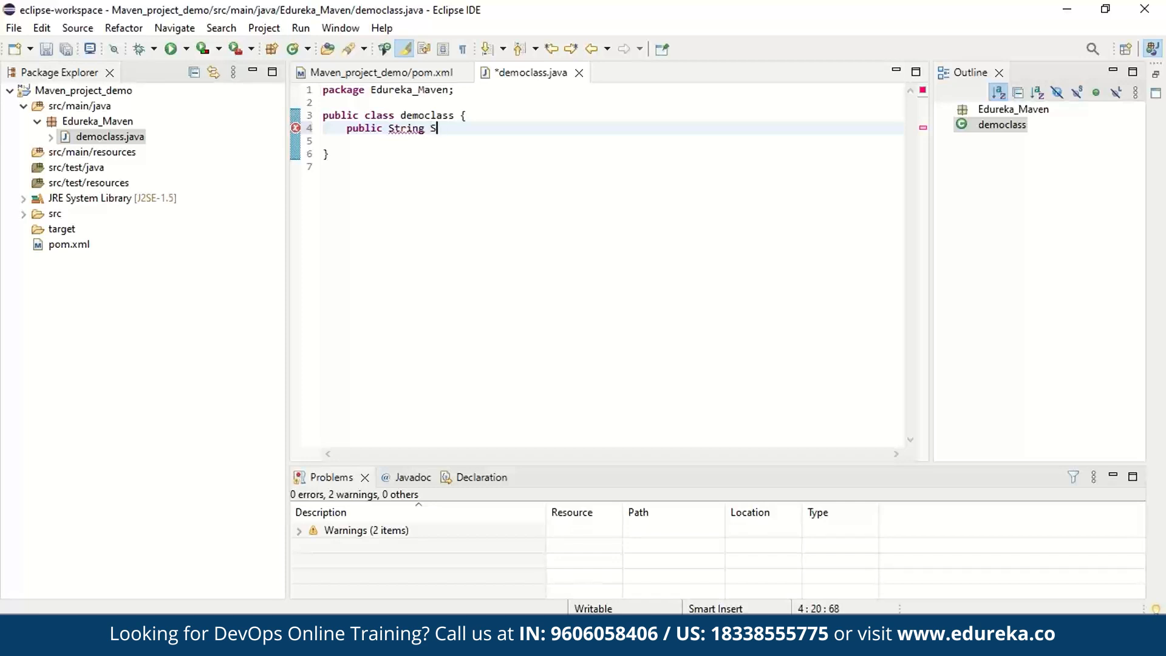
type("amMethod")
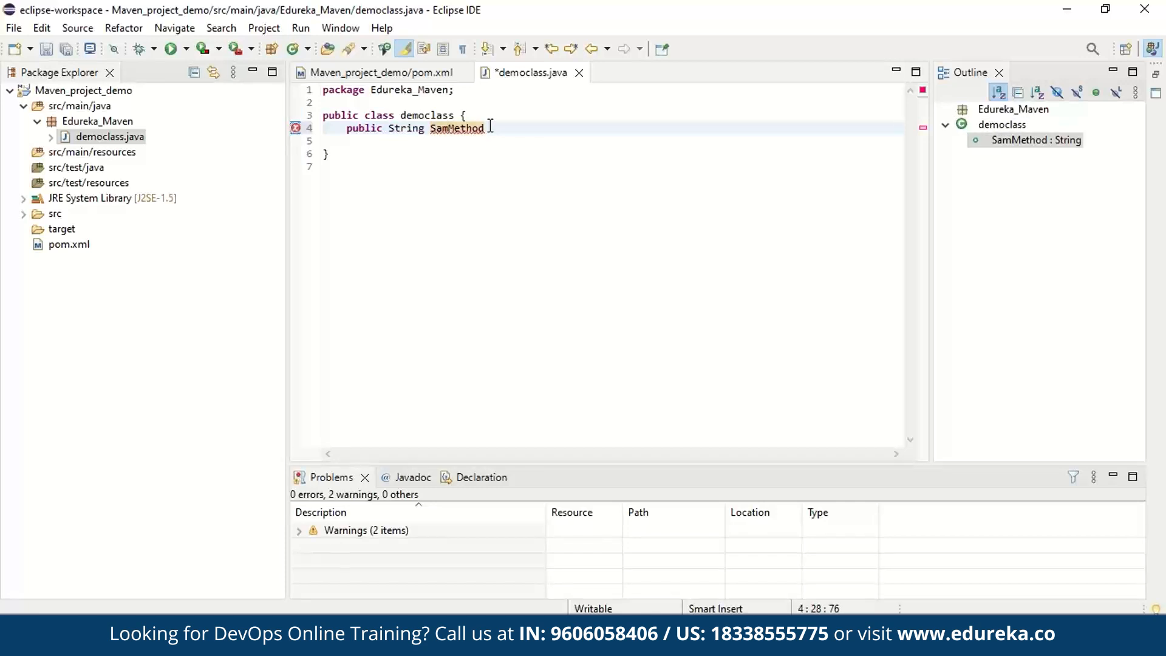
type("() {")
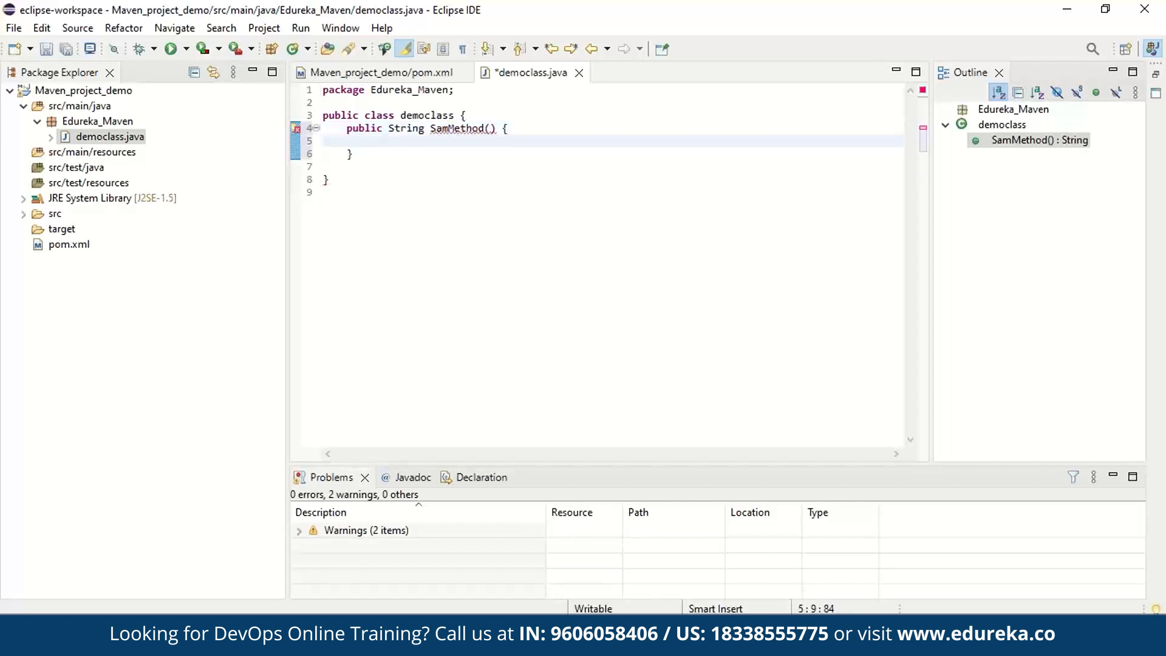
type("return")
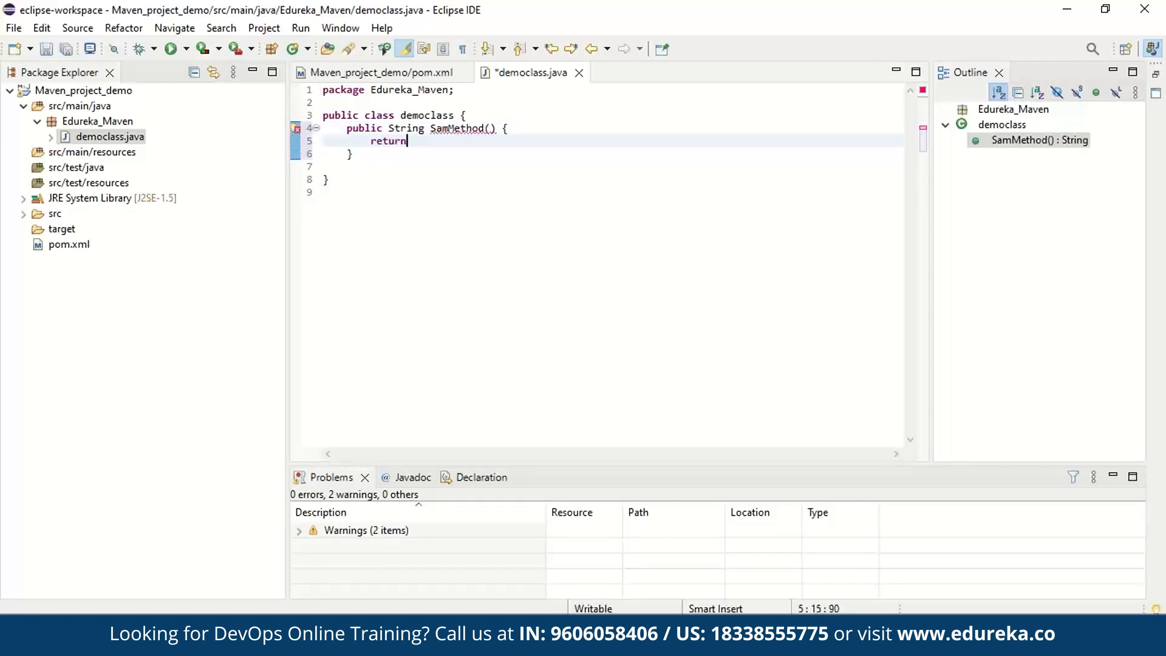
type("\"SamMeth")
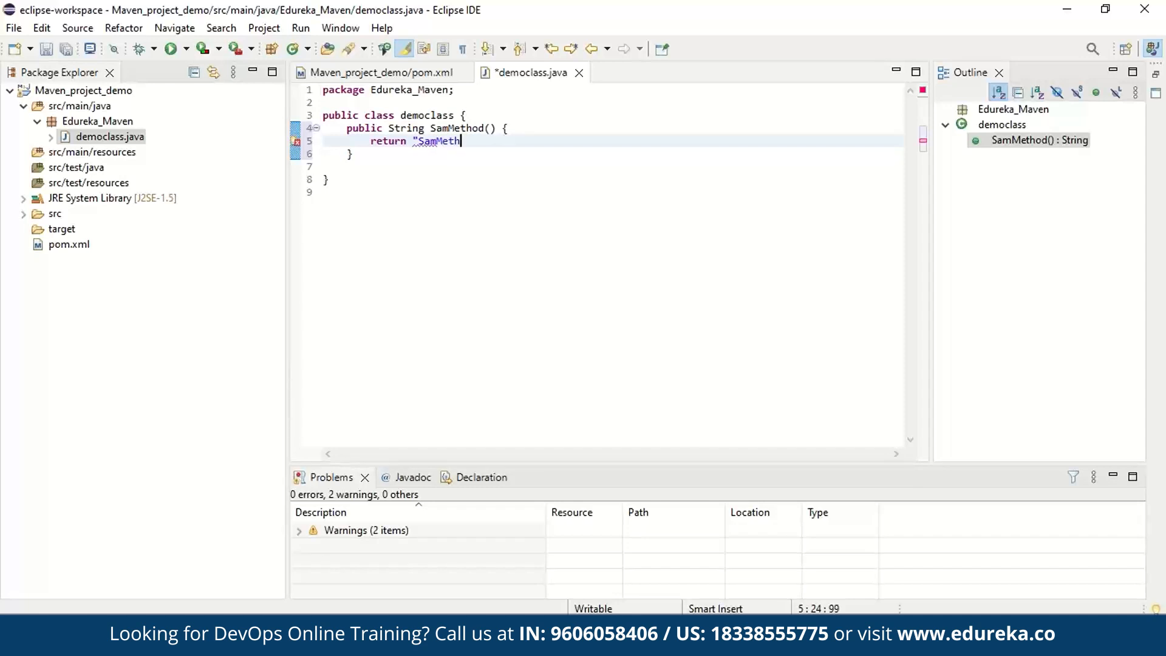
type("od\";")
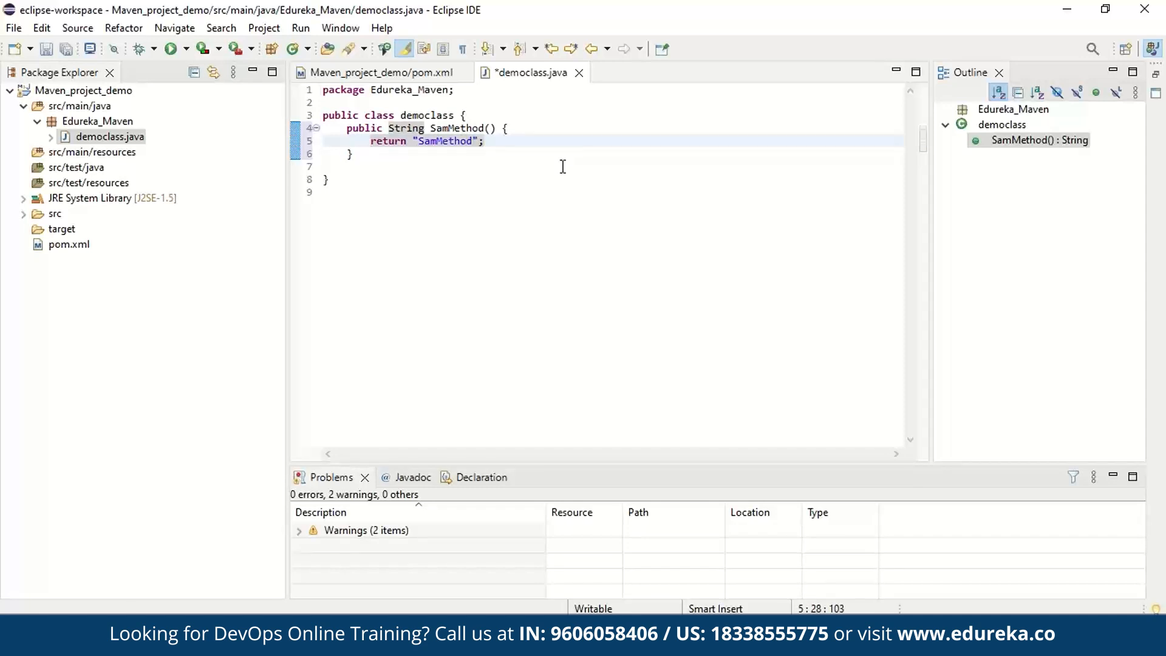
left_click(484, 142)
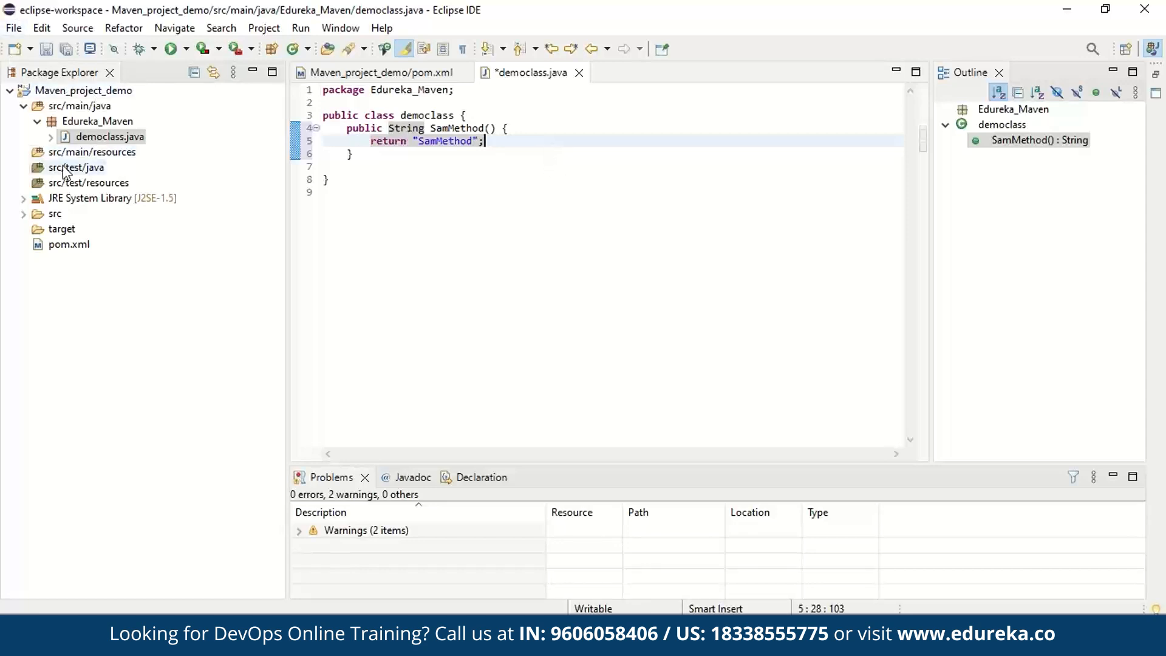
Step: Start a JUnit test case on src/test/java with package Edureka_Maven and name SamMethodTest
right_click(74, 167)
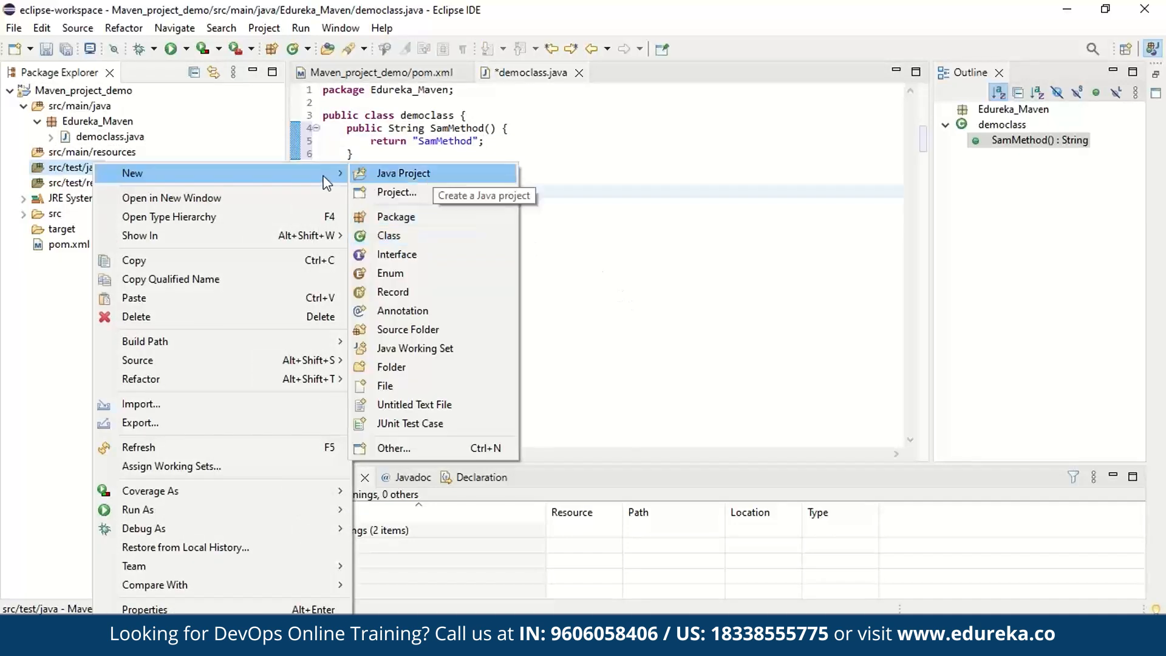
mouse_move(410, 423)
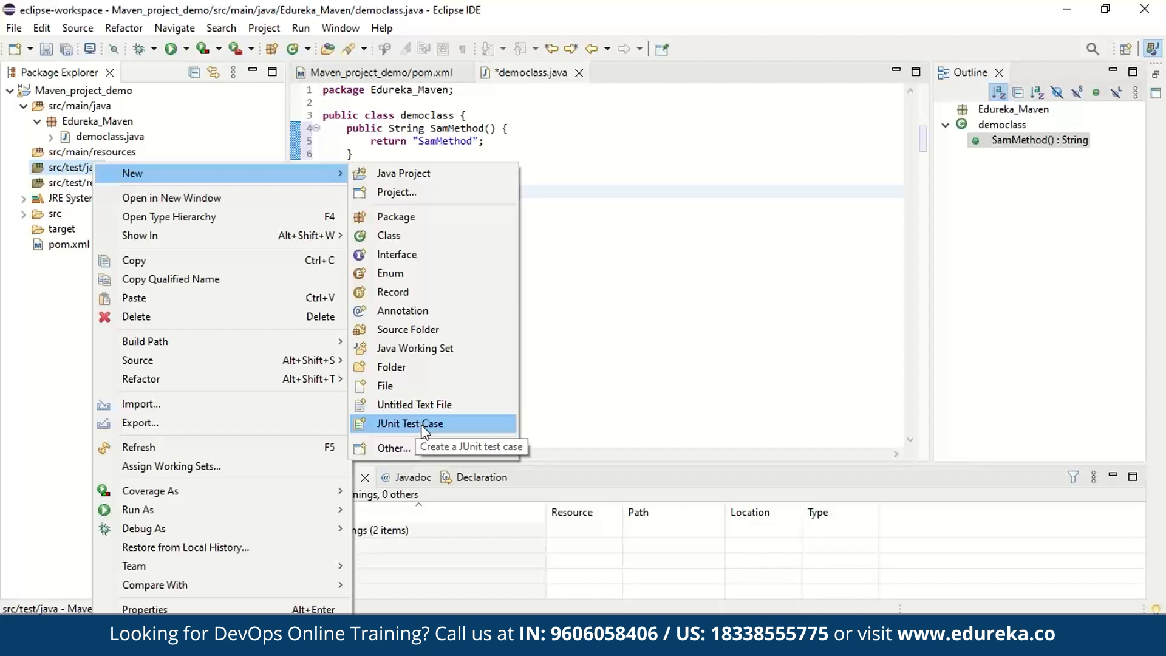
left_click(409, 424)
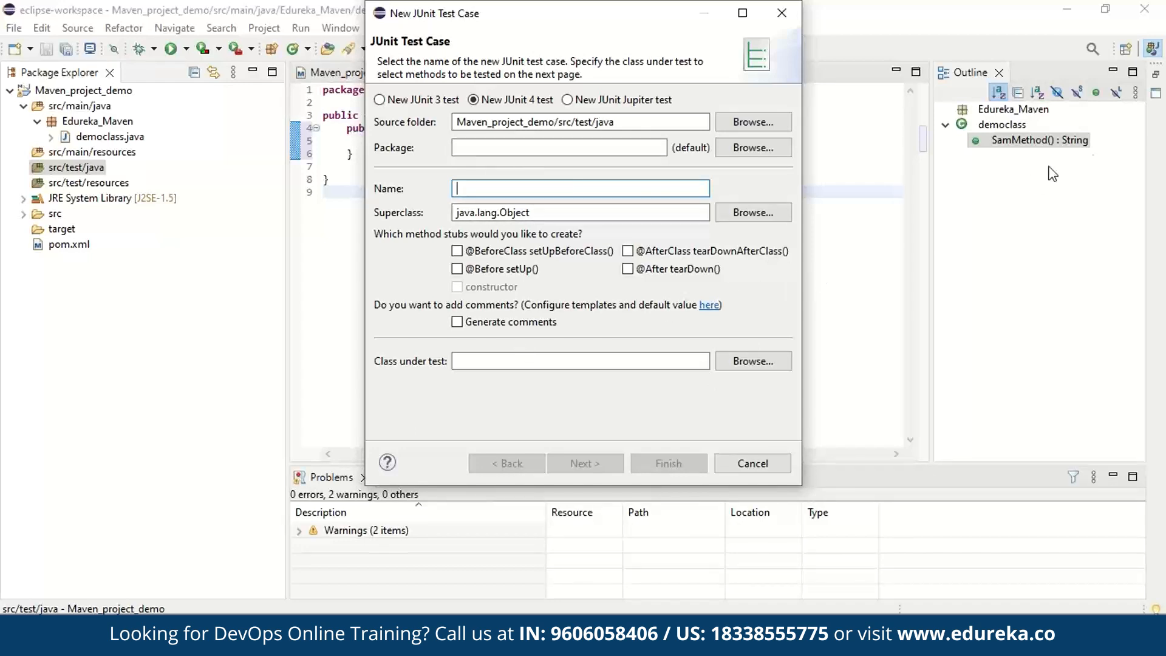
left_click(558, 147)
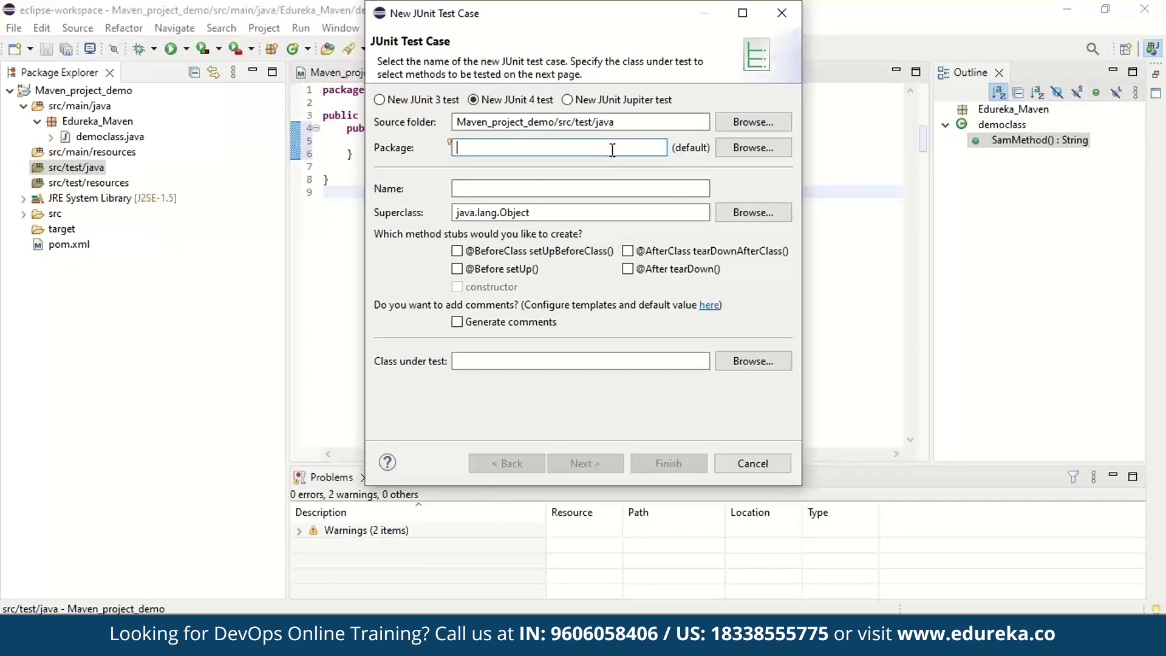
type("Edurek")
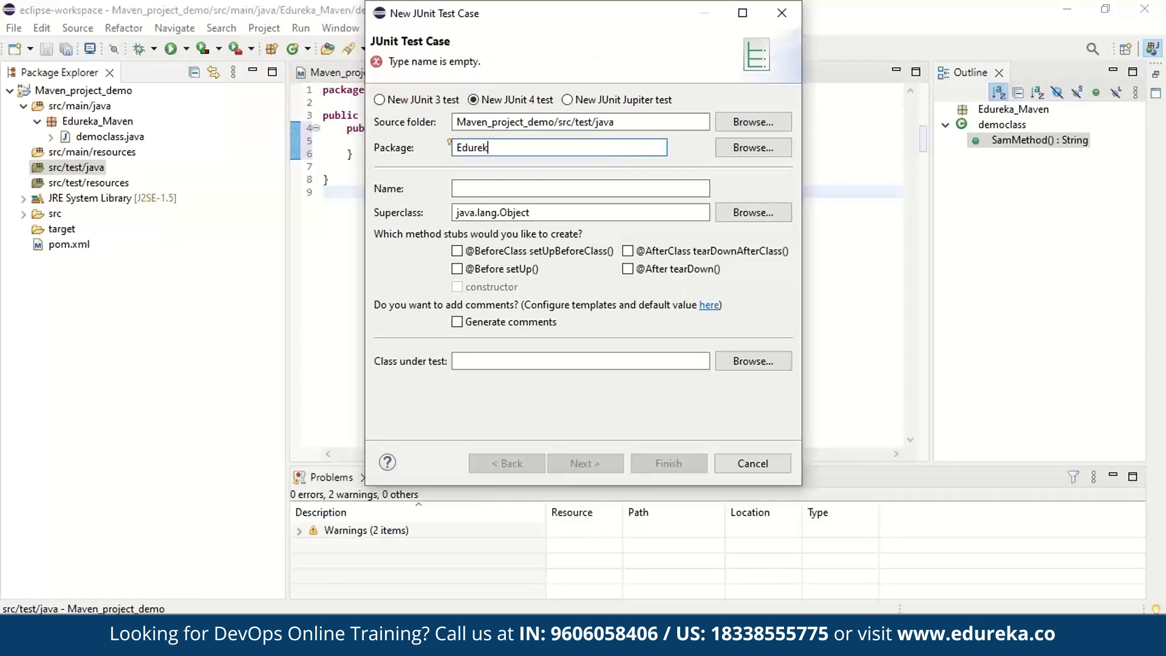
type("a_")
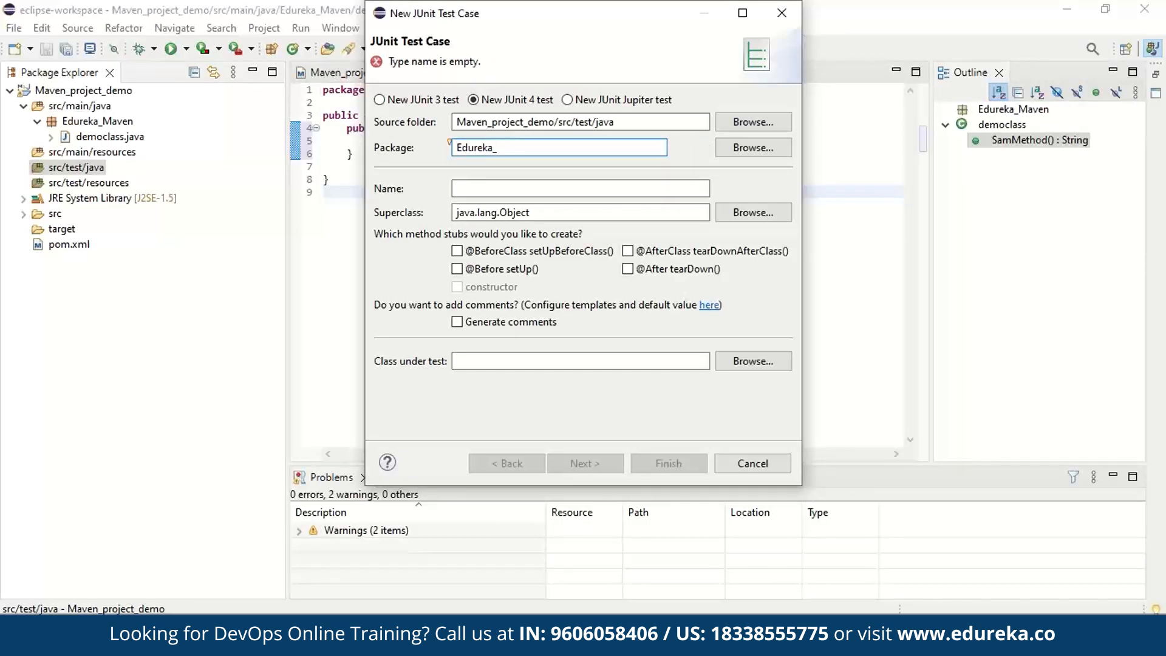
type("Maven")
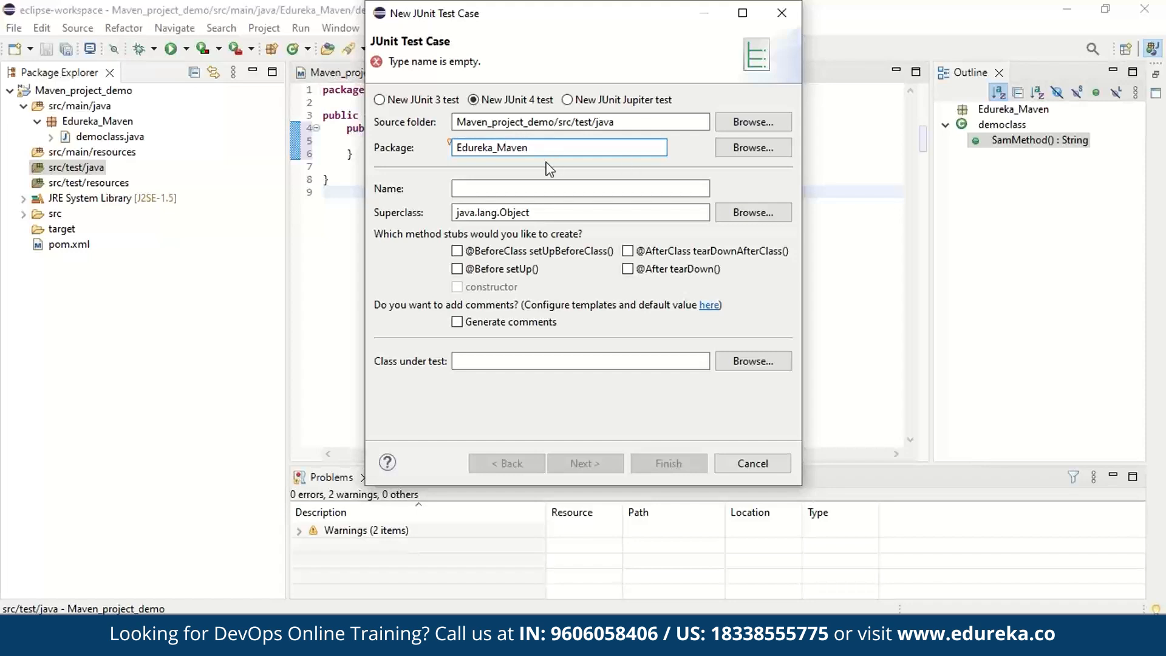
left_click(579, 188)
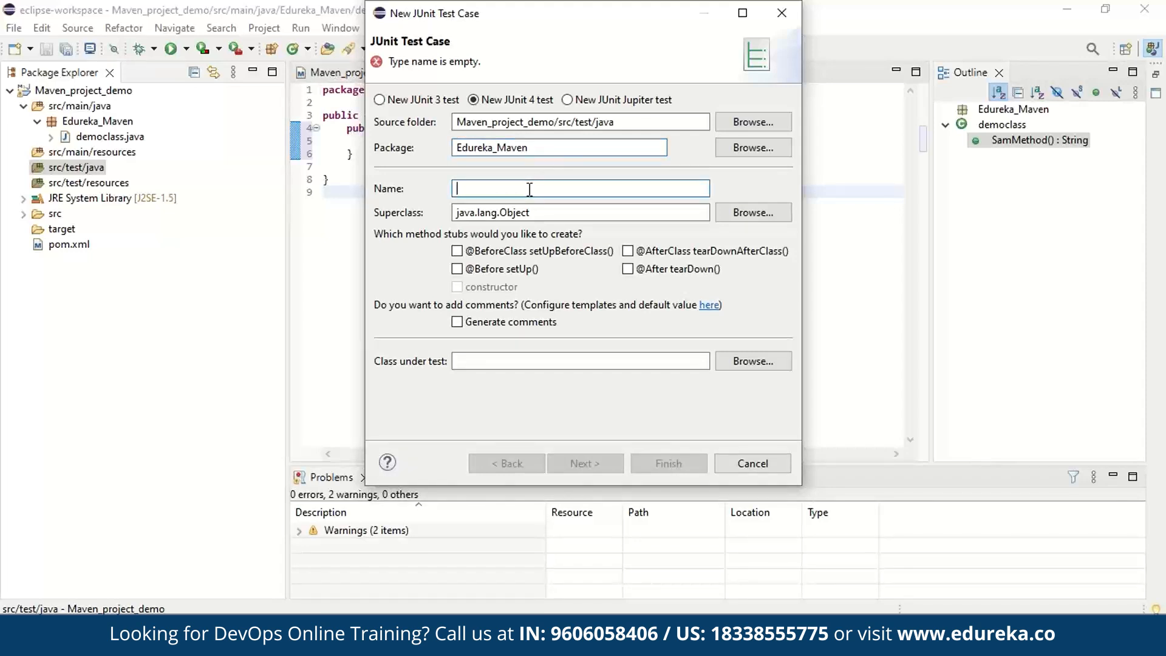
type("Sam")
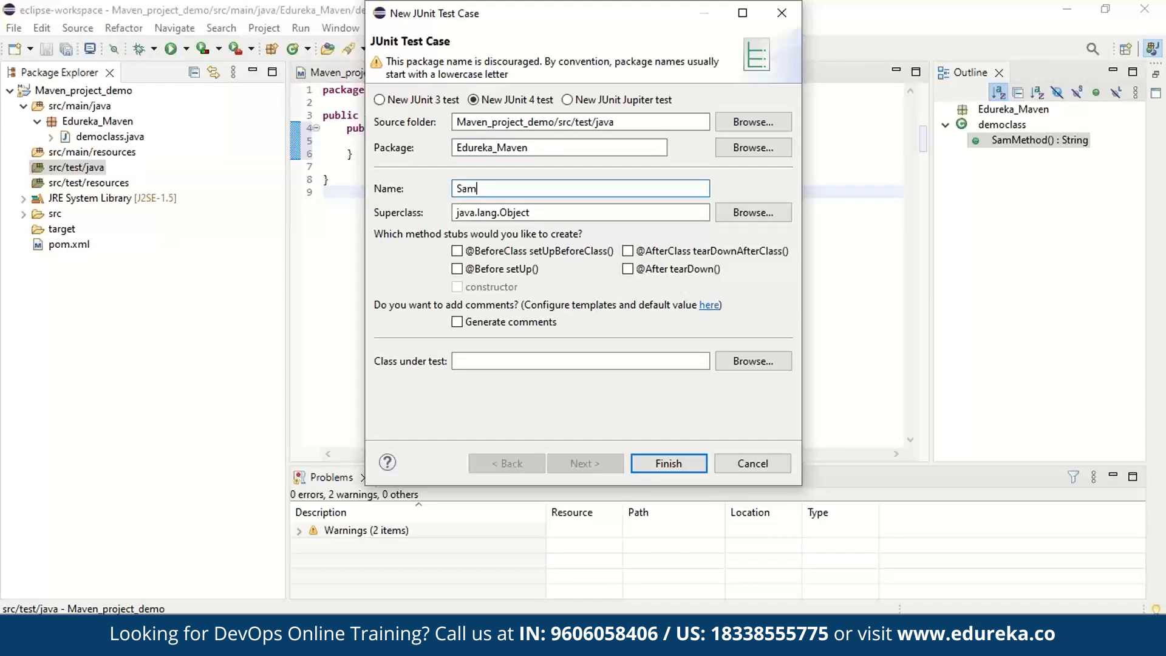
type("Method")
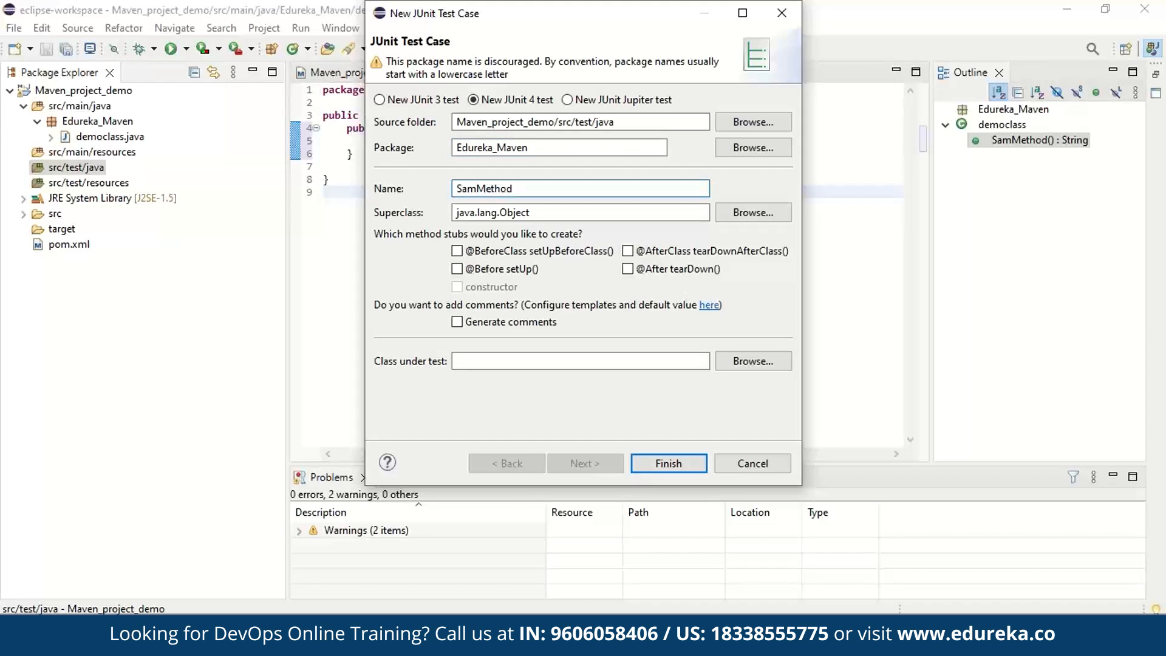
type("Test")
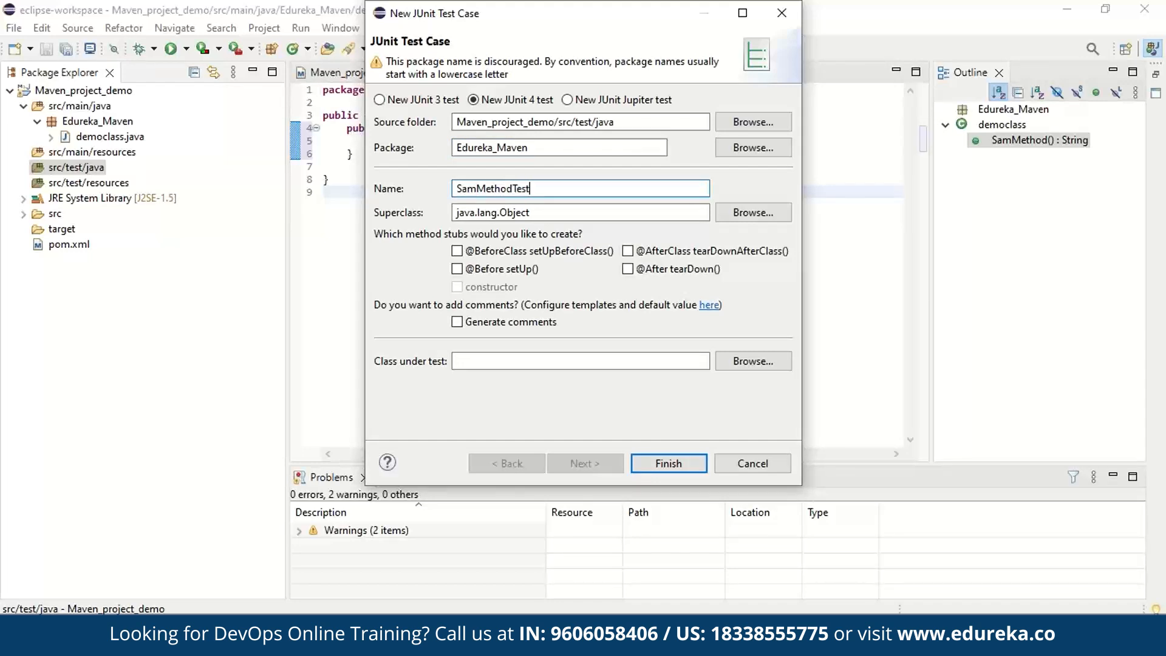
mouse_move(667, 463)
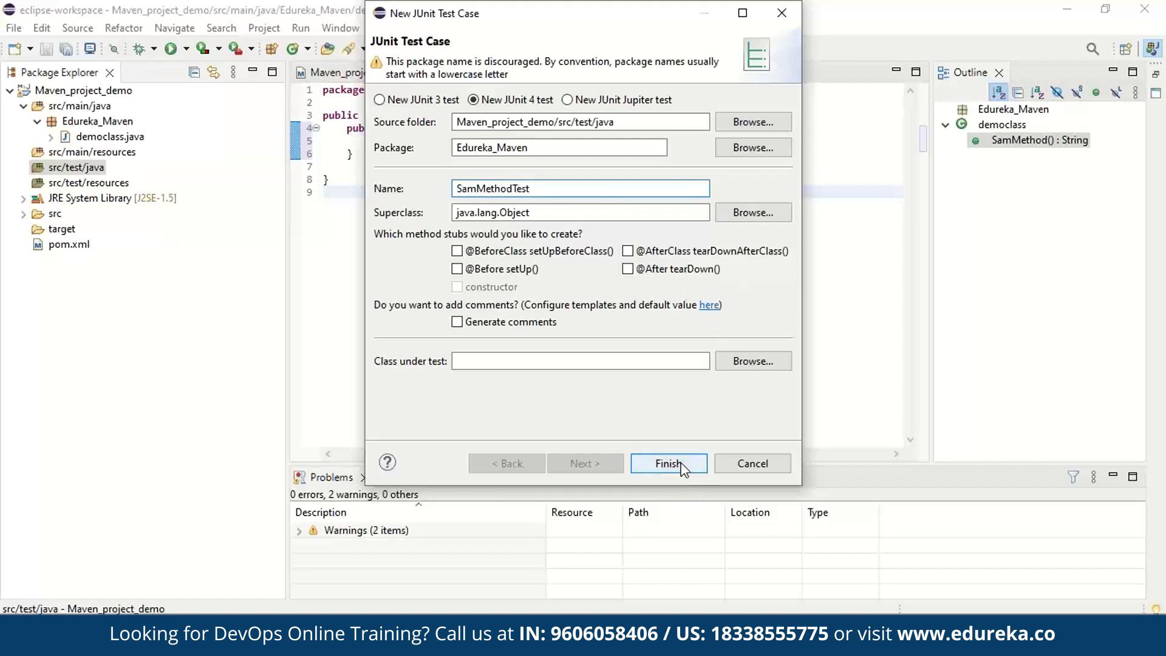
Step: Finish the test case, choosing 'Not now' for adding JUnit 4 to the build path
left_click(667, 463)
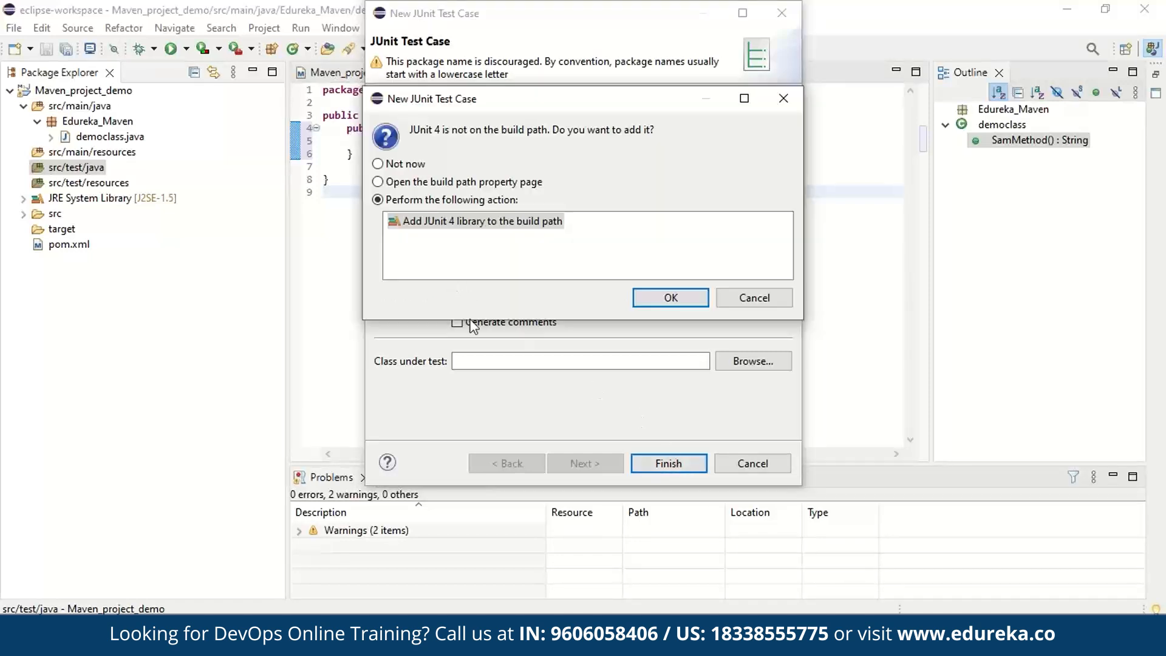
mouse_move(443, 152)
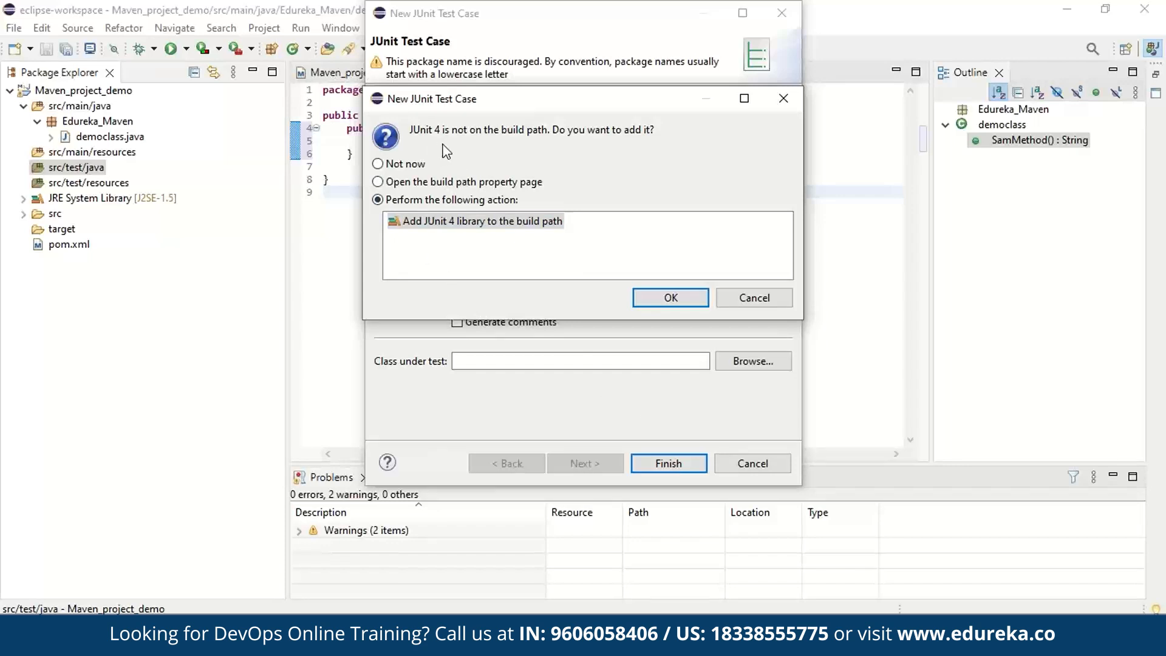
mouse_move(430, 145)
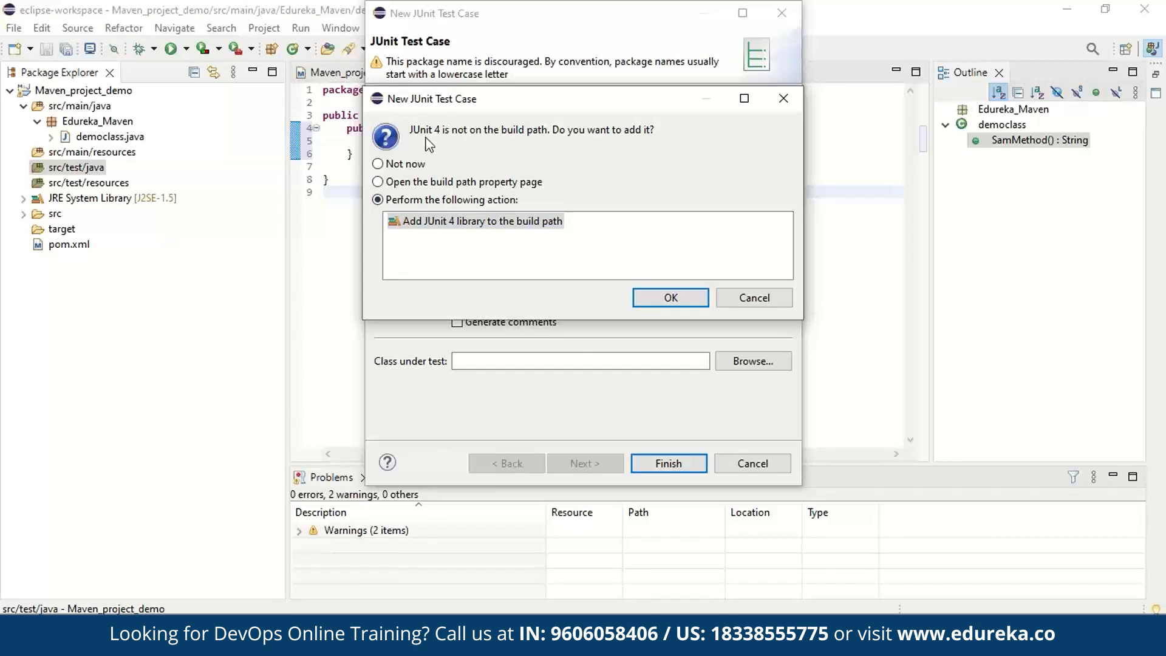
mouse_move(540, 134)
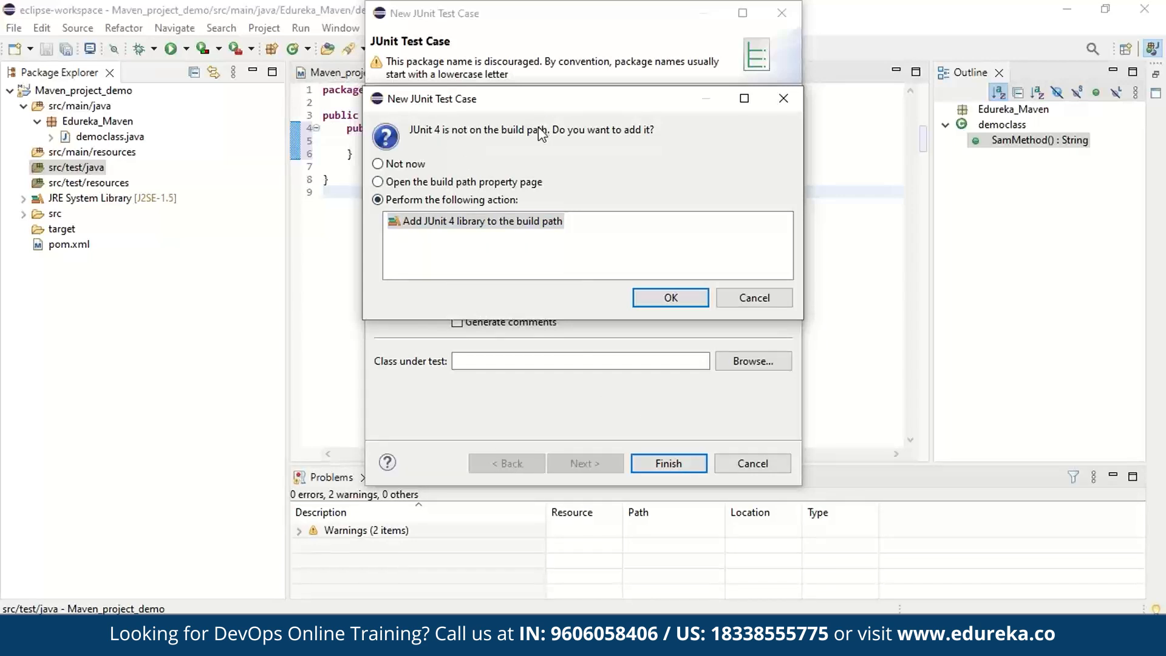
left_click(378, 163)
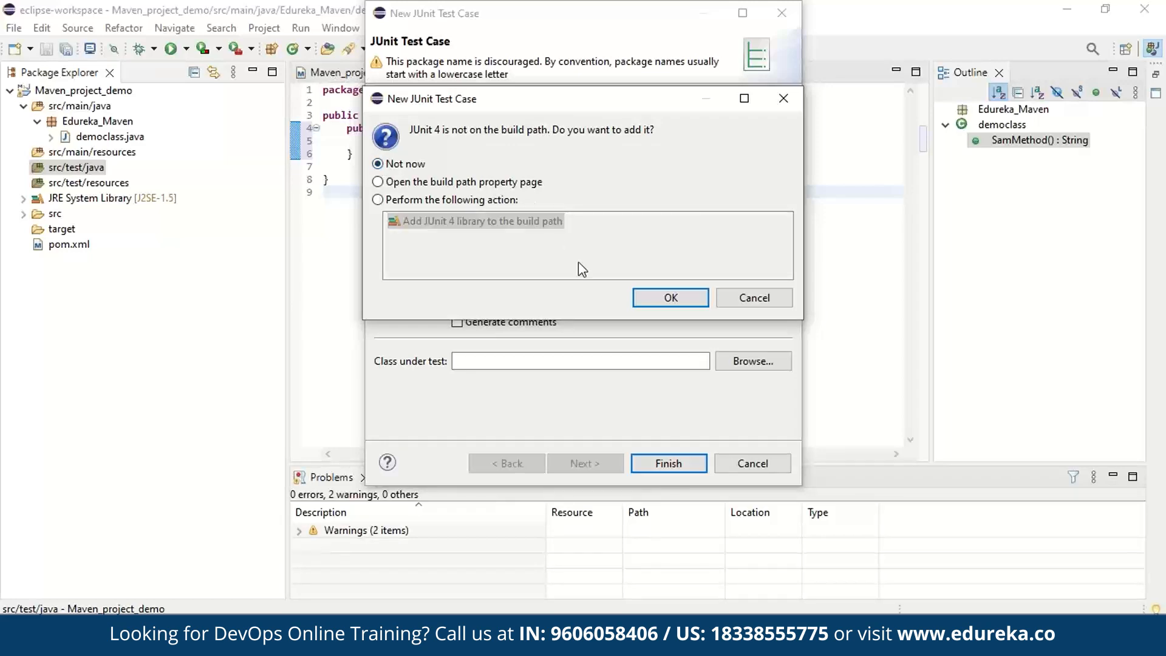
left_click(668, 298)
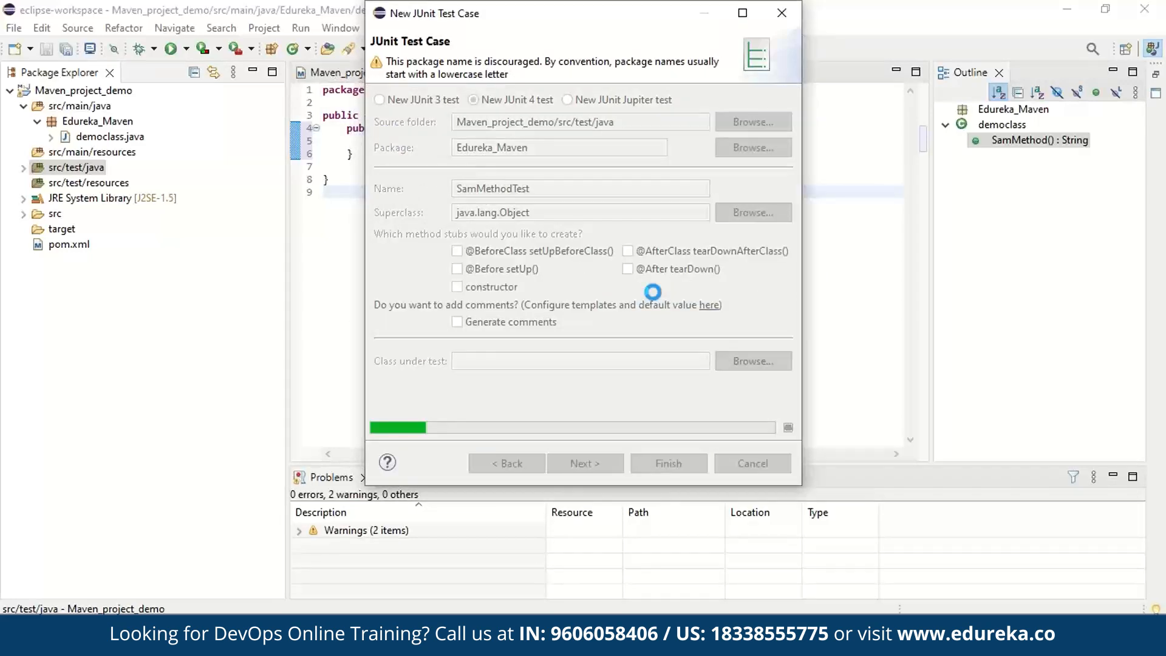
left_click(666, 463)
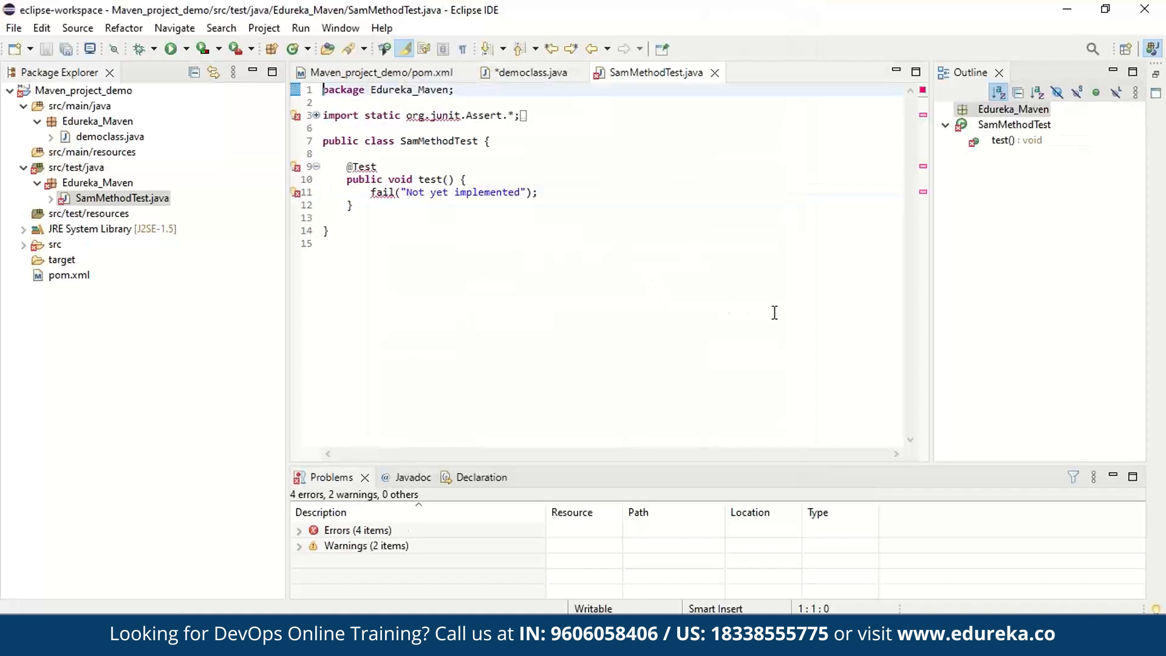
mouse_move(588, 274)
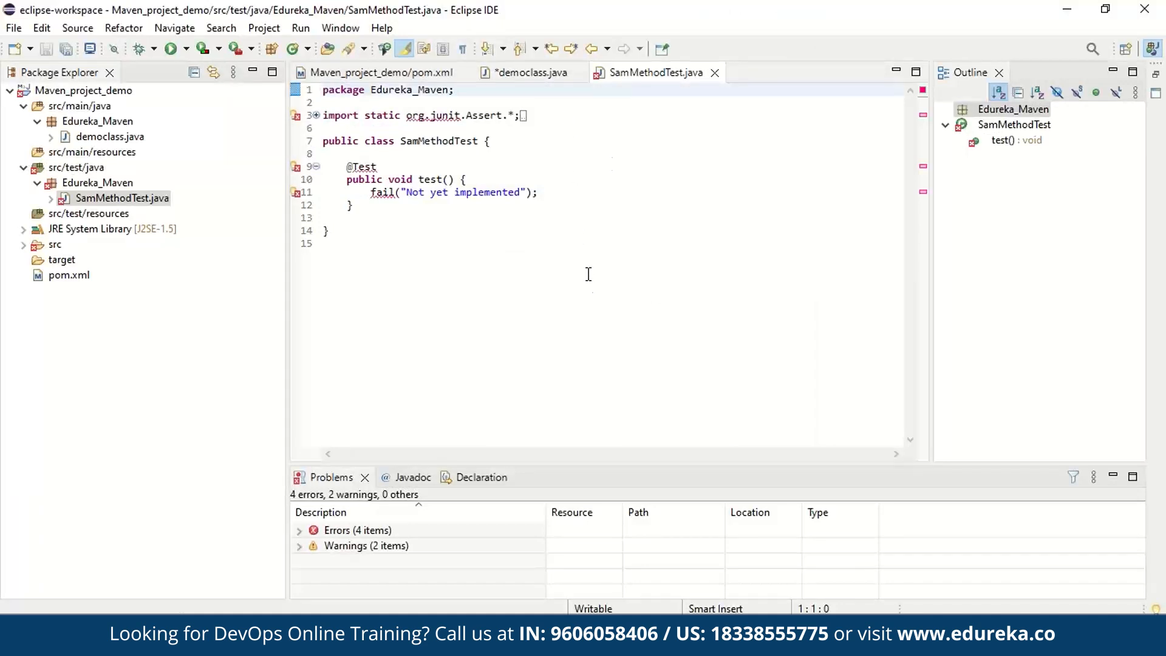
mouse_move(914, 228)
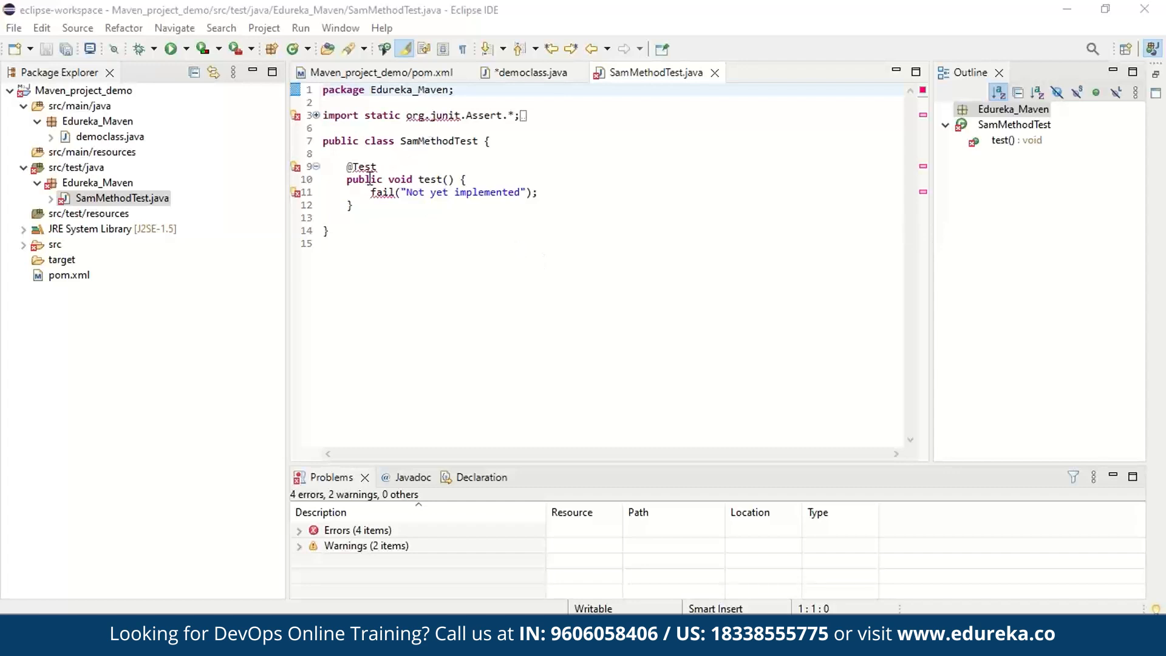
mouse_move(547, 305)
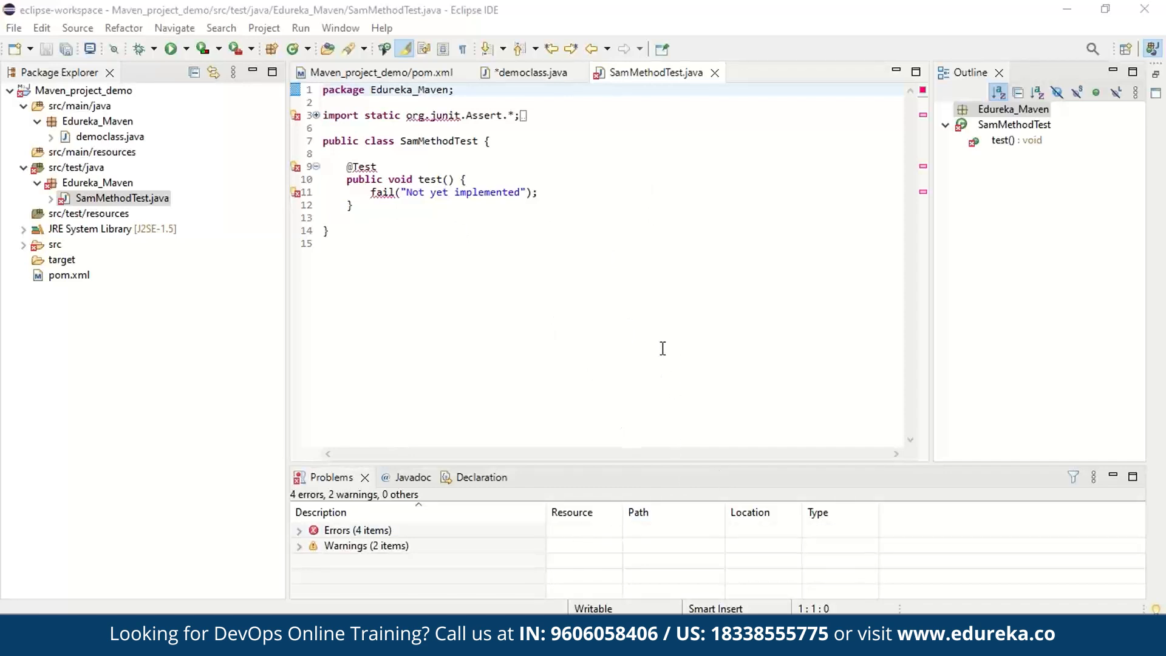
mouse_move(631, 333)
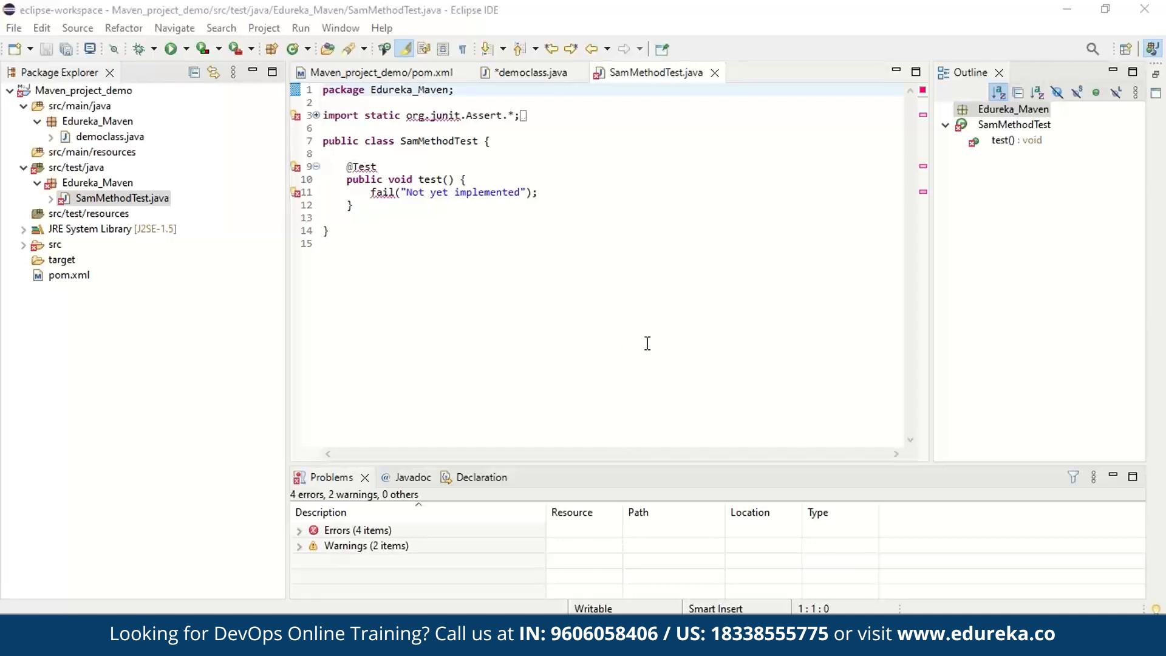
mouse_move(683, 331)
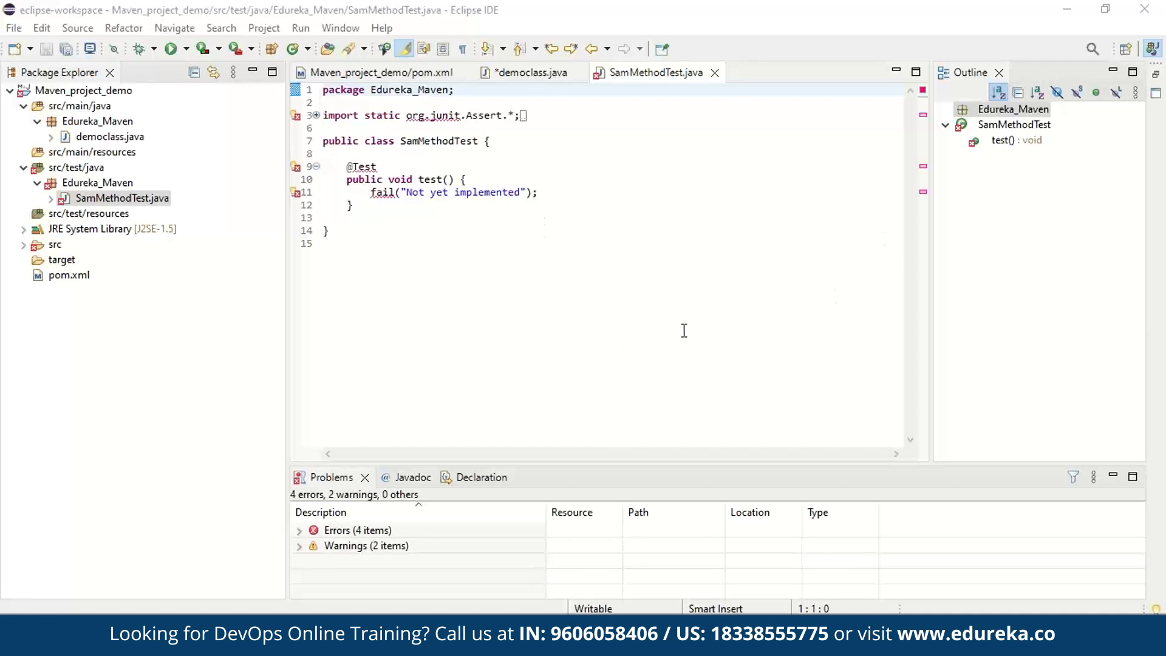
mouse_move(522, 320)
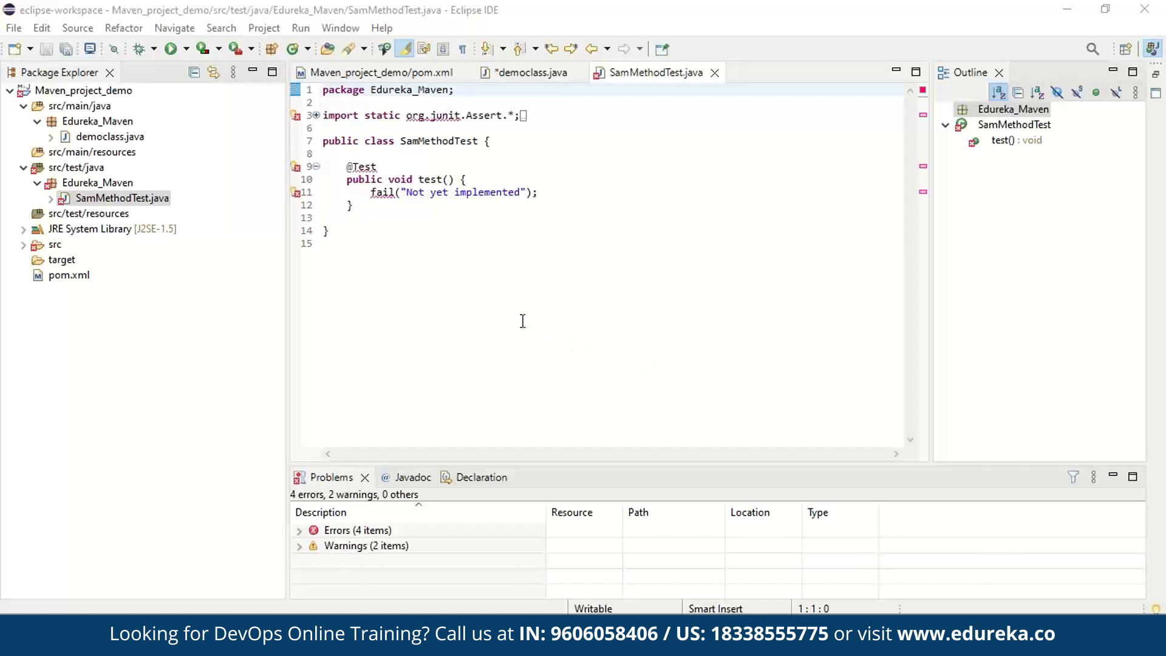
mouse_move(365, 173)
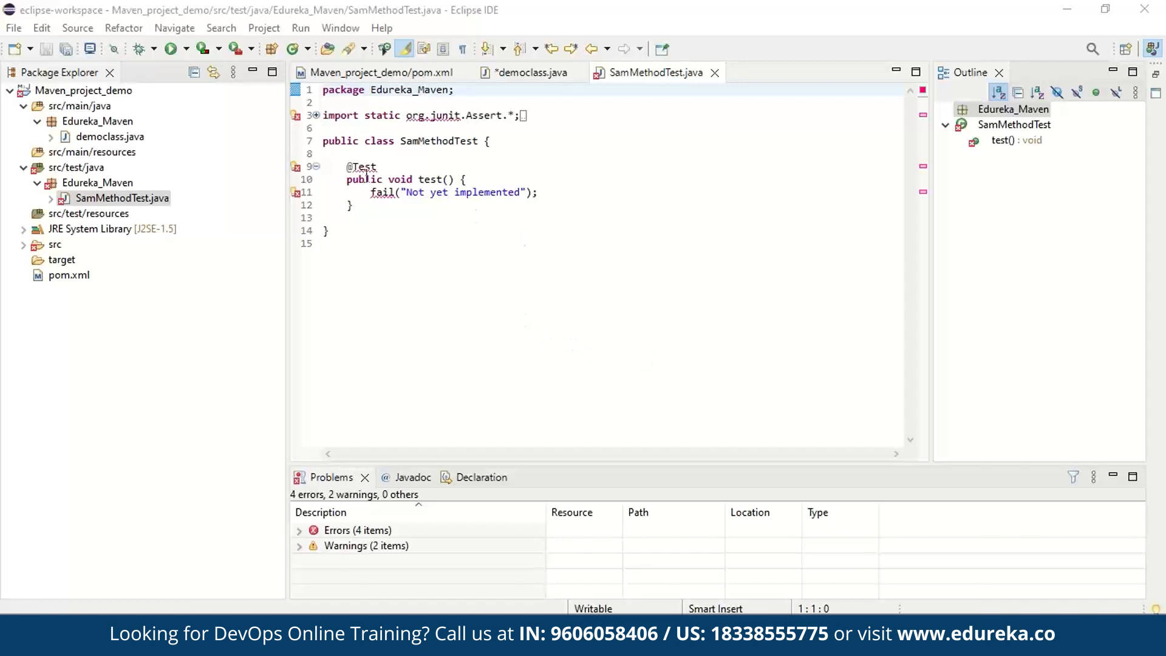
mouse_move(427, 127)
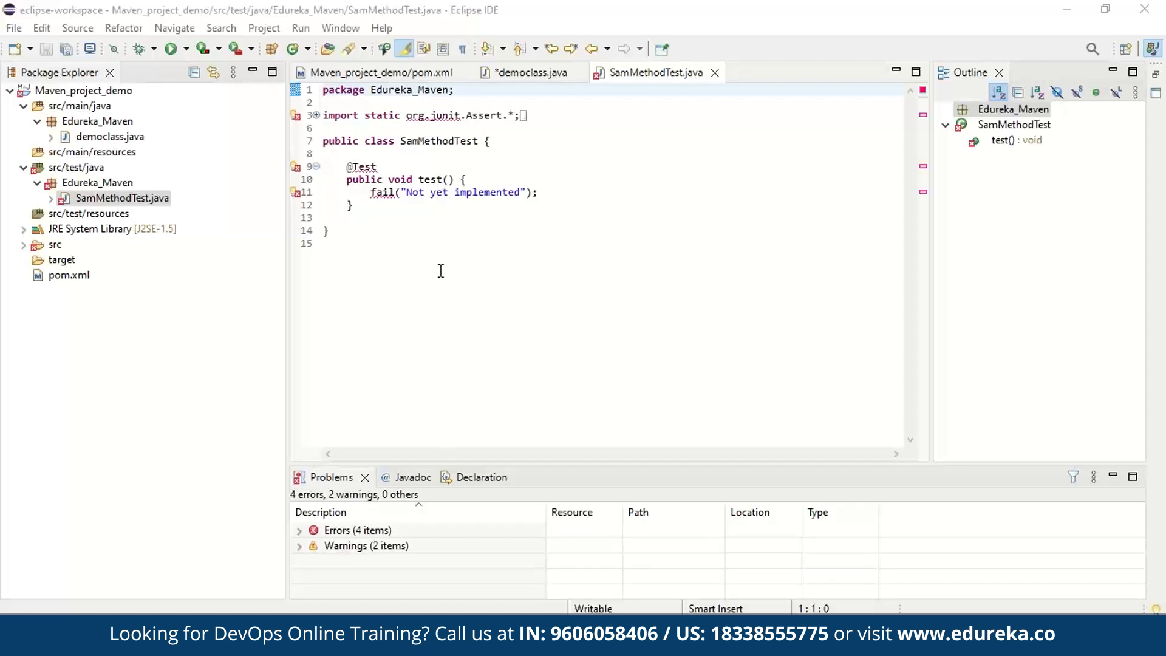
mouse_move(435, 281)
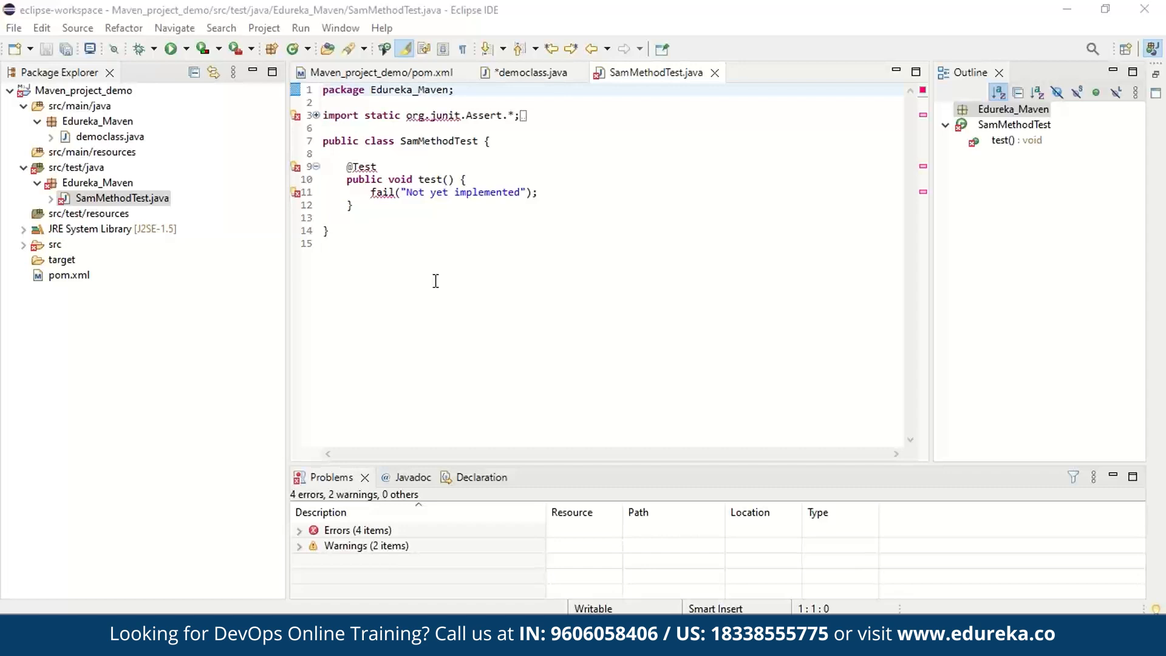
mouse_move(486, 247)
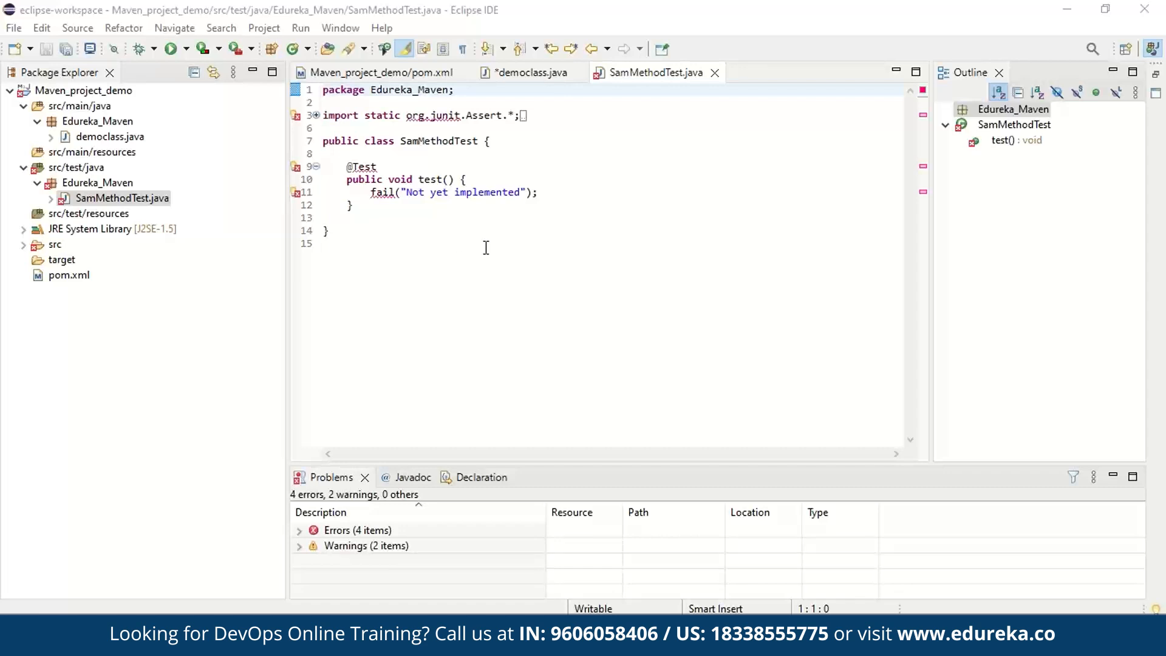
mouse_move(667, 258)
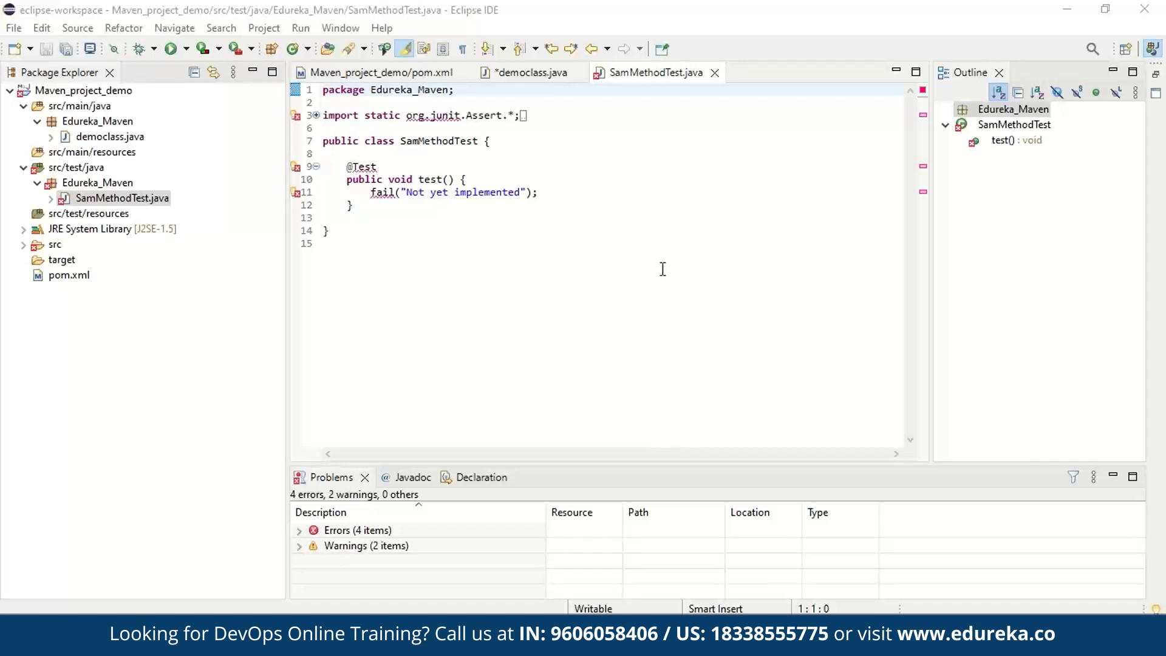
mouse_move(621, 304)
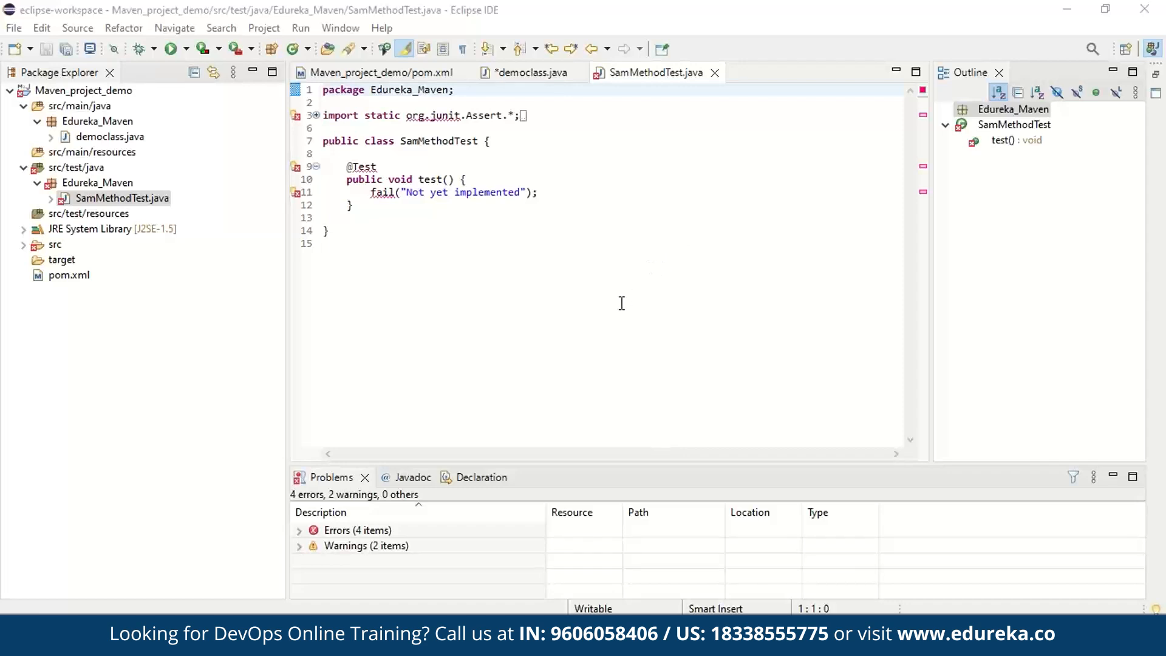
mouse_move(792, 249)
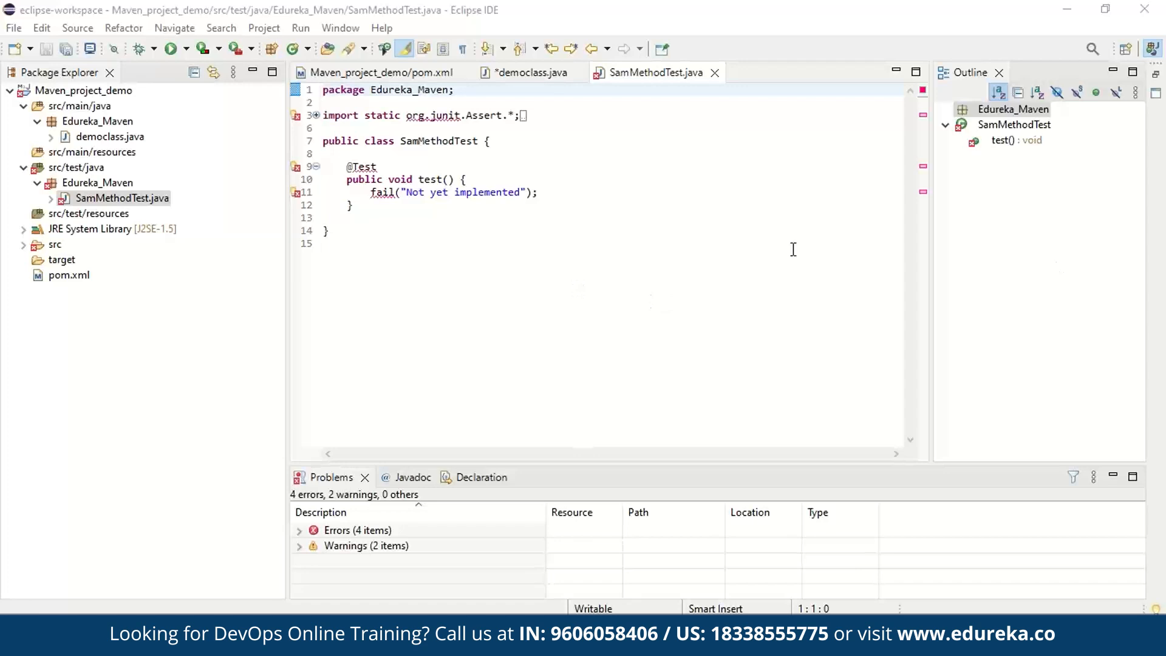
mouse_move(694, 277)
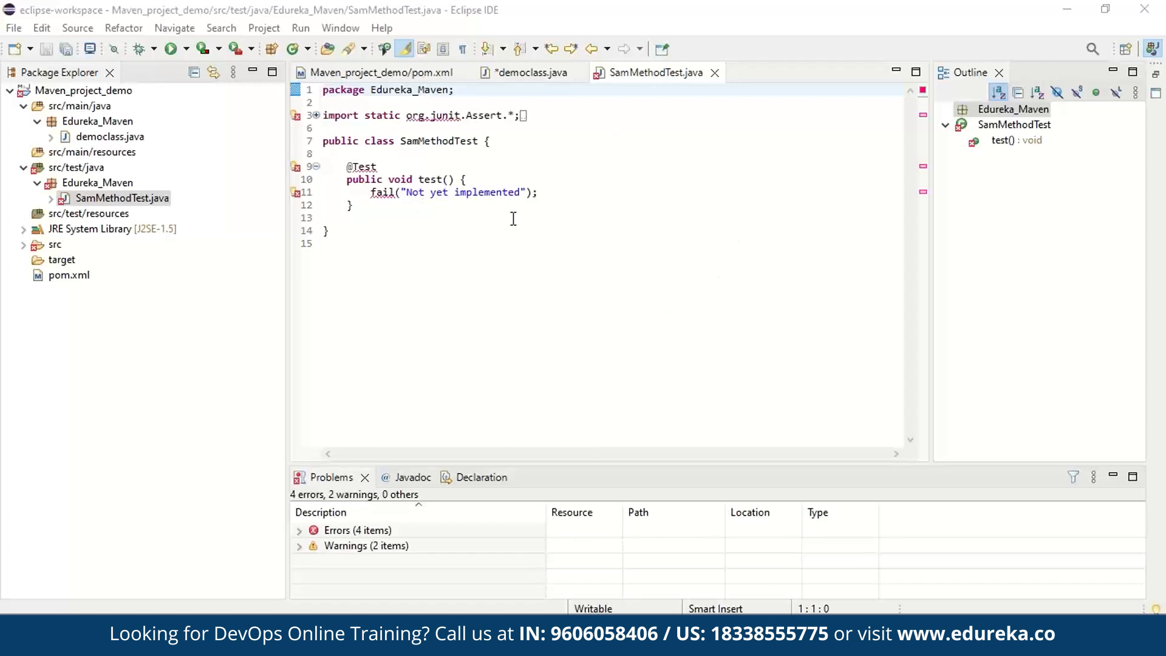
mouse_move(335, 179)
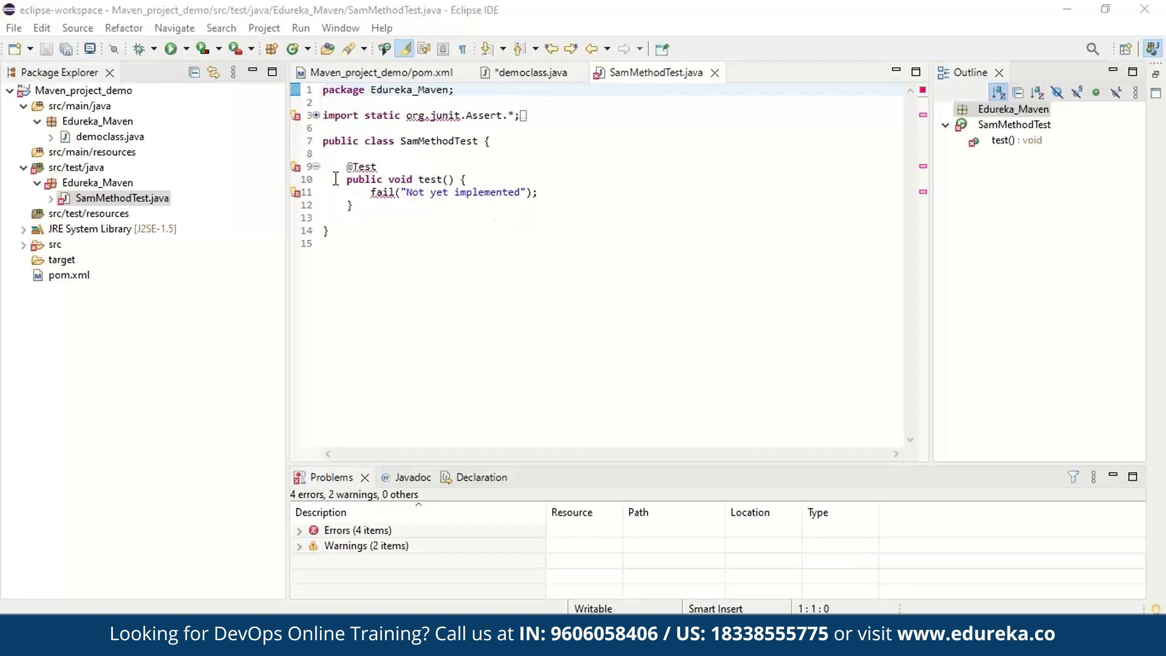
left_click(113, 137)
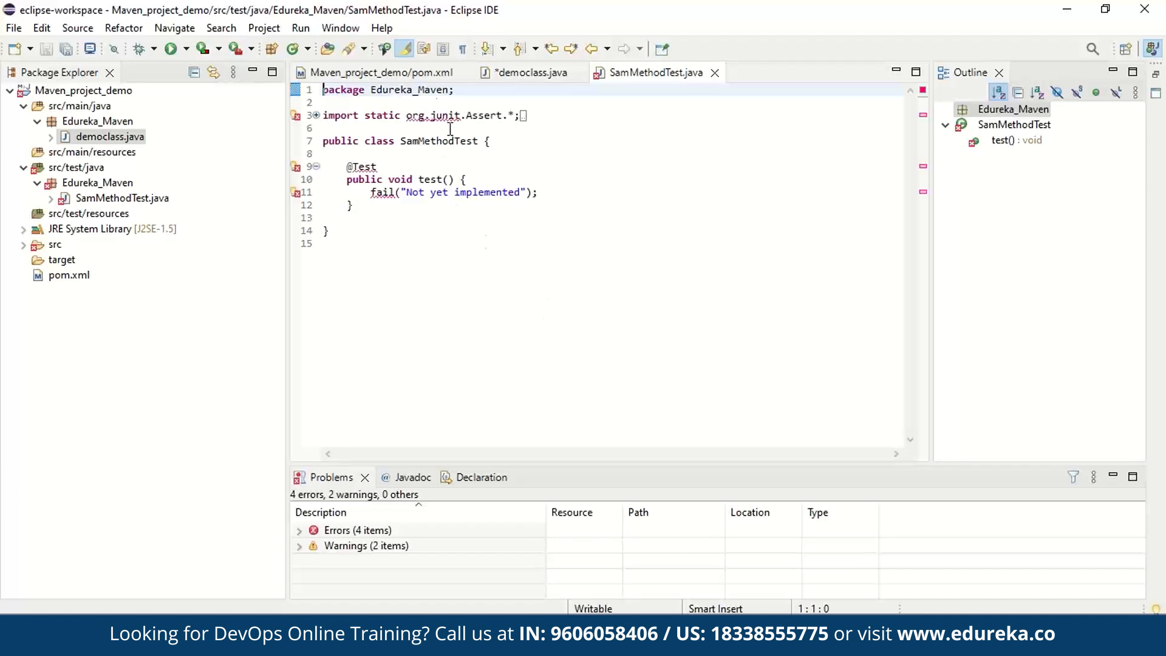
Step: In pom.xml source, start a new line after <version> and type <depende for <dependencies>
left_click(381, 73)
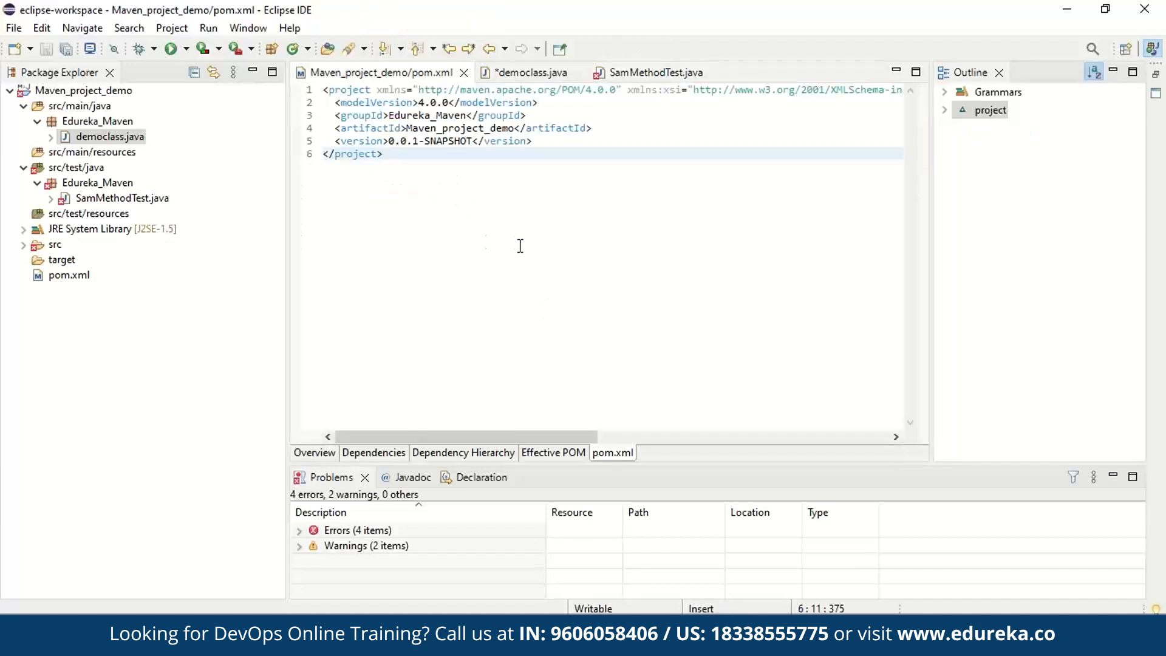
left_click(547, 140)
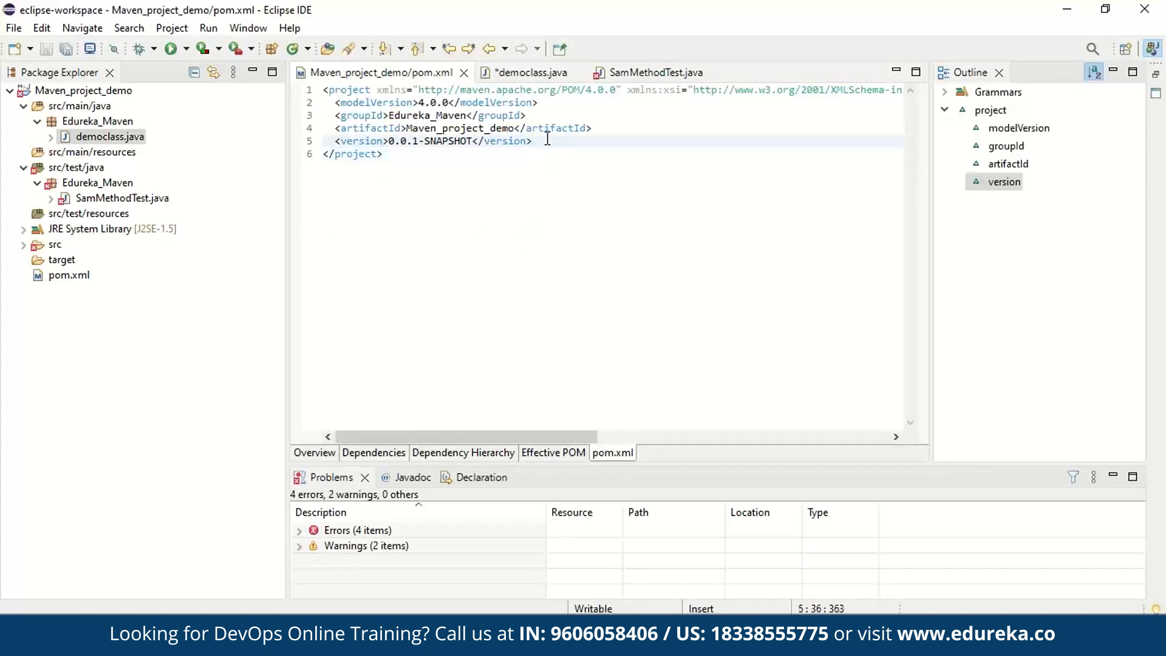
key("Return")
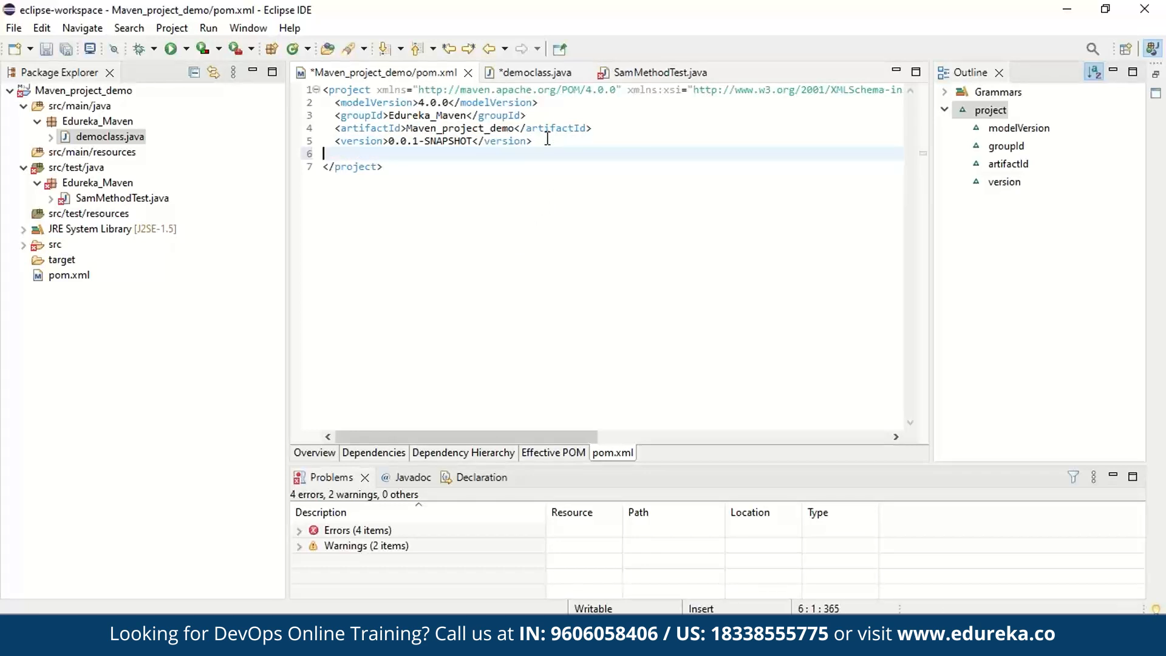
type("<")
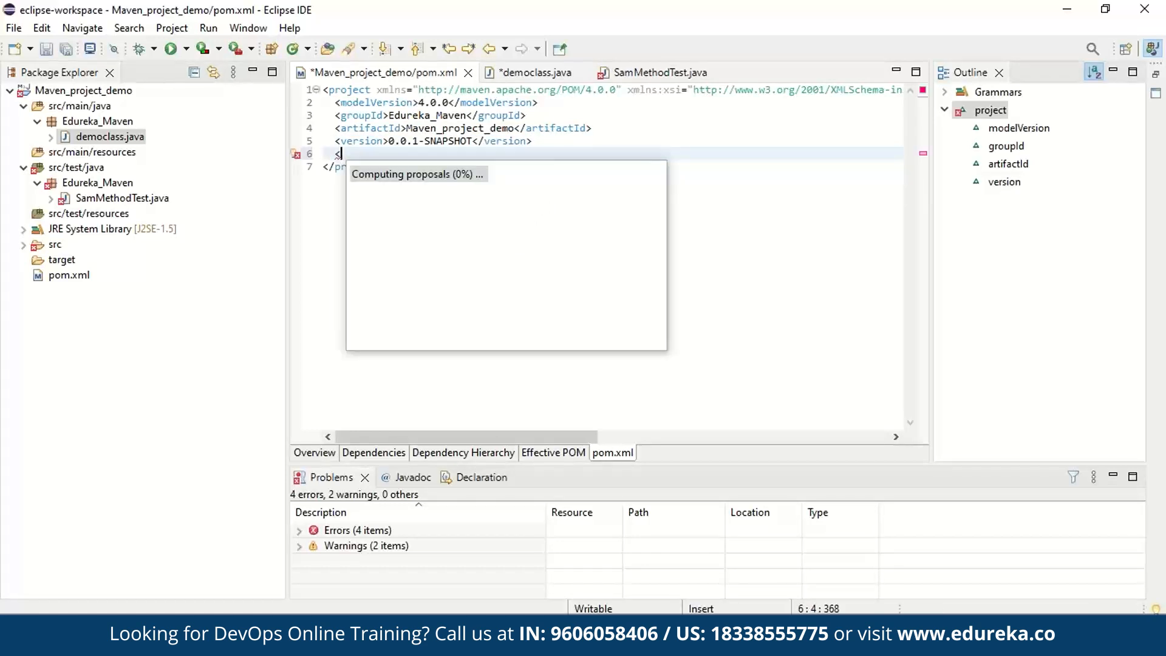
type("dependencies></dependencies>")
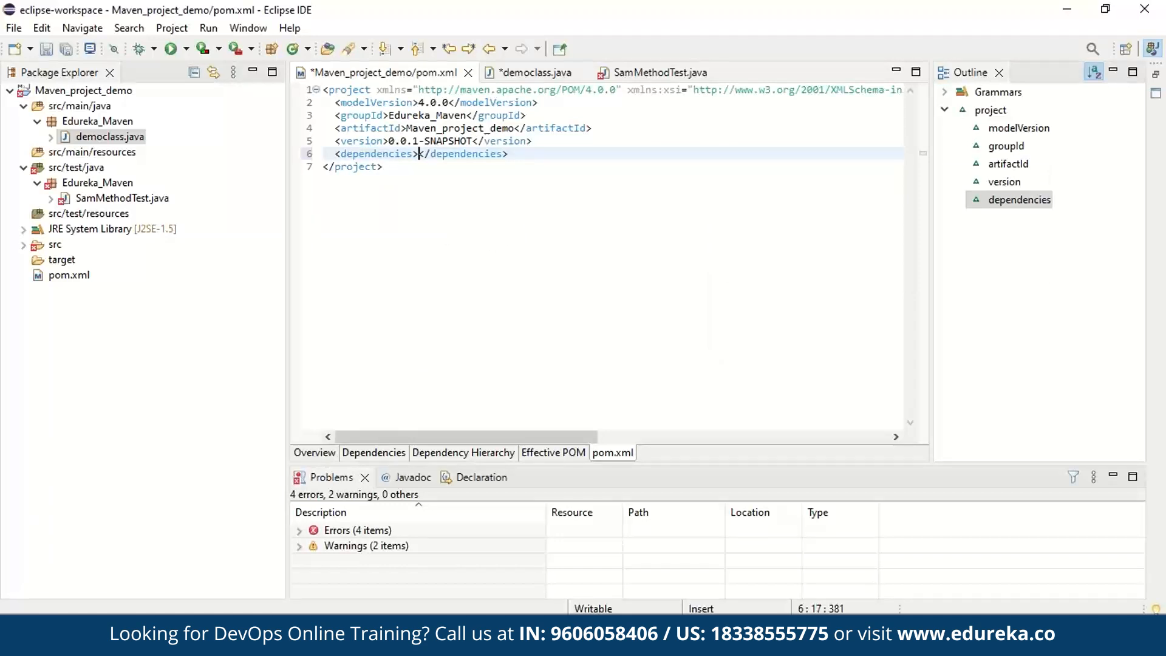
mouse_move(541, 232)
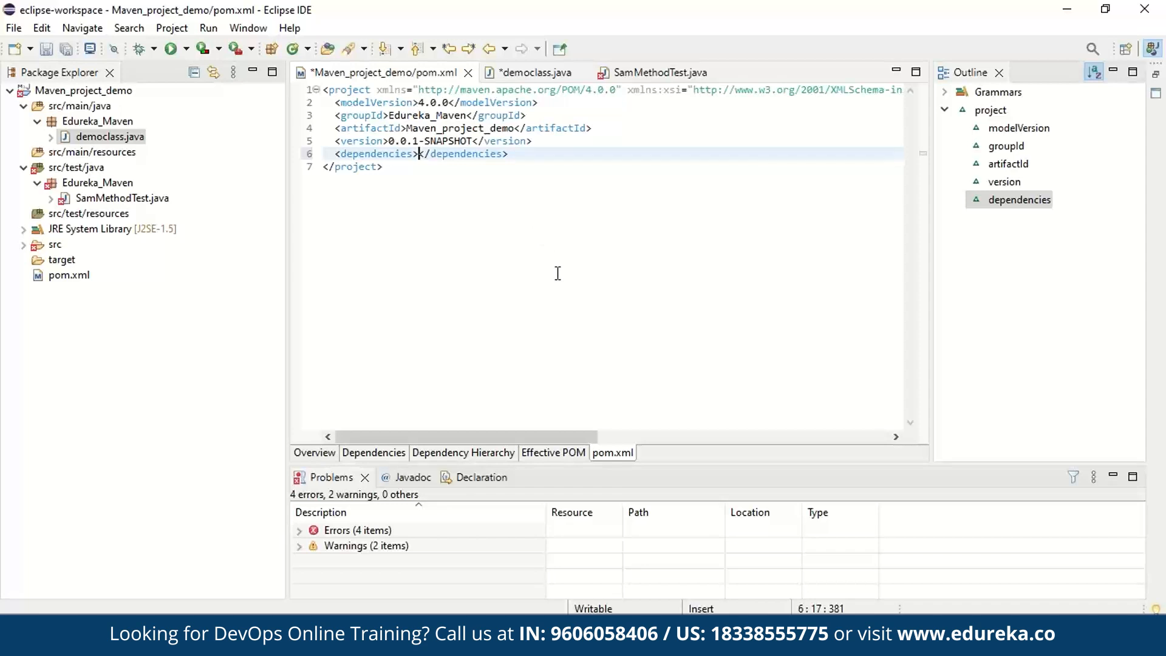
mouse_move(563, 278)
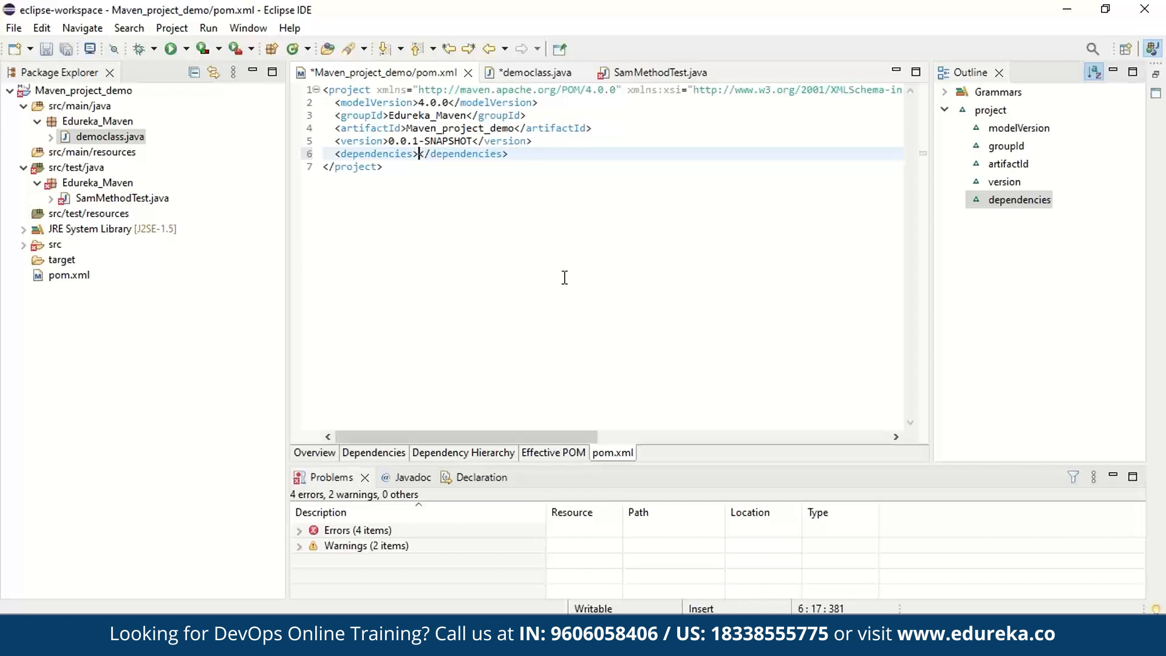
mouse_move(556, 275)
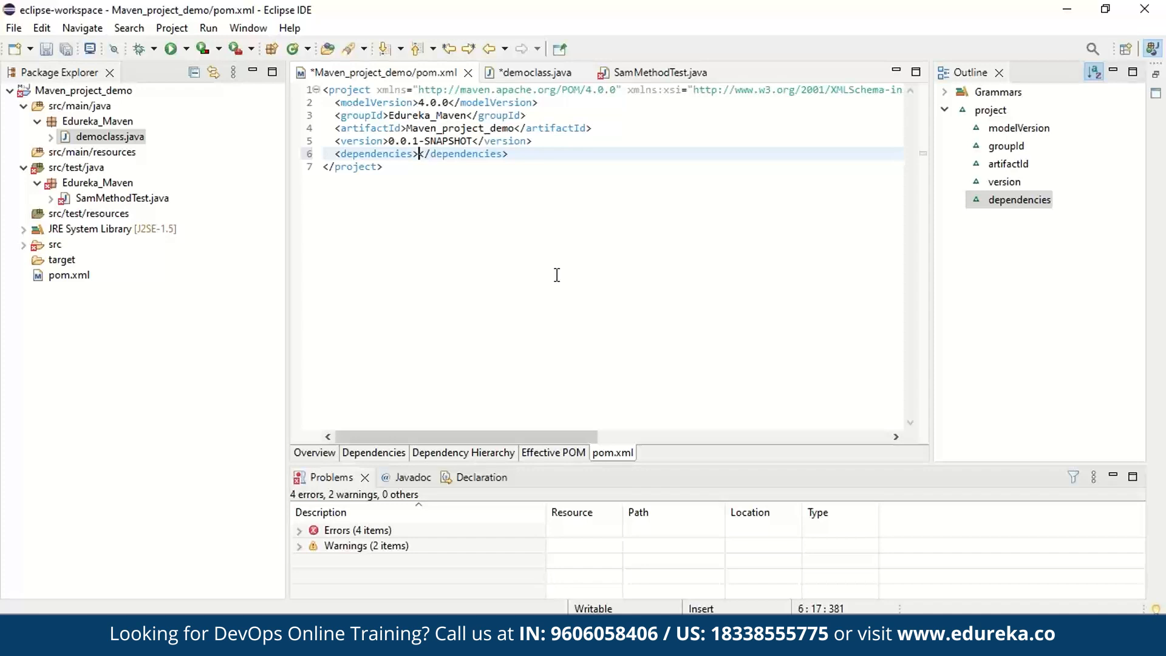
mouse_move(535, 208)
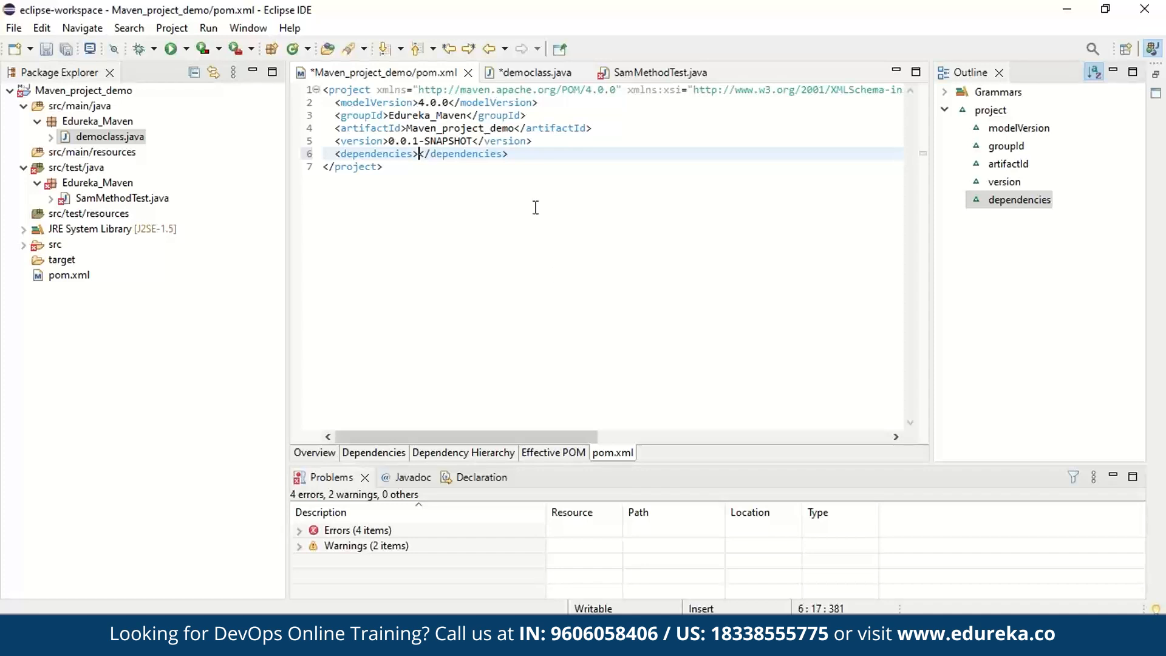
mouse_move(616, 253)
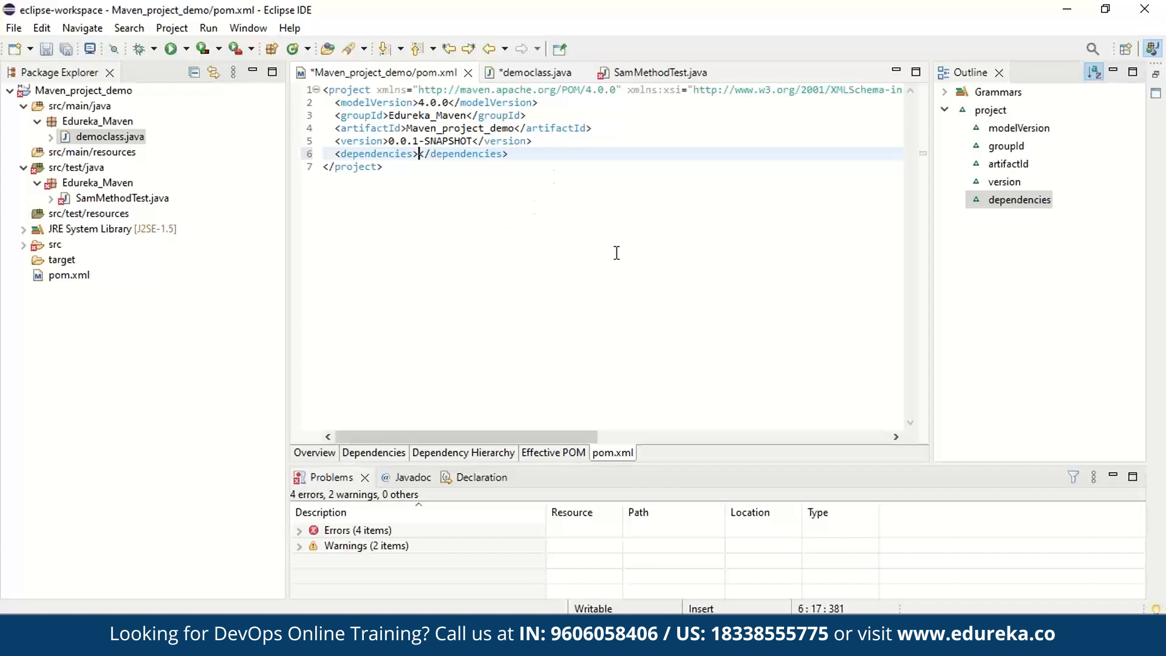
mouse_move(1149, 88)
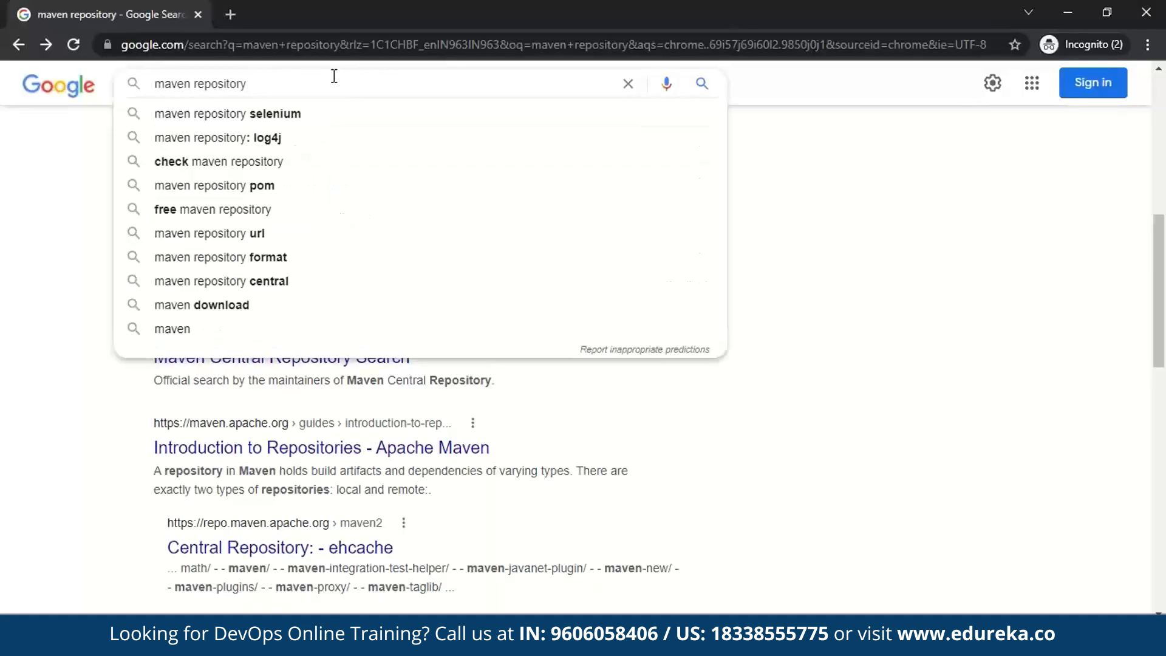
Step: Change the Google query to 'maven junit dependency' and run the search
double_click(219, 83)
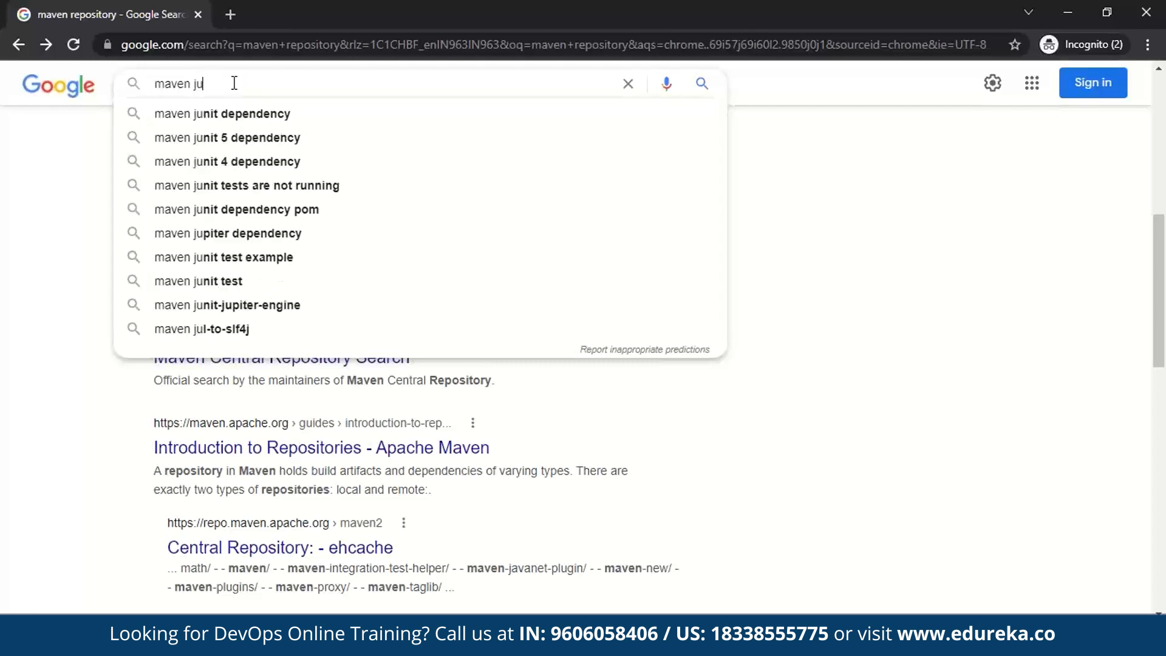
type("nit")
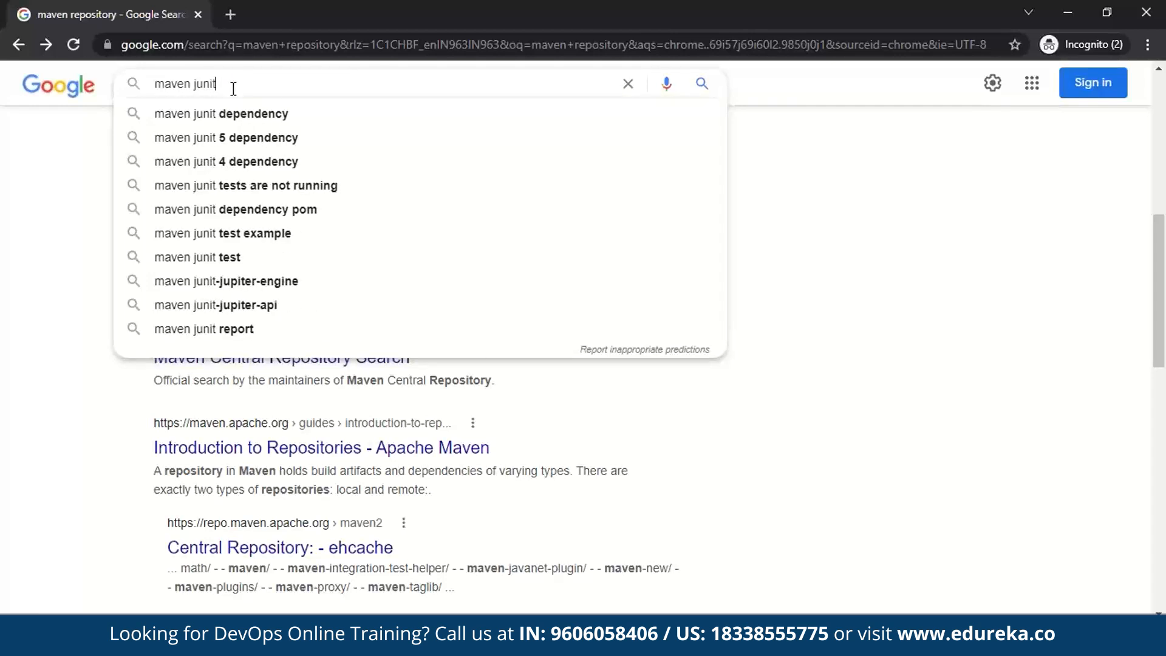
left_click(221, 113)
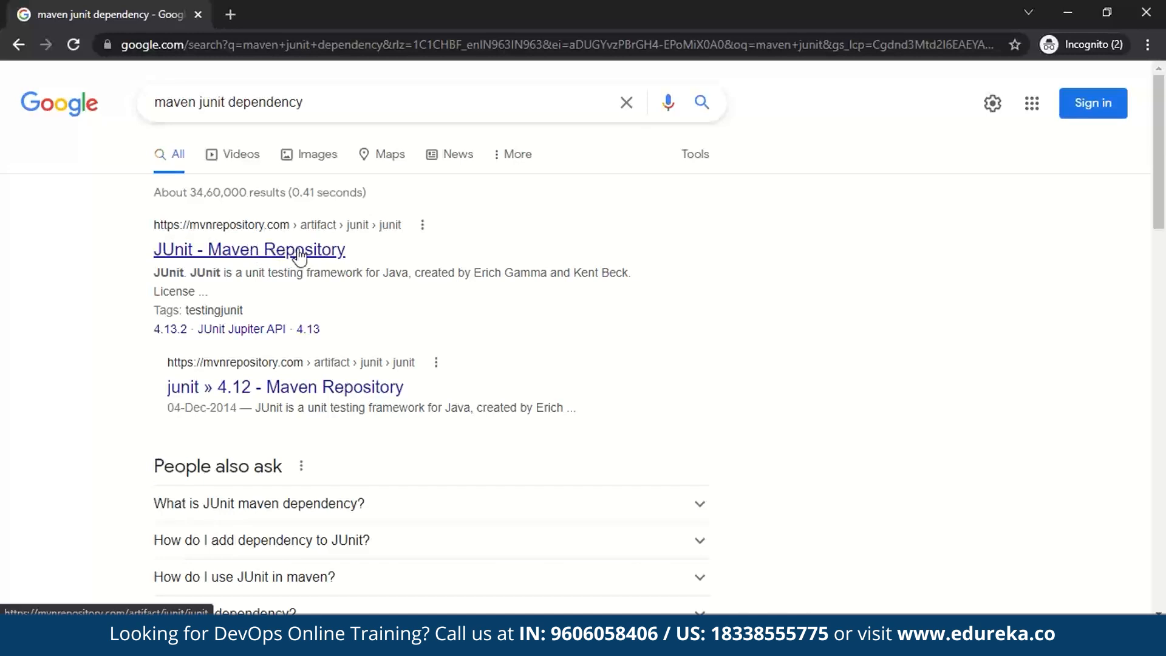
mouse_move(268, 256)
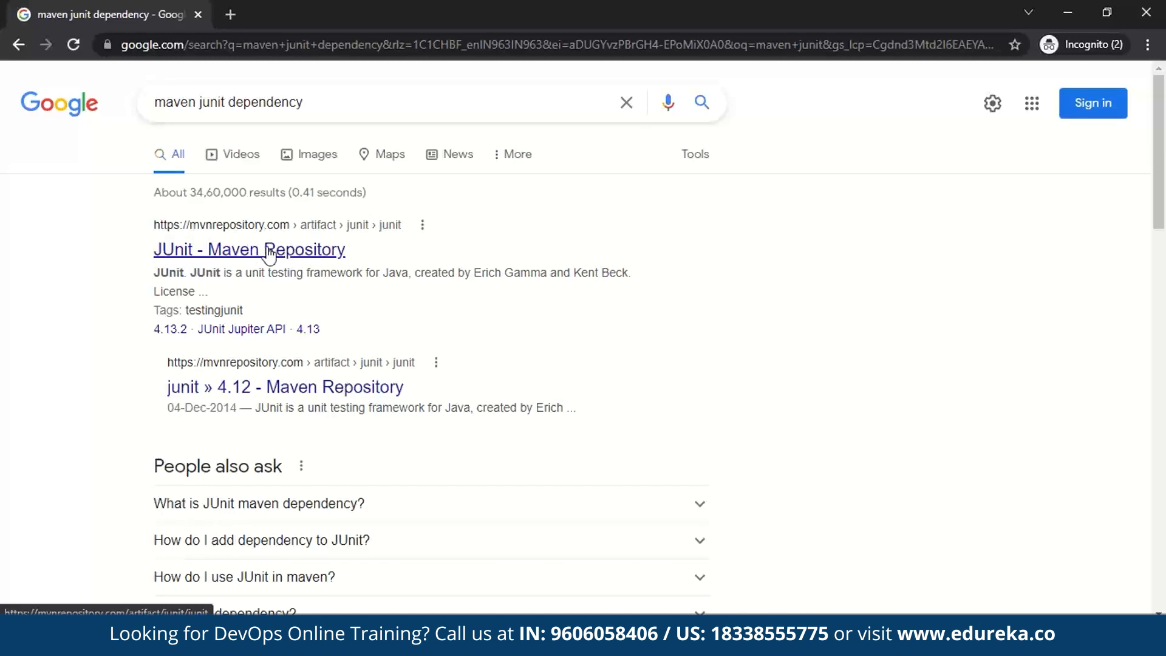
Step: Open the mvnrepository JUnit page, choose version 4.13.2, and copy its Maven snippet
left_click(249, 249)
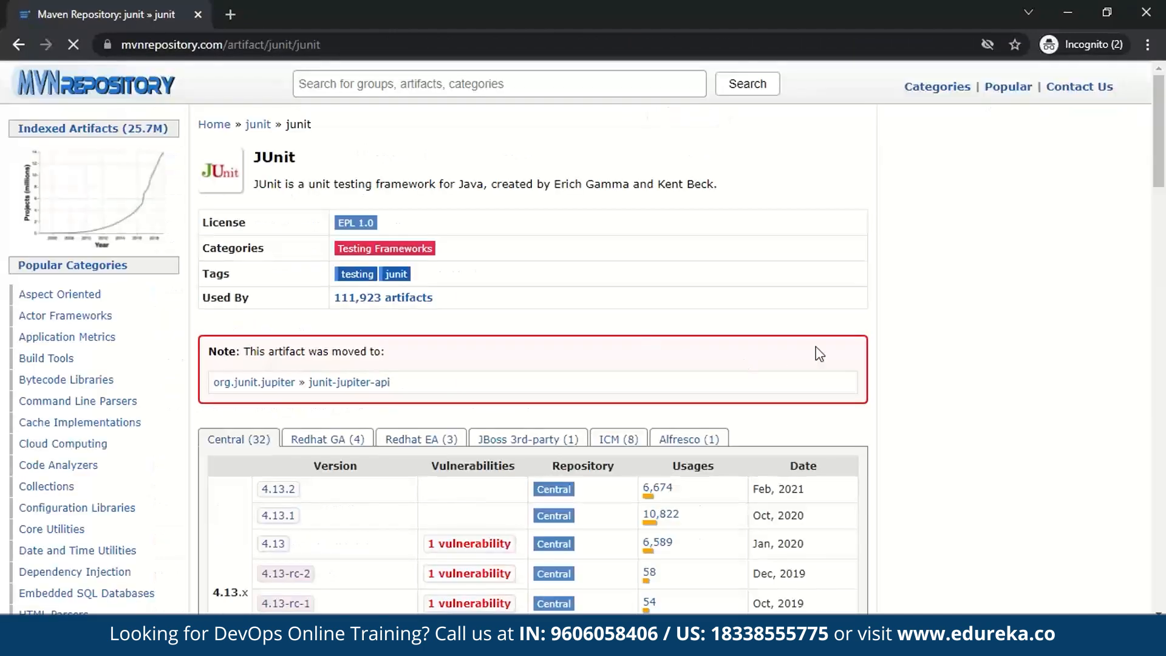
scroll("down", 3)
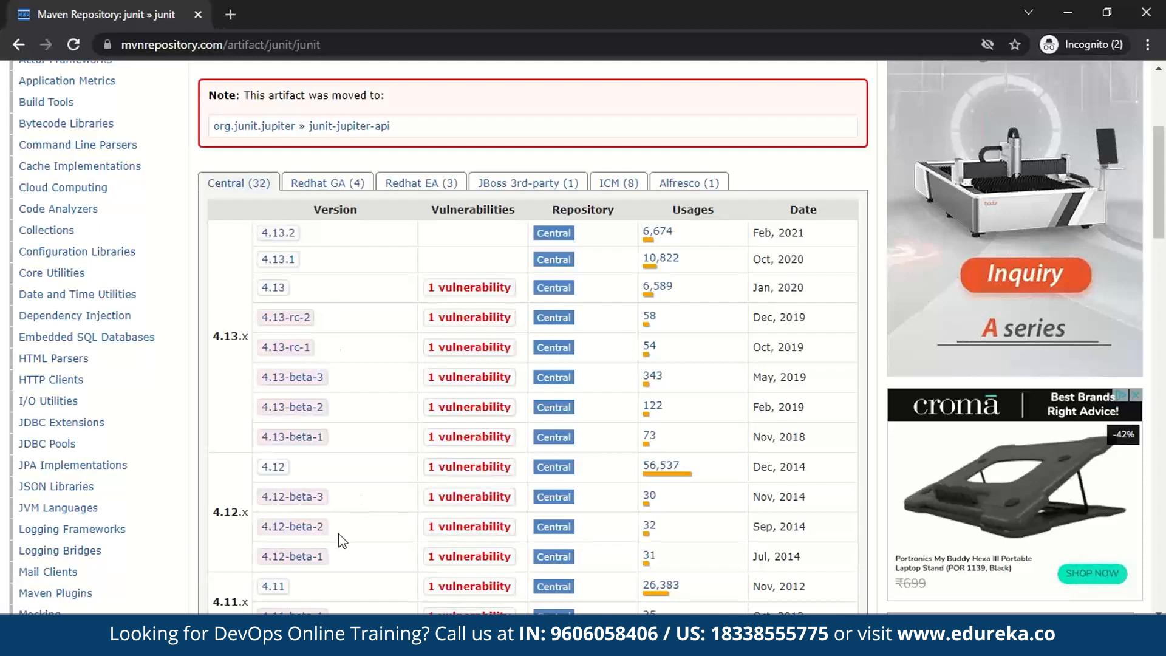
mouse_move(302, 259)
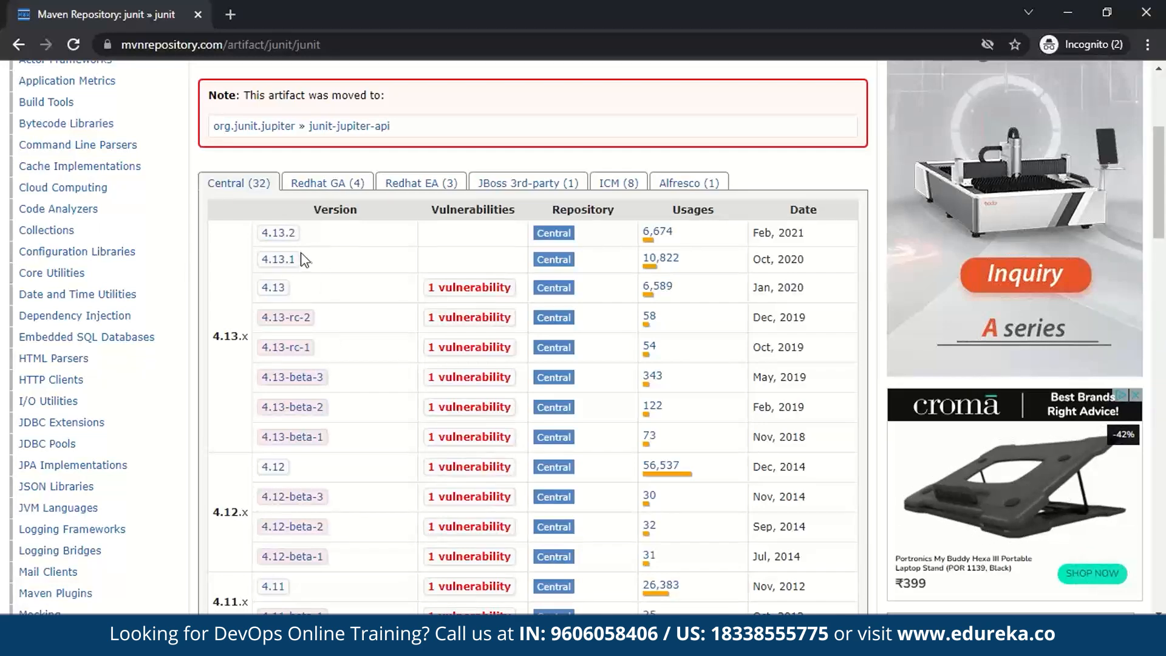
mouse_move(278, 232)
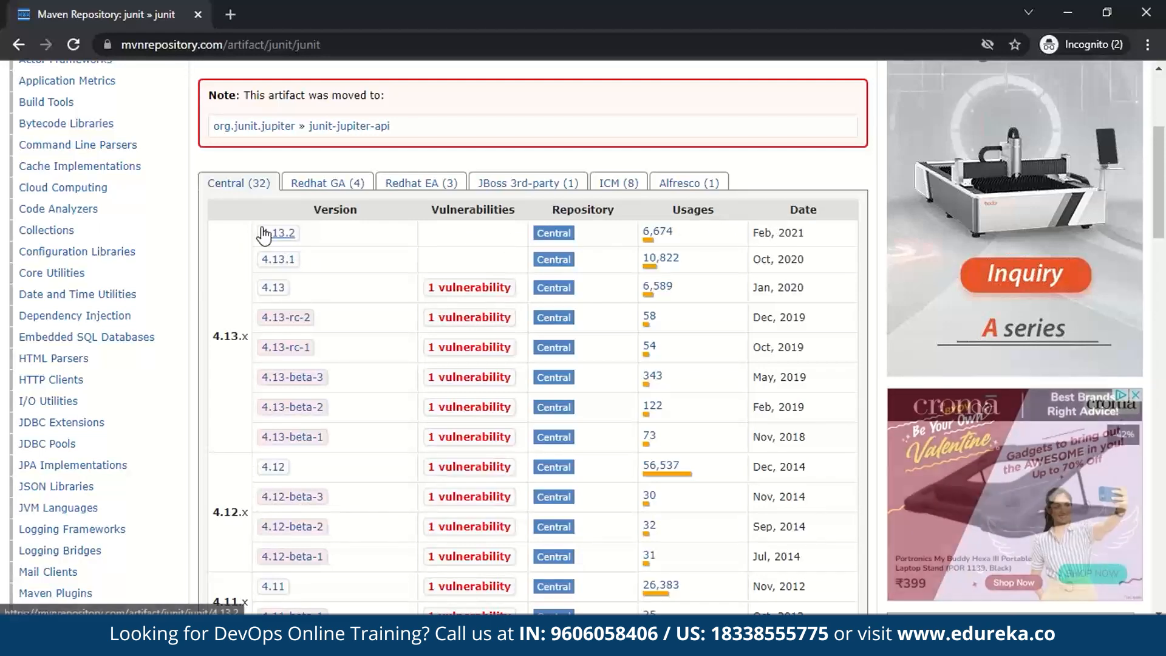
left_click(280, 233)
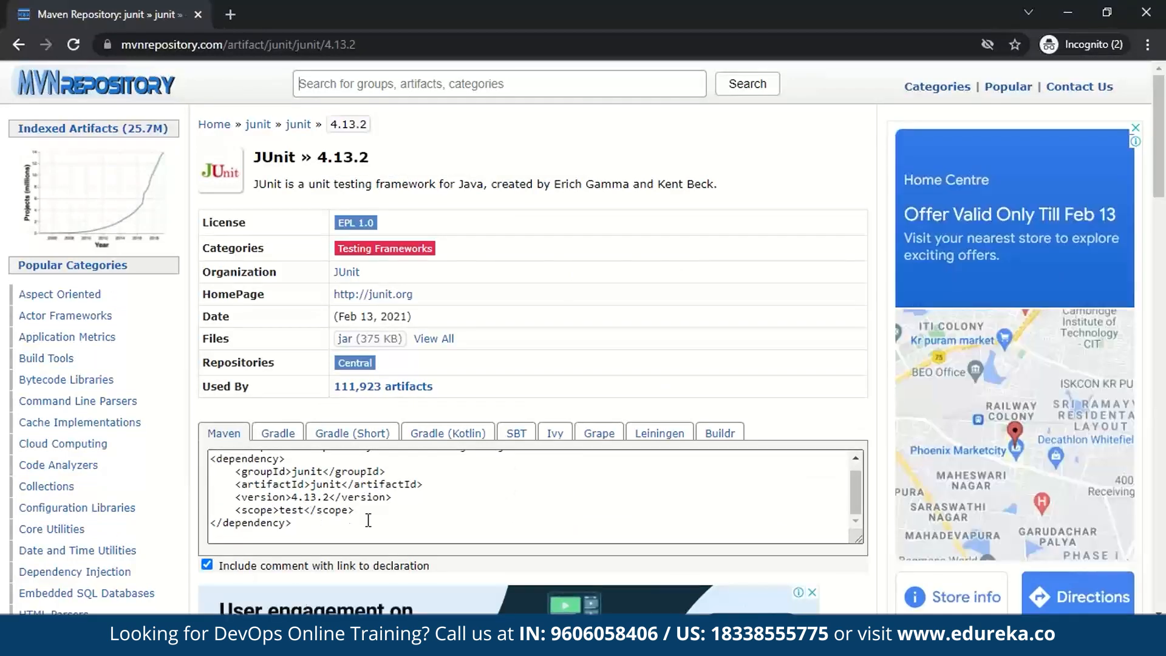
left_click(206, 565)
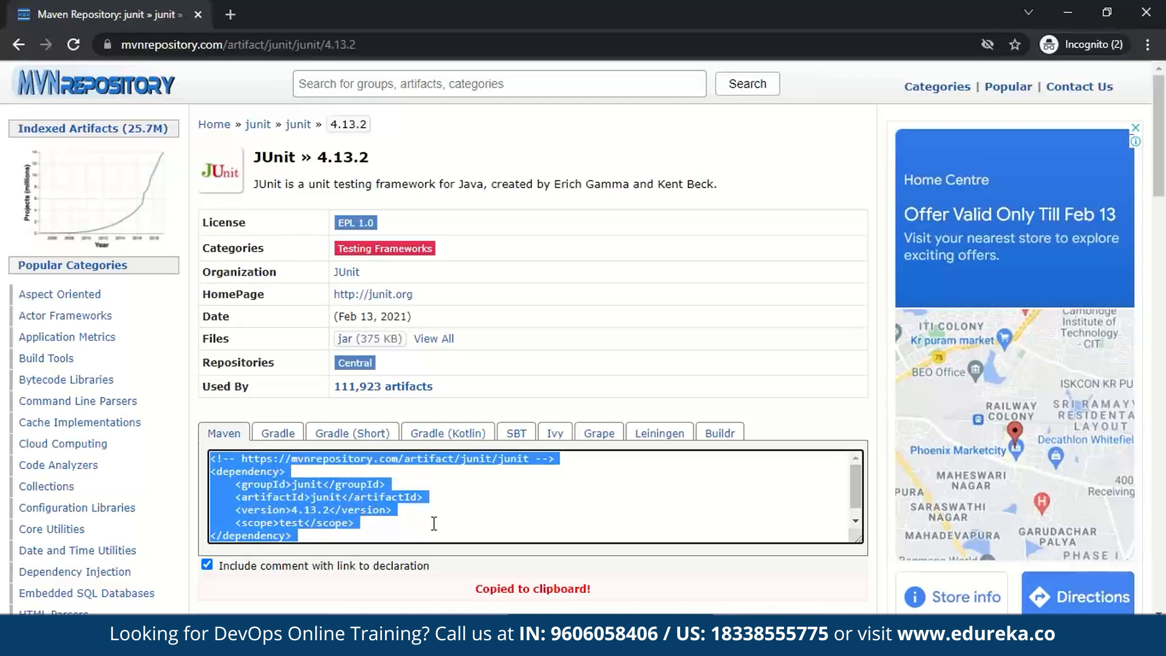
left_click(223, 472)
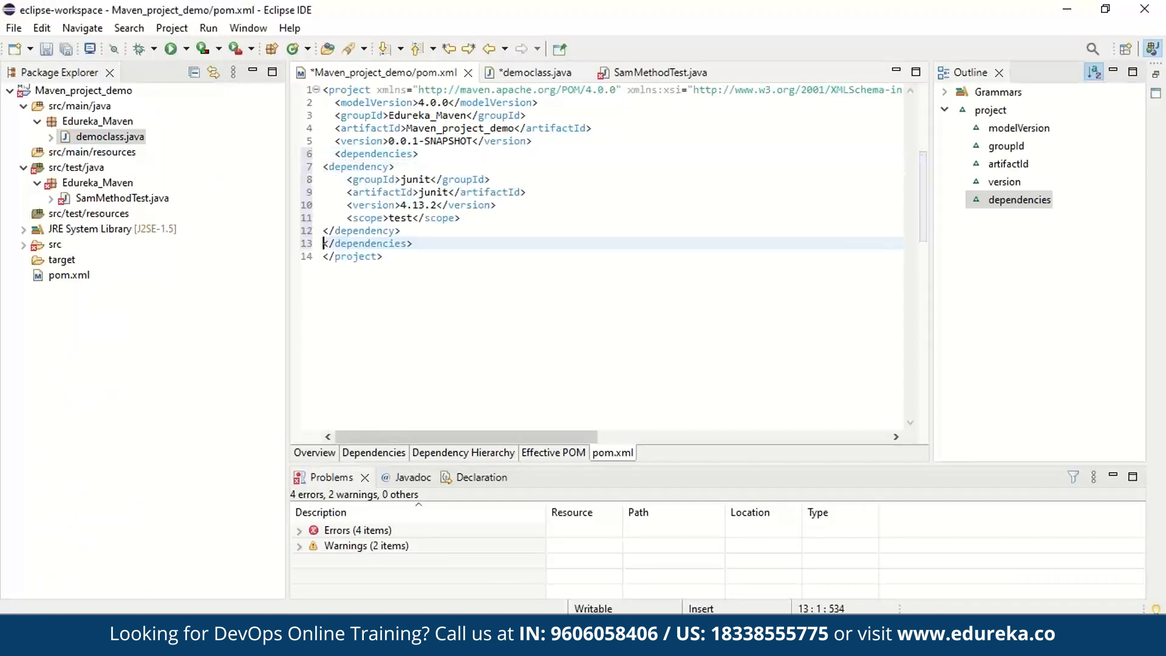
Step: Paste the JUnit 4.13.2 dependency into pom.xml's dependencies section and save
left_click(430, 243)
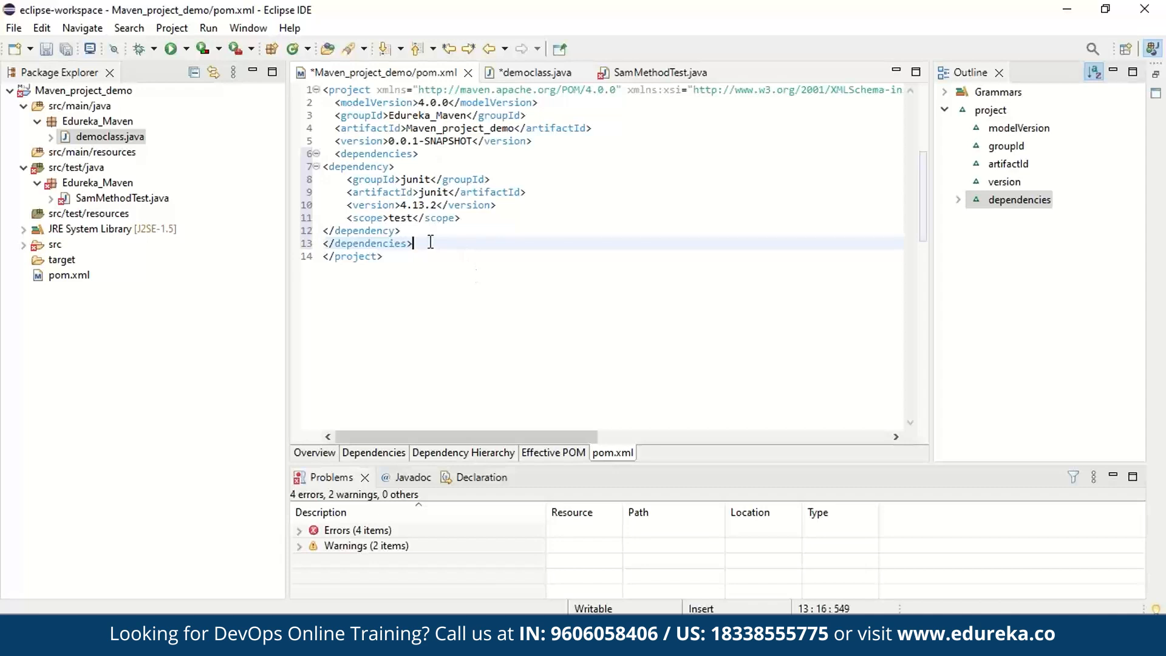
left_click(400, 231)
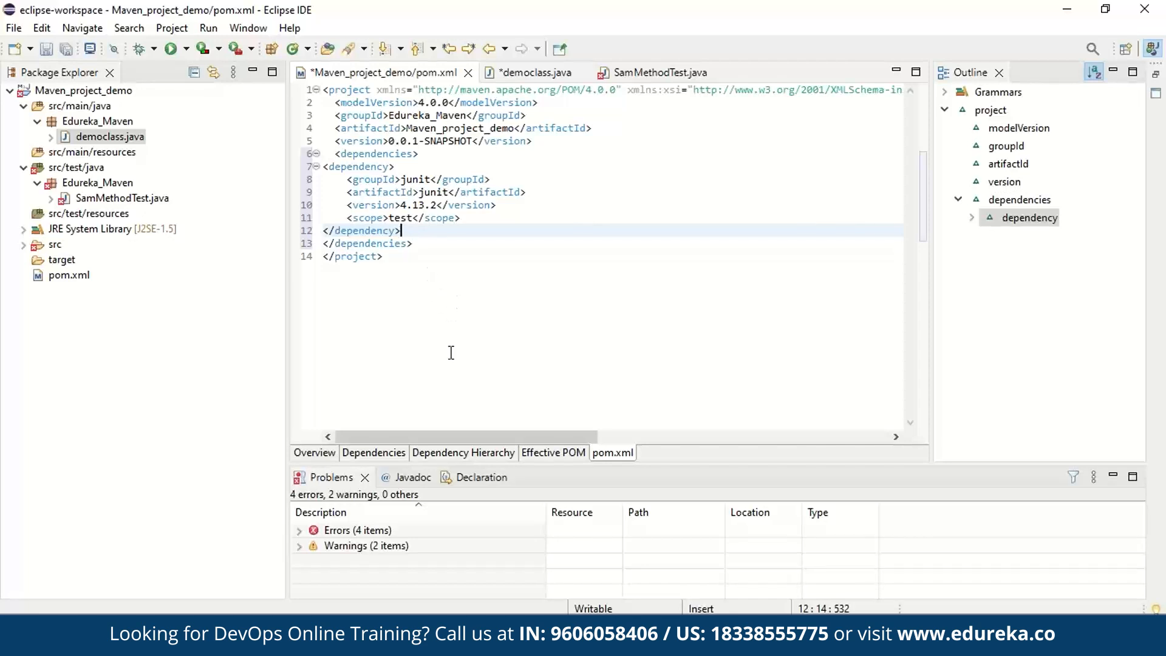
mouse_move(562, 275)
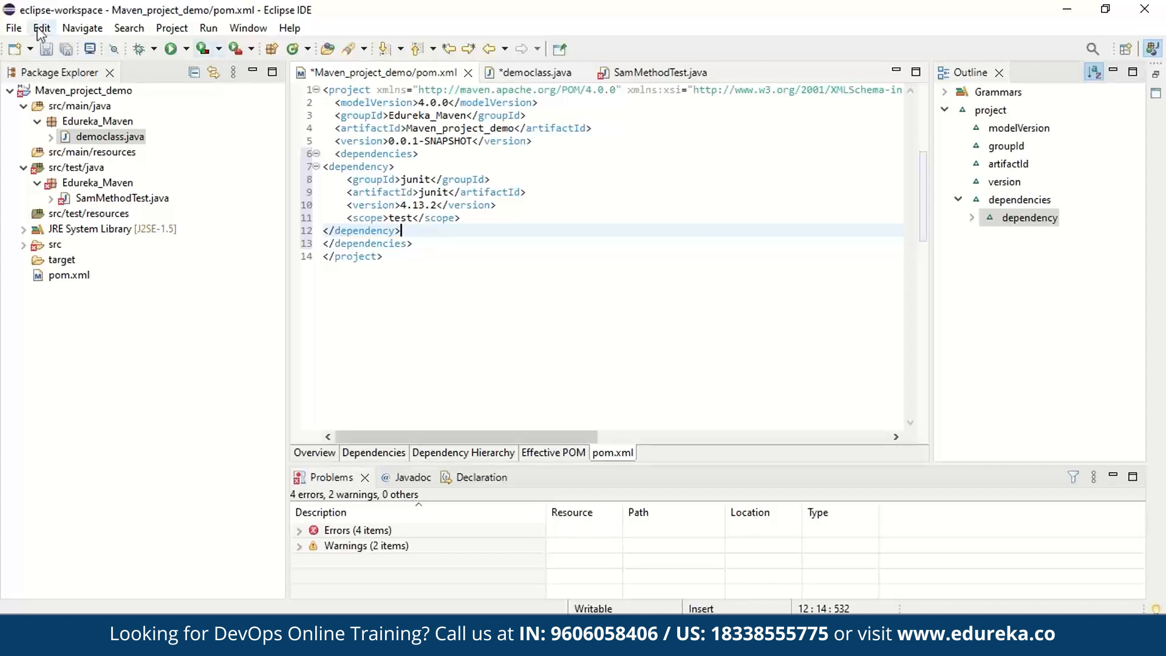
key("ctrl+s")
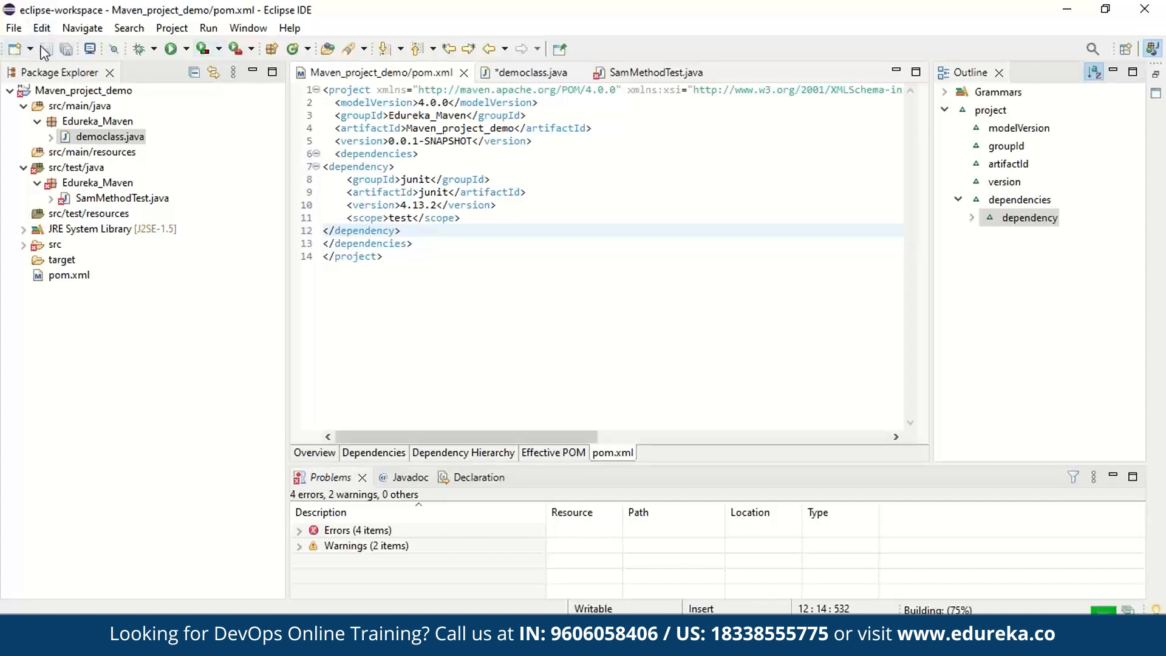
Step: Switch between the SamMethodTest.java and pom.xml tabs to confirm SamMethodTest has zero errors
left_click(652, 73)
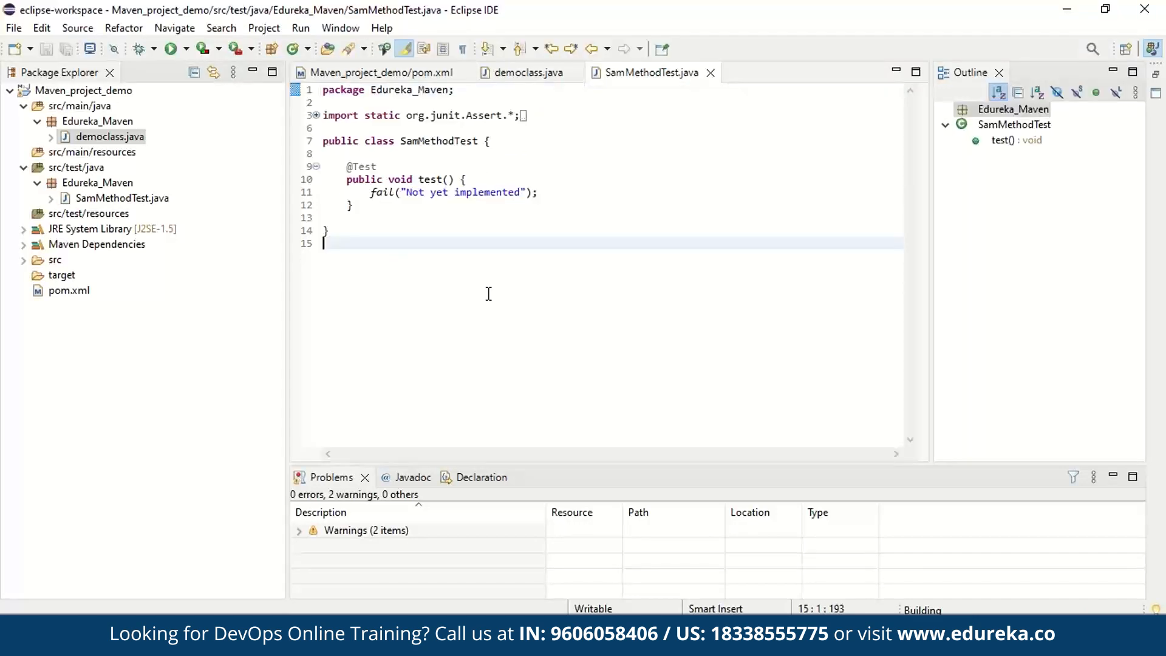
mouse_move(426, 168)
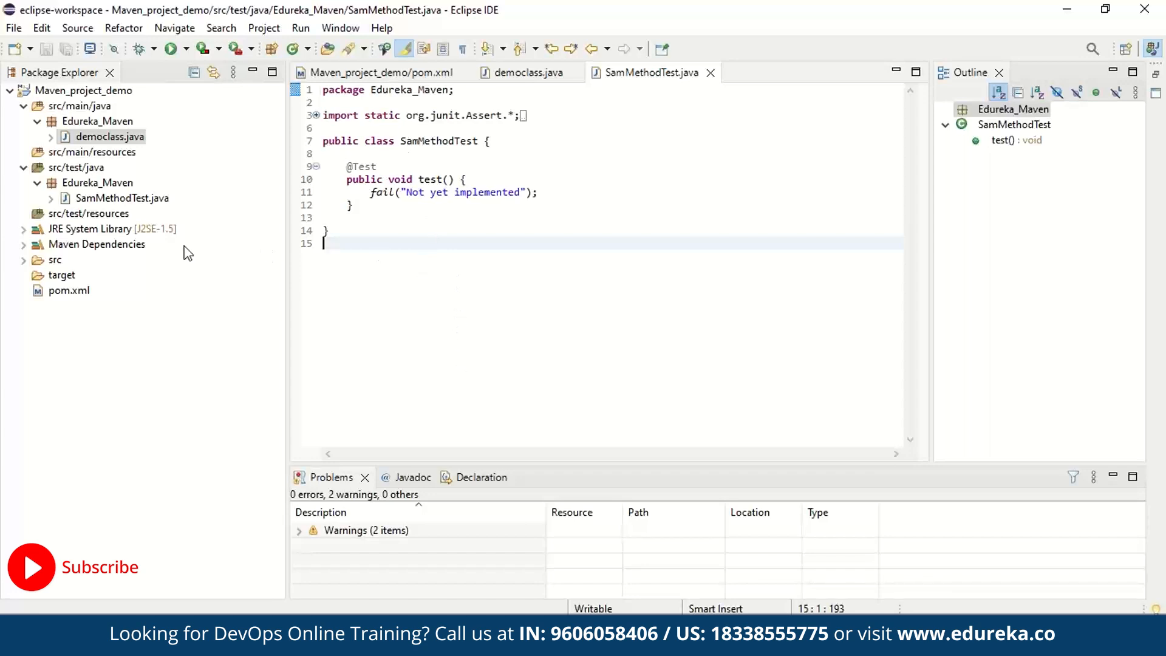
mouse_move(63, 256)
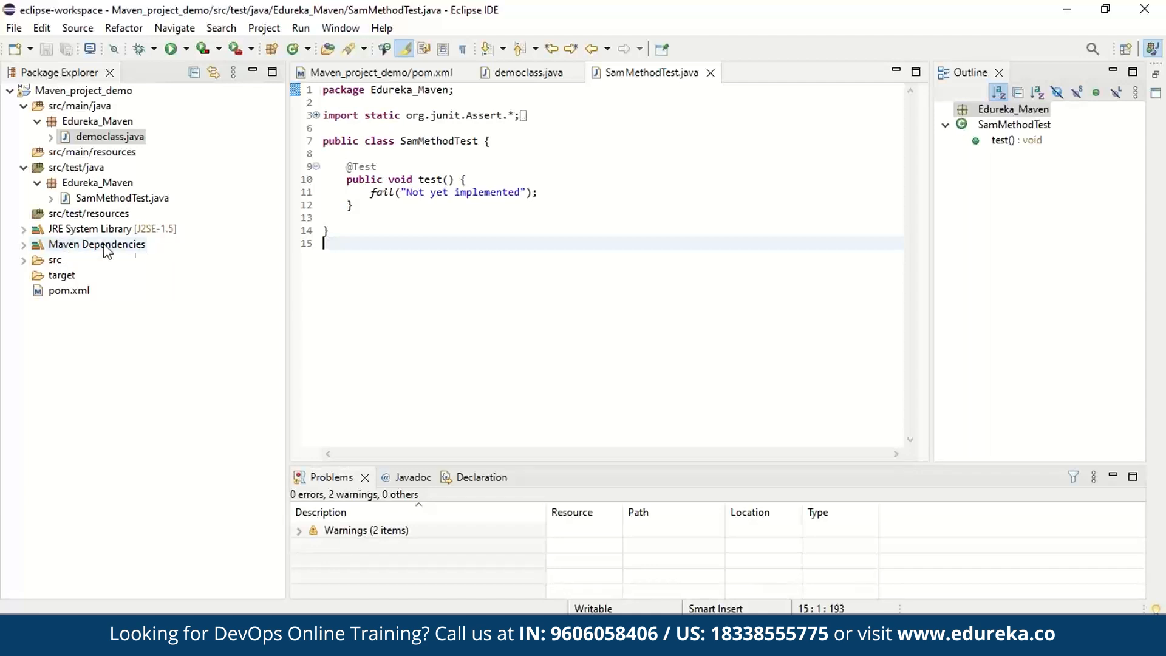
mouse_move(282, 116)
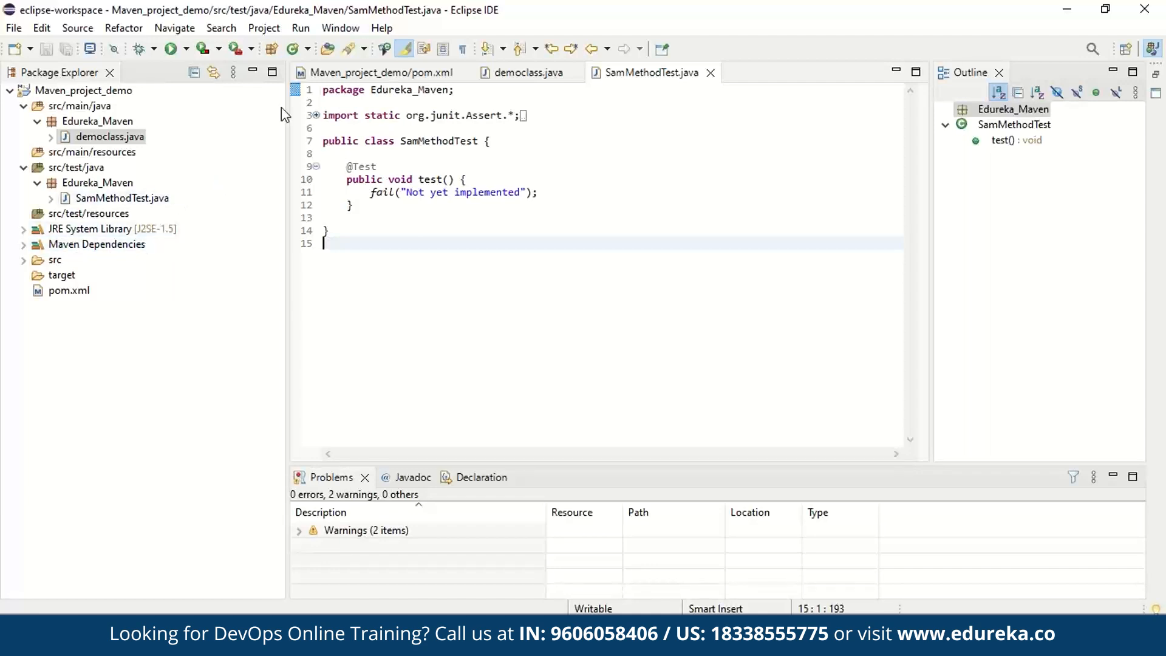
left_click(382, 72)
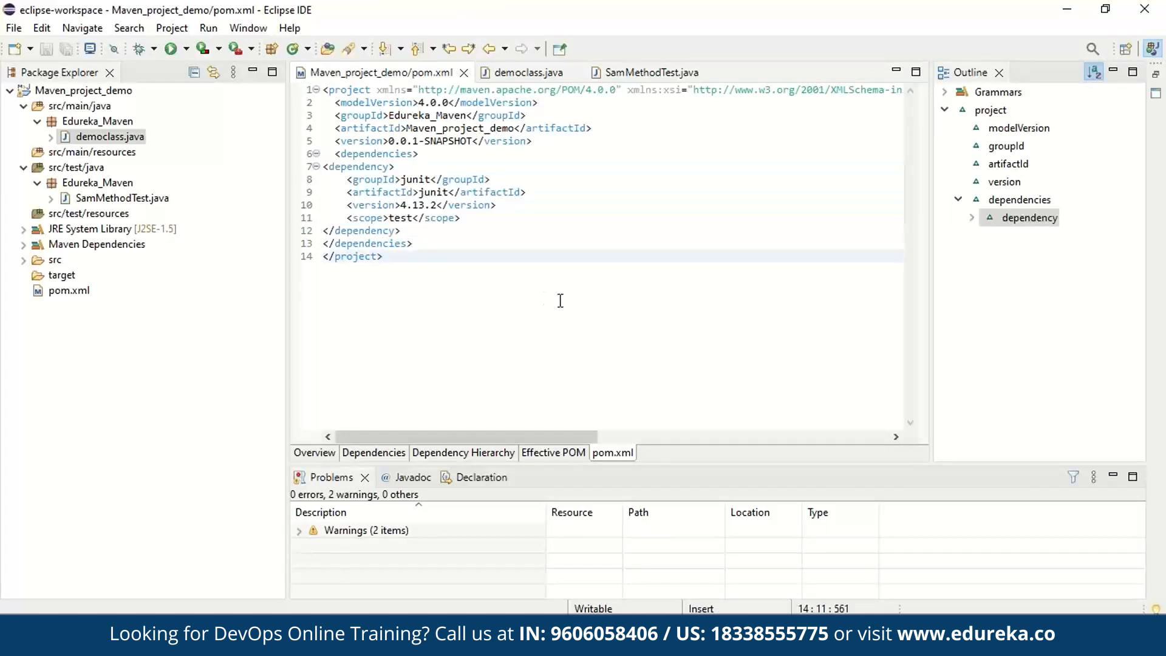
left_click(384, 256)
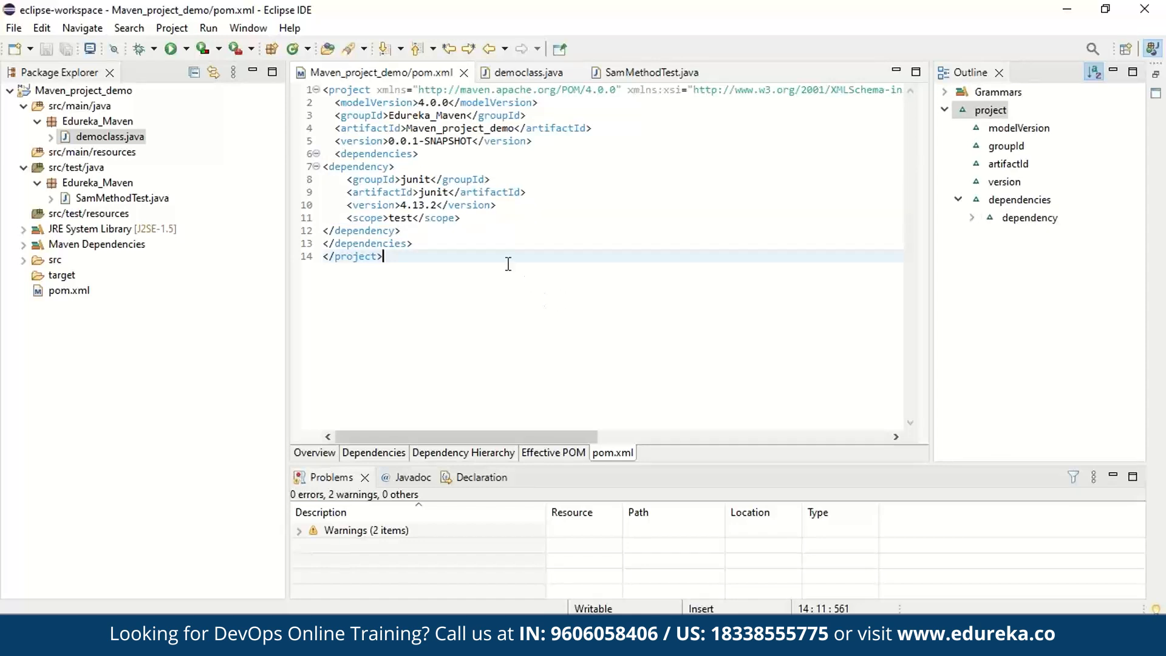
mouse_move(615, 89)
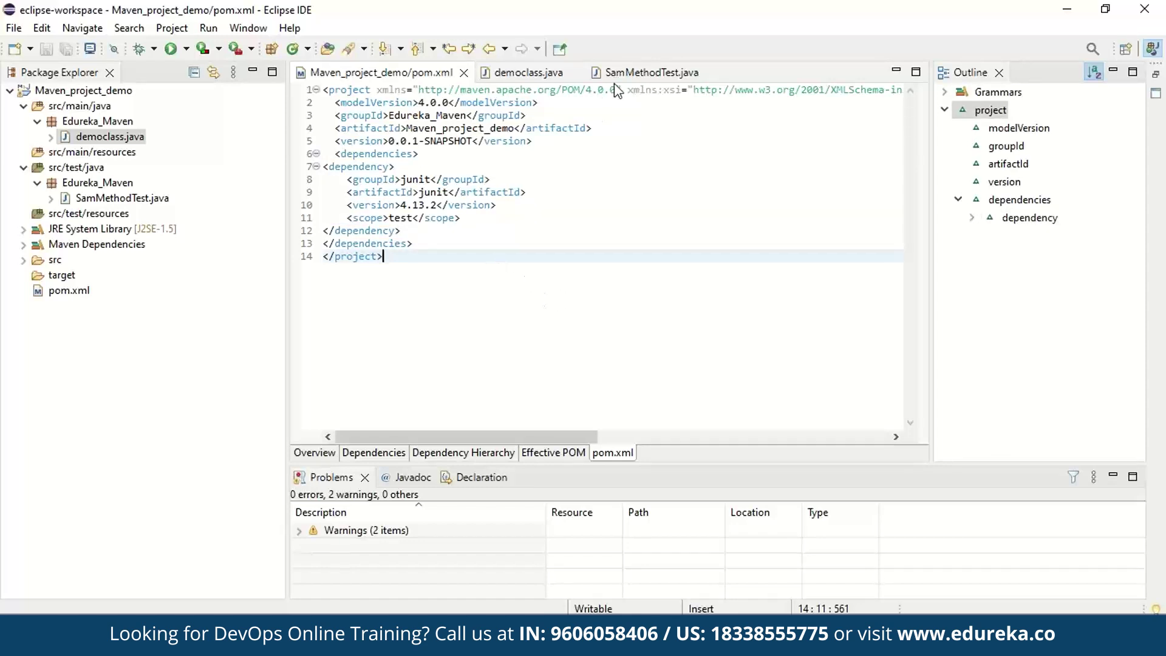
left_click(652, 72)
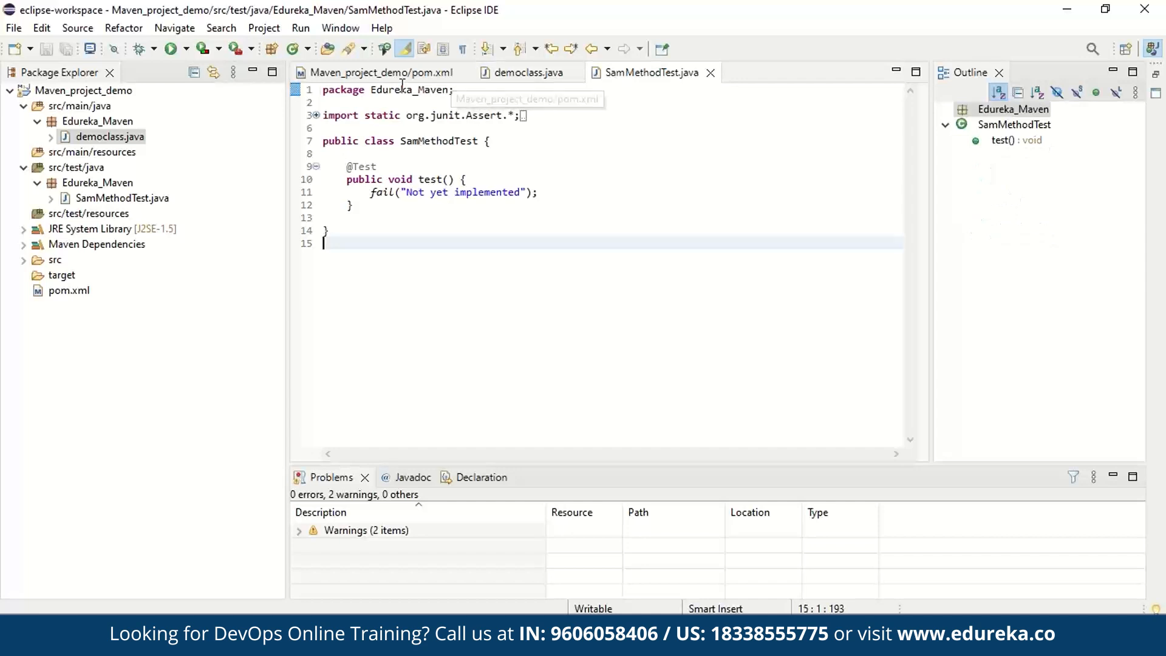
left_click(379, 72)
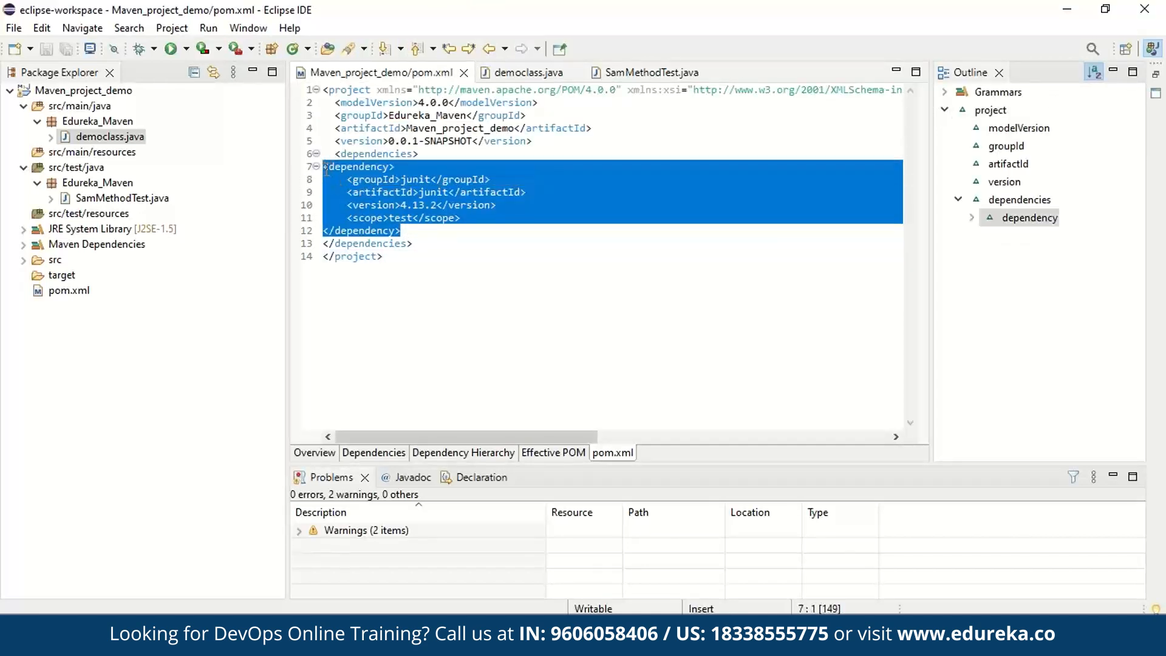
key("Delete")
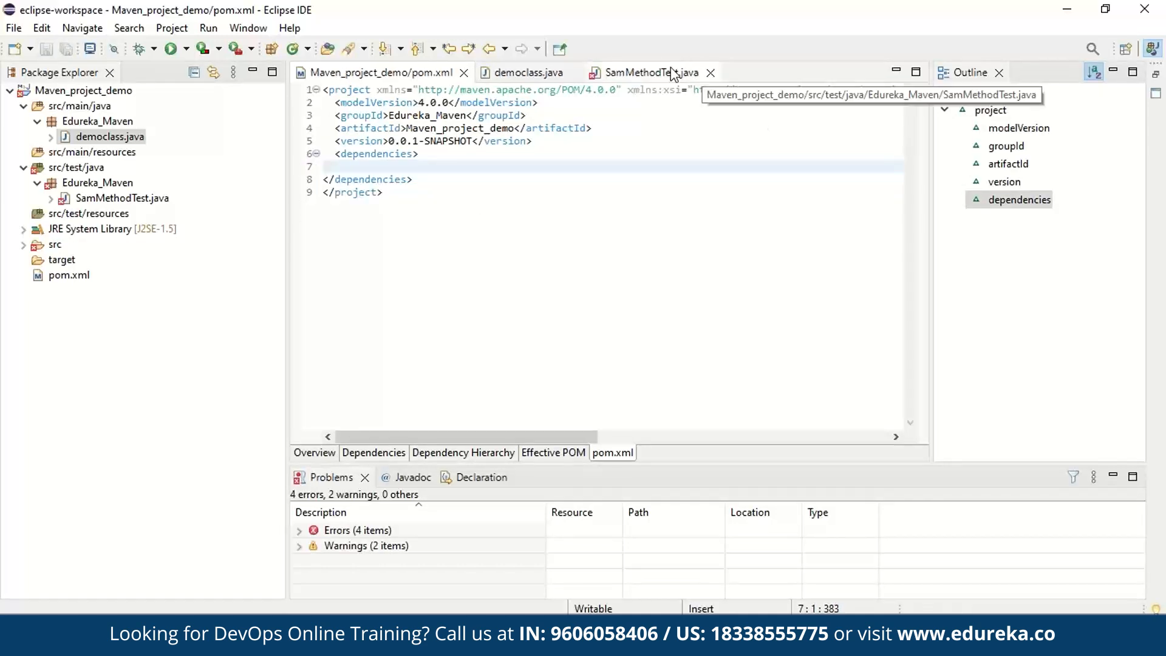
left_click(638, 72)
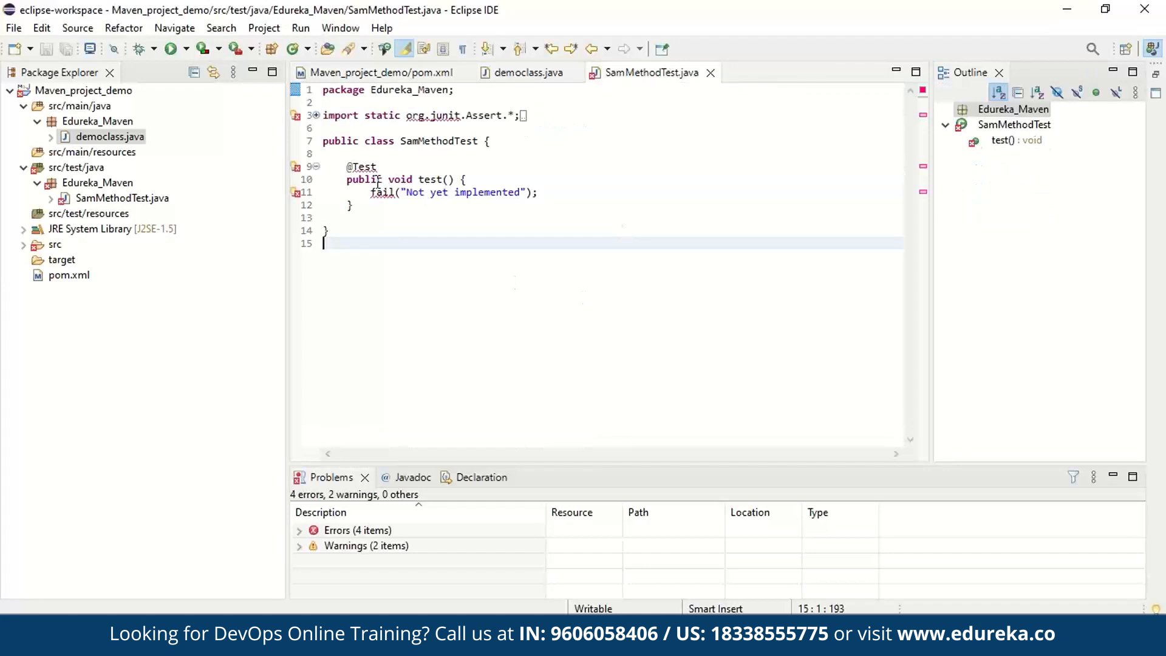
mouse_move(438, 102)
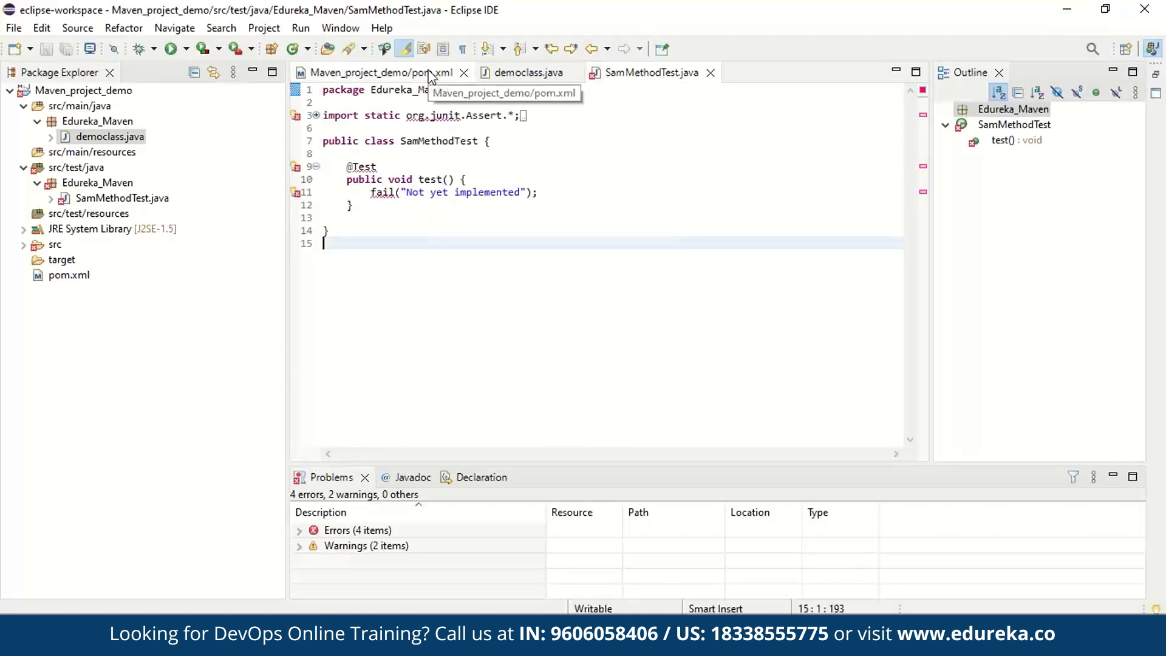
left_click(378, 72)
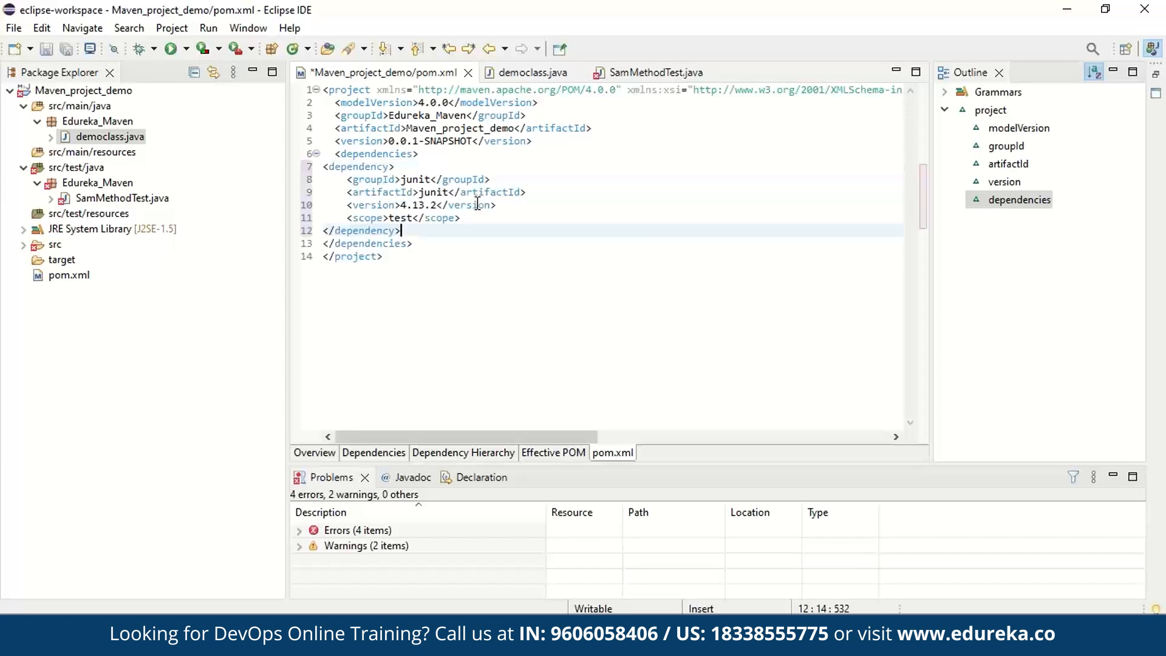
mouse_move(651, 72)
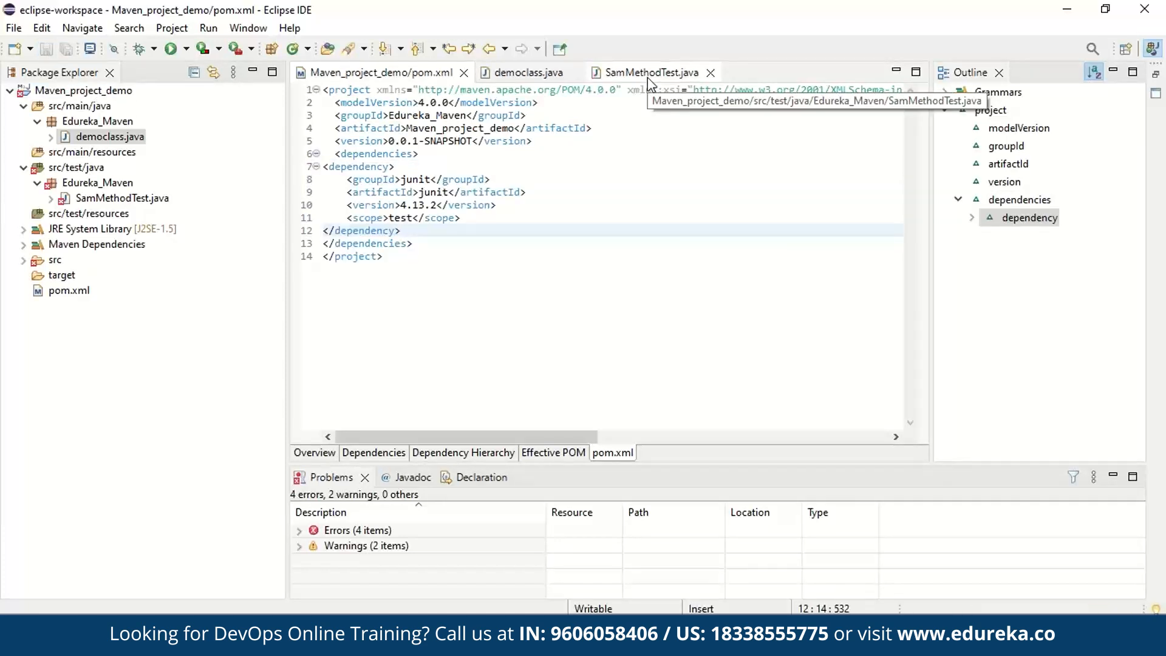
left_click(647, 73)
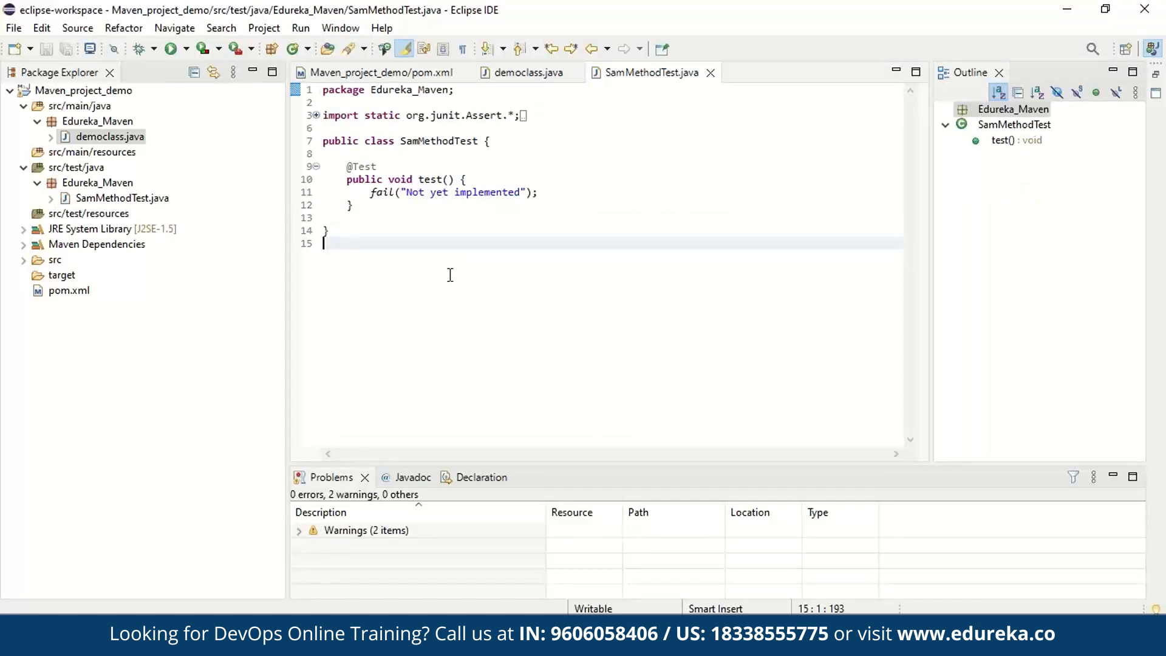
mouse_move(474, 282)
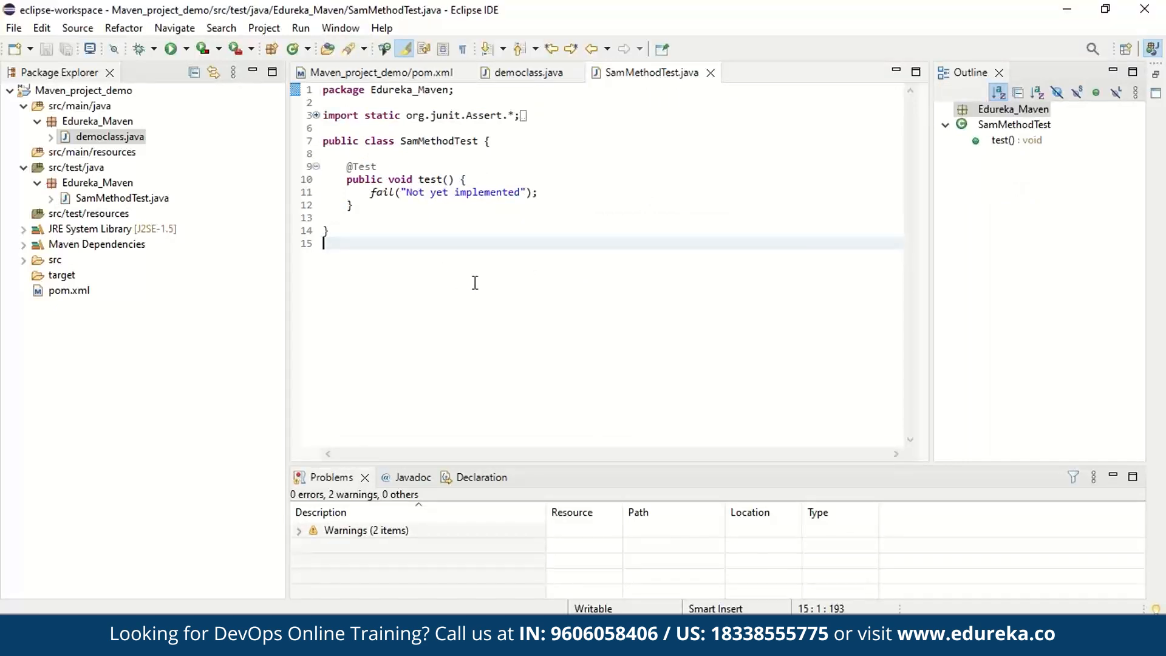
mouse_move(510, 317)
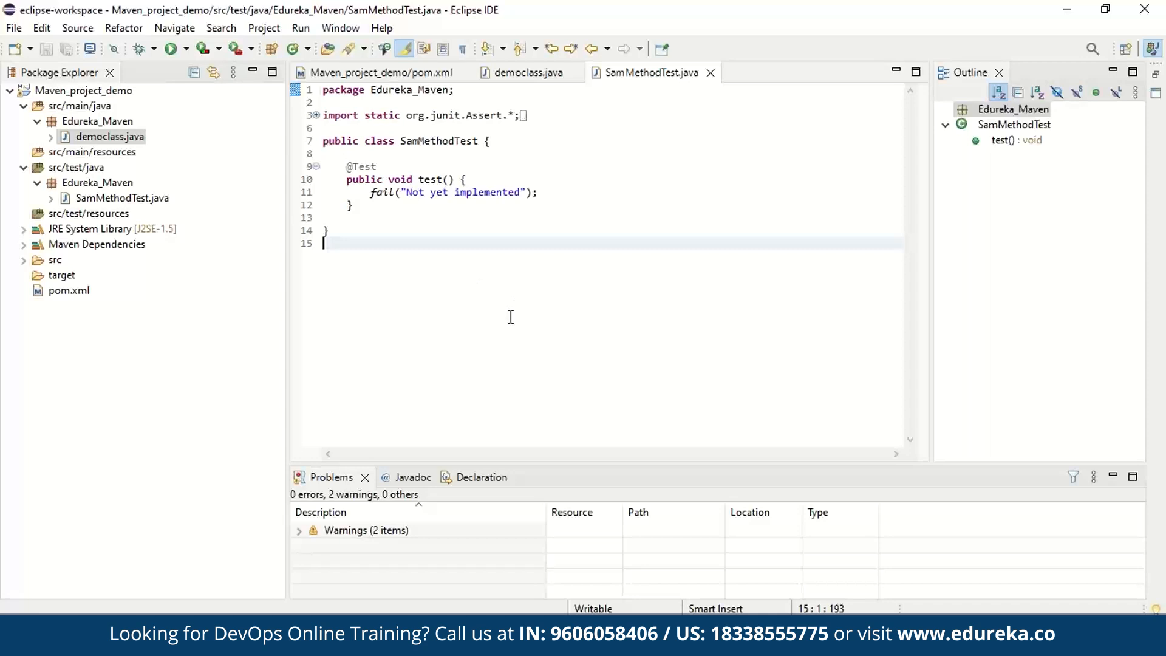
mouse_move(507, 330)
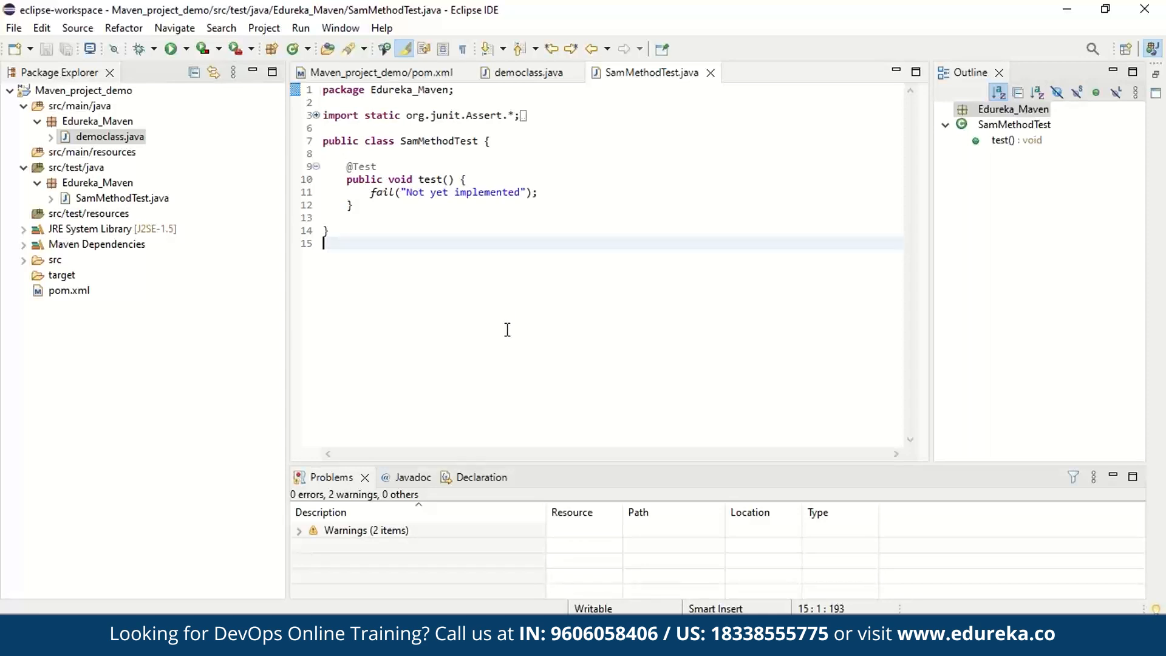
mouse_move(839, 275)
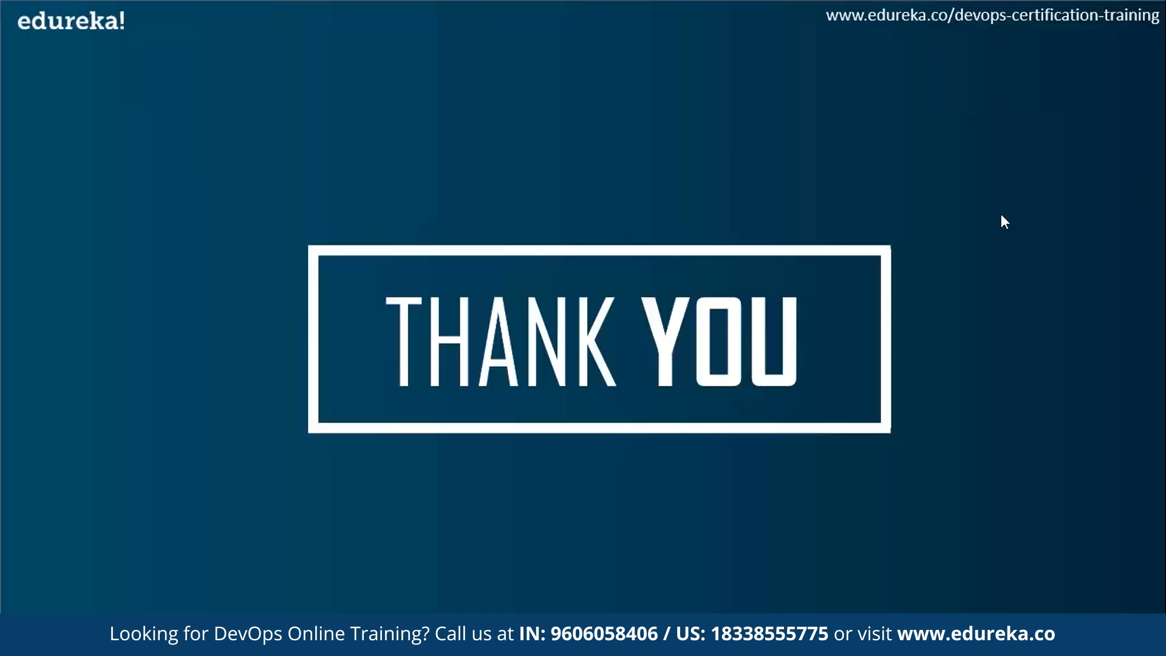
mouse_move(993, 242)
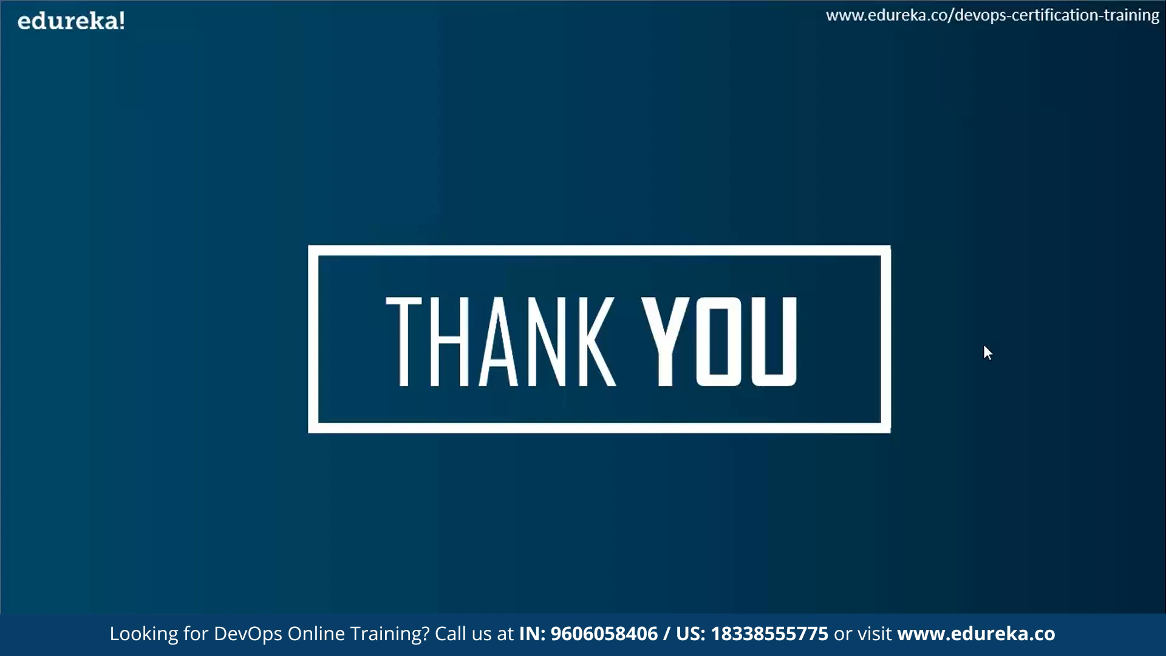
mouse_move(1003, 350)
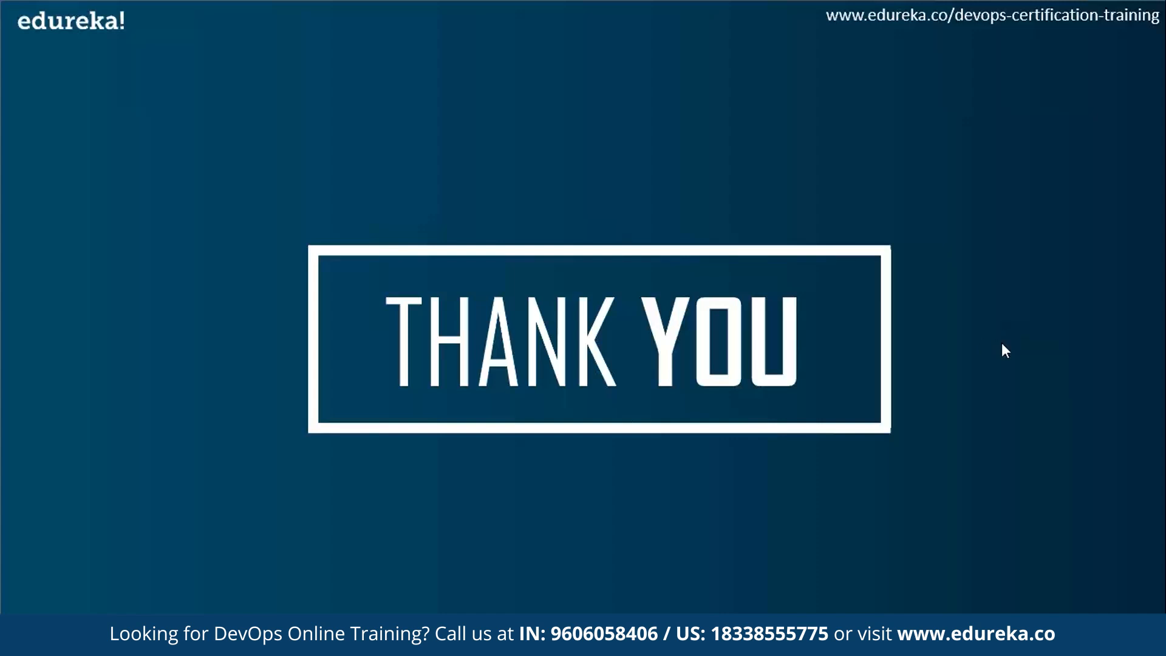
mouse_move(959, 407)
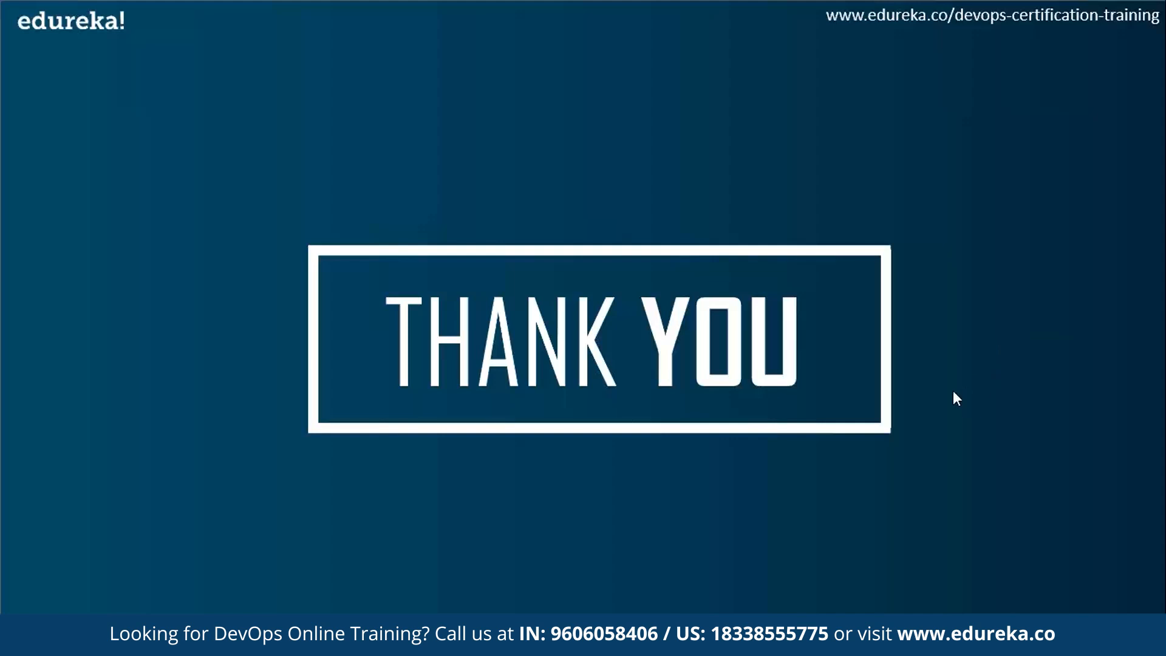
mouse_move(1113, 96)
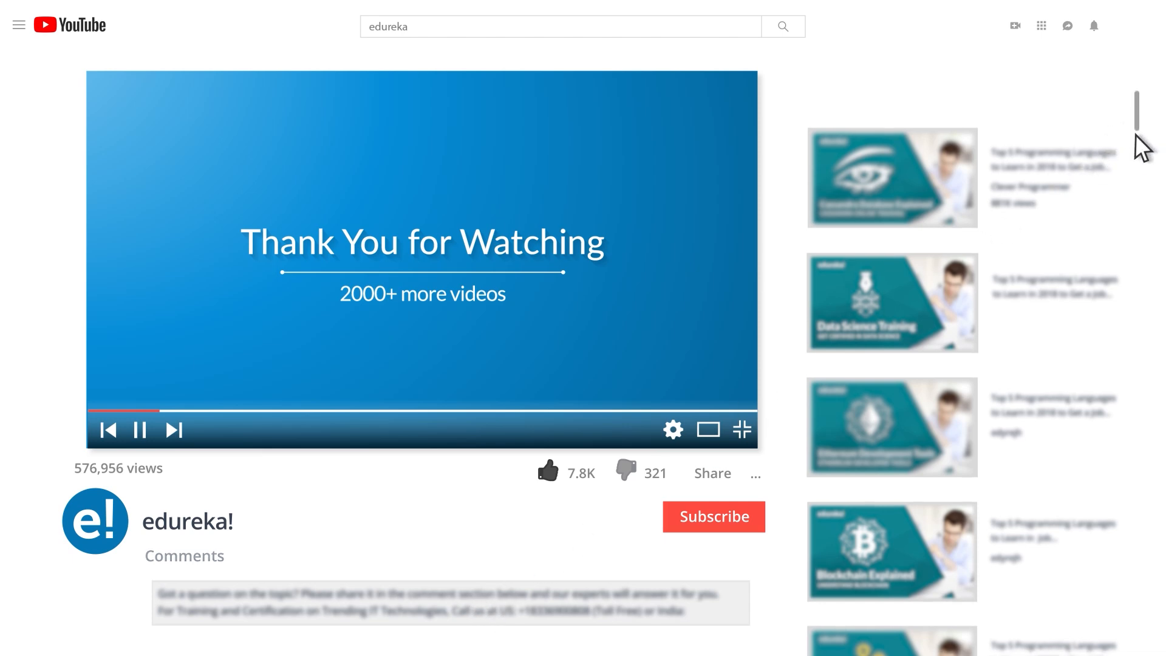
Step: Subscribe to the edureka! channel below the promo video
scroll("down", 3)
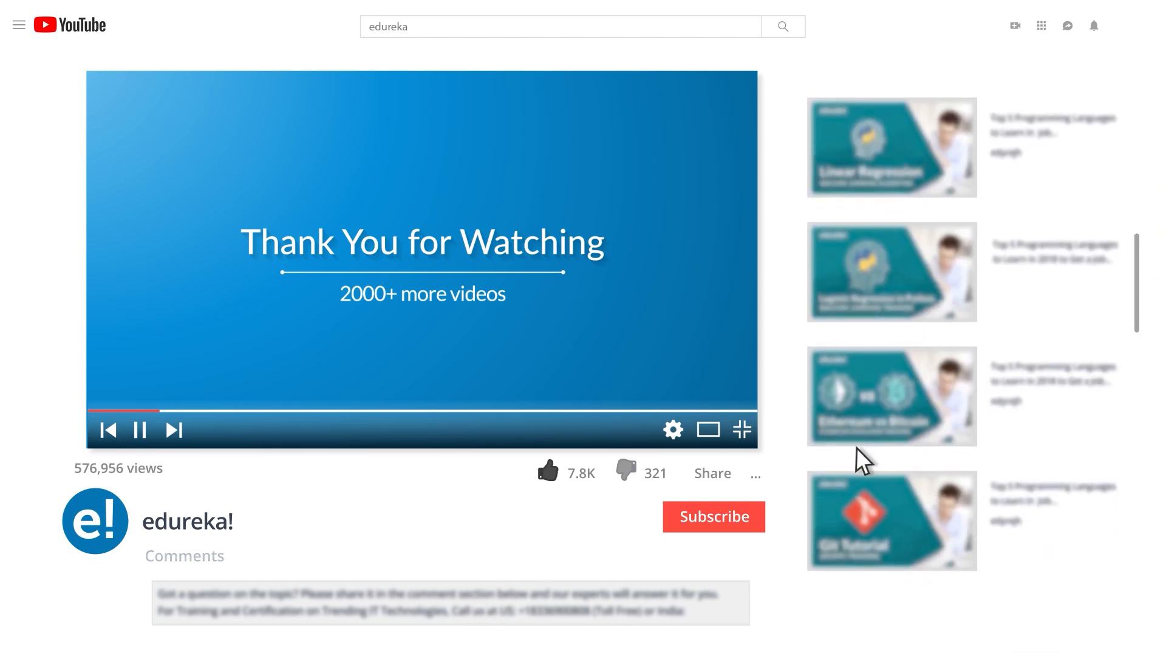
left_click(712, 516)
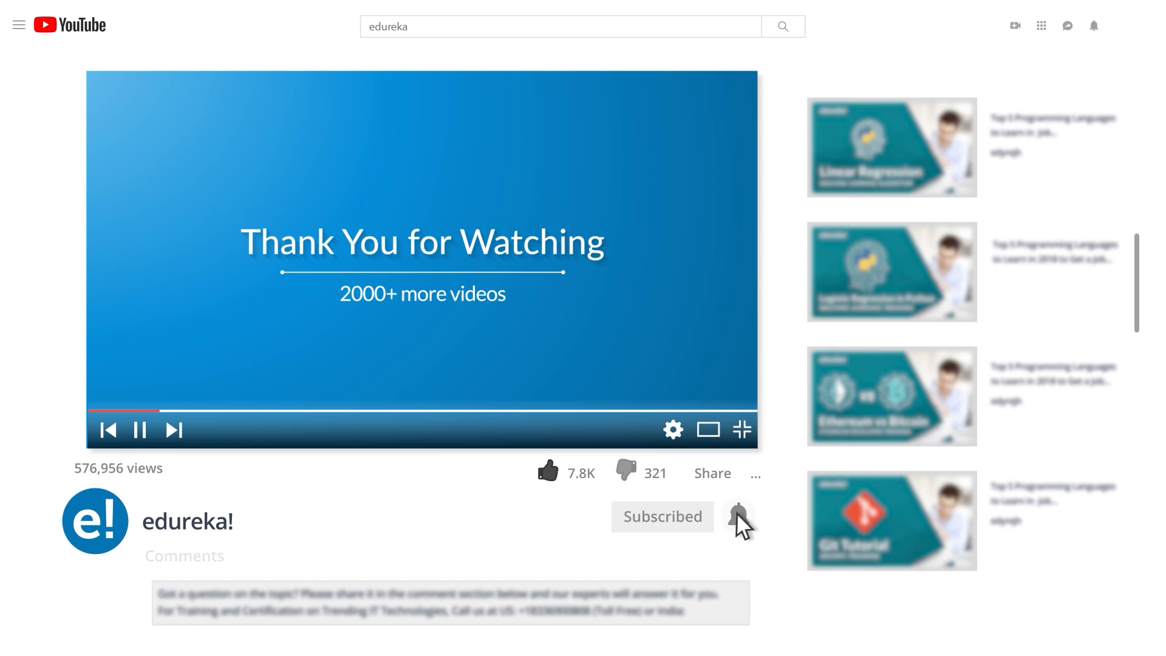